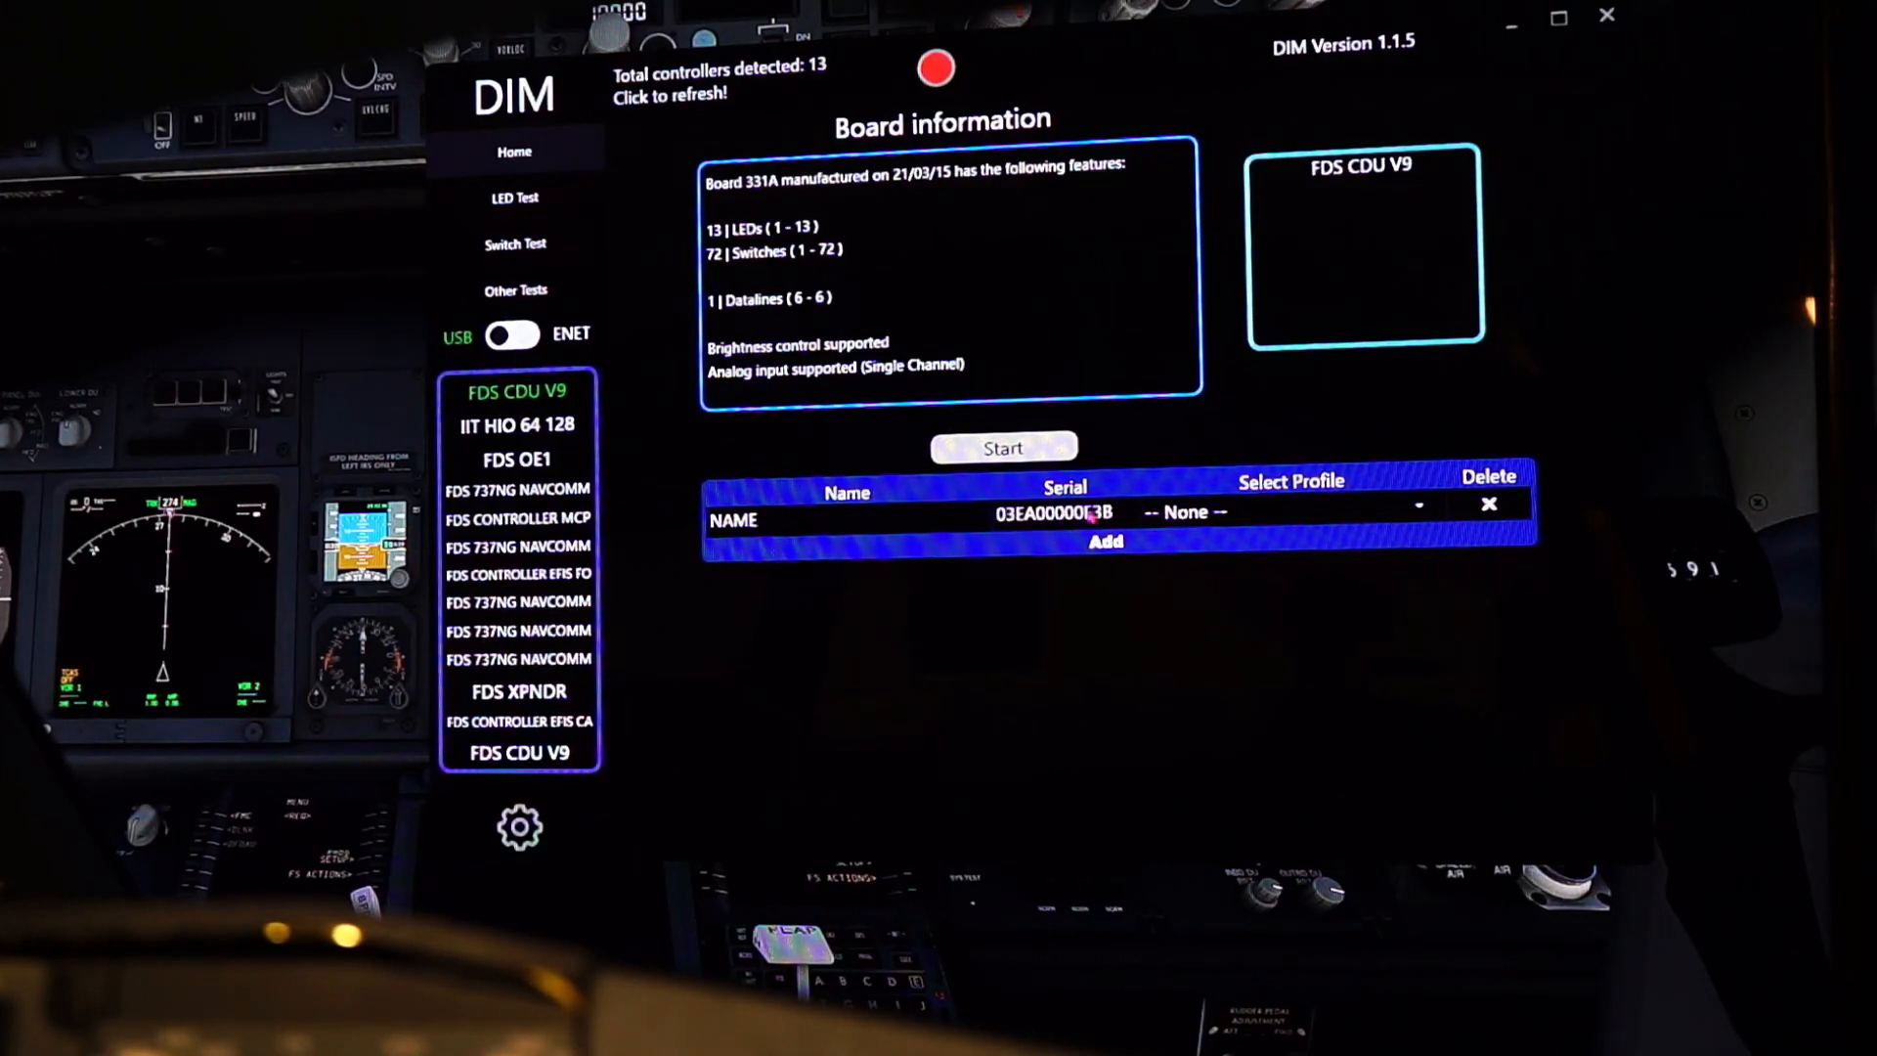
Name the FDS CDU V9 board 'Capt. CDU' and assign the PMDG 737NG Left CDU profile
{"action": "left_click", "coordinate": [844, 519]}
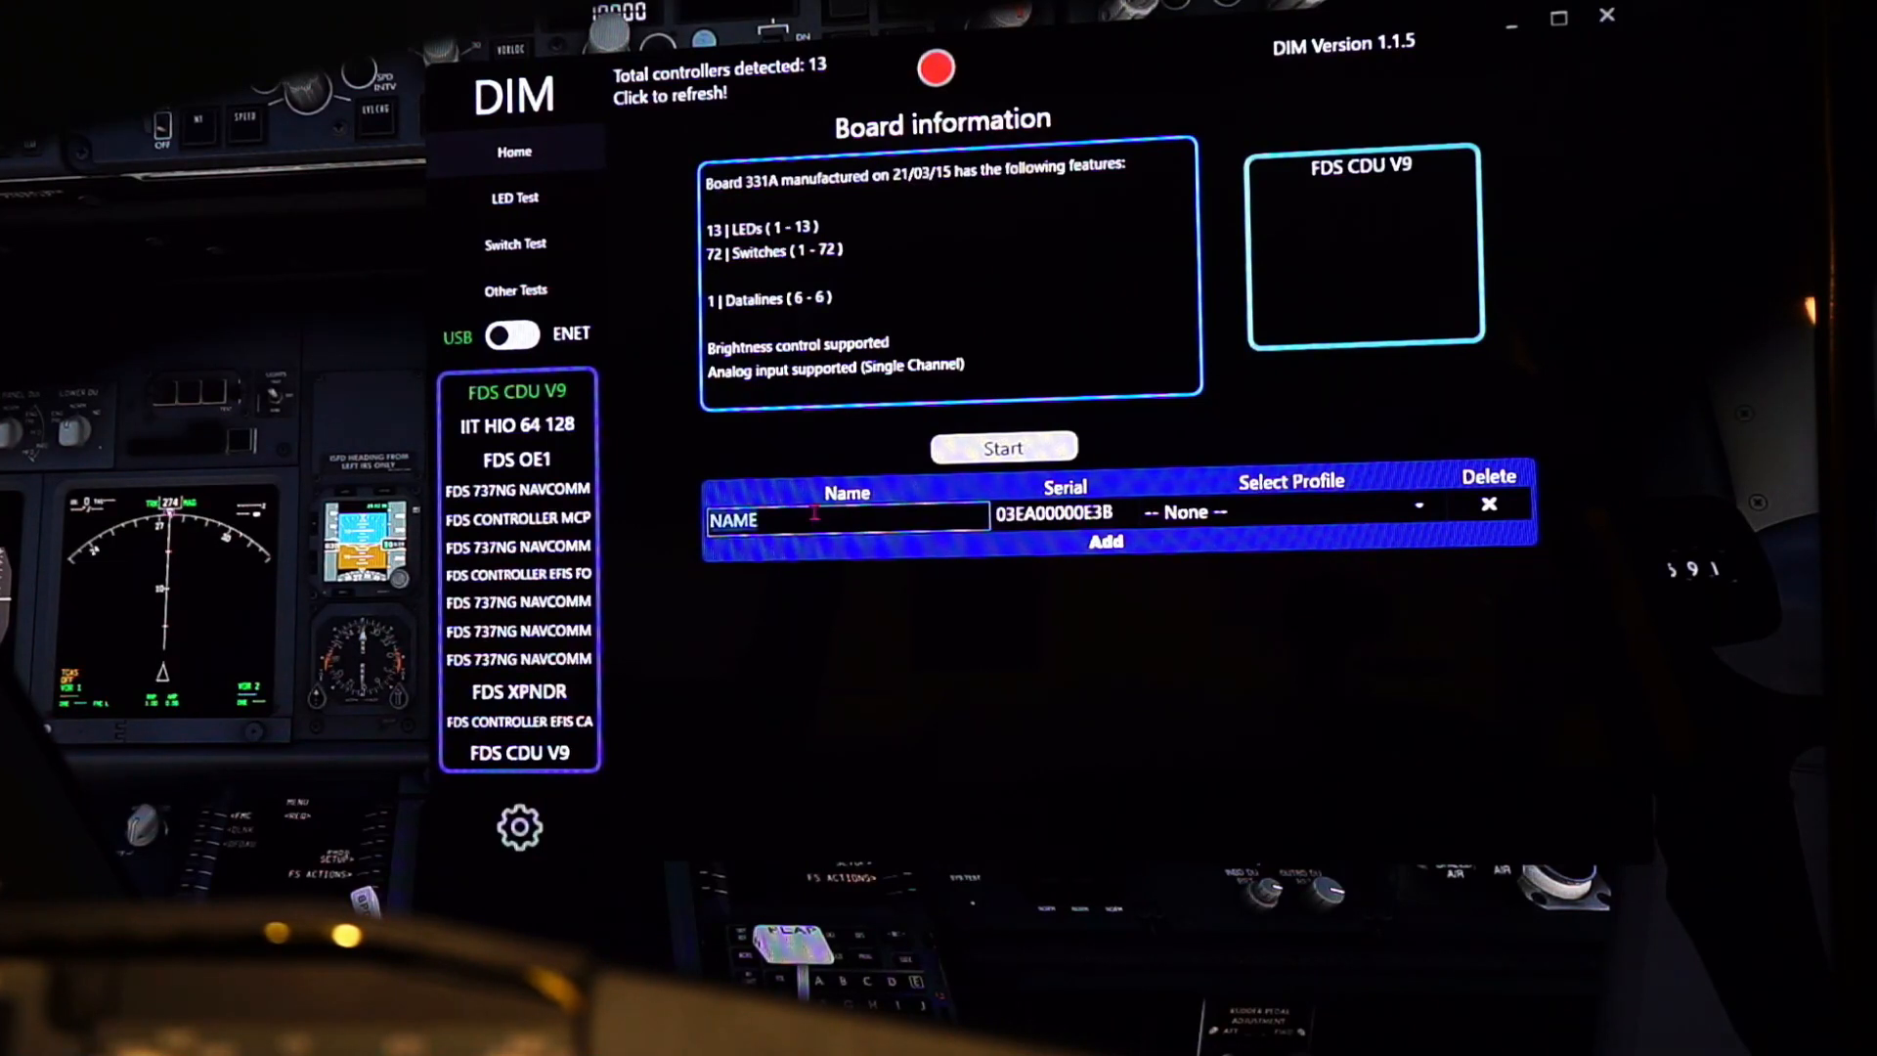
{"action": "type", "text": "Capt. CDU"}
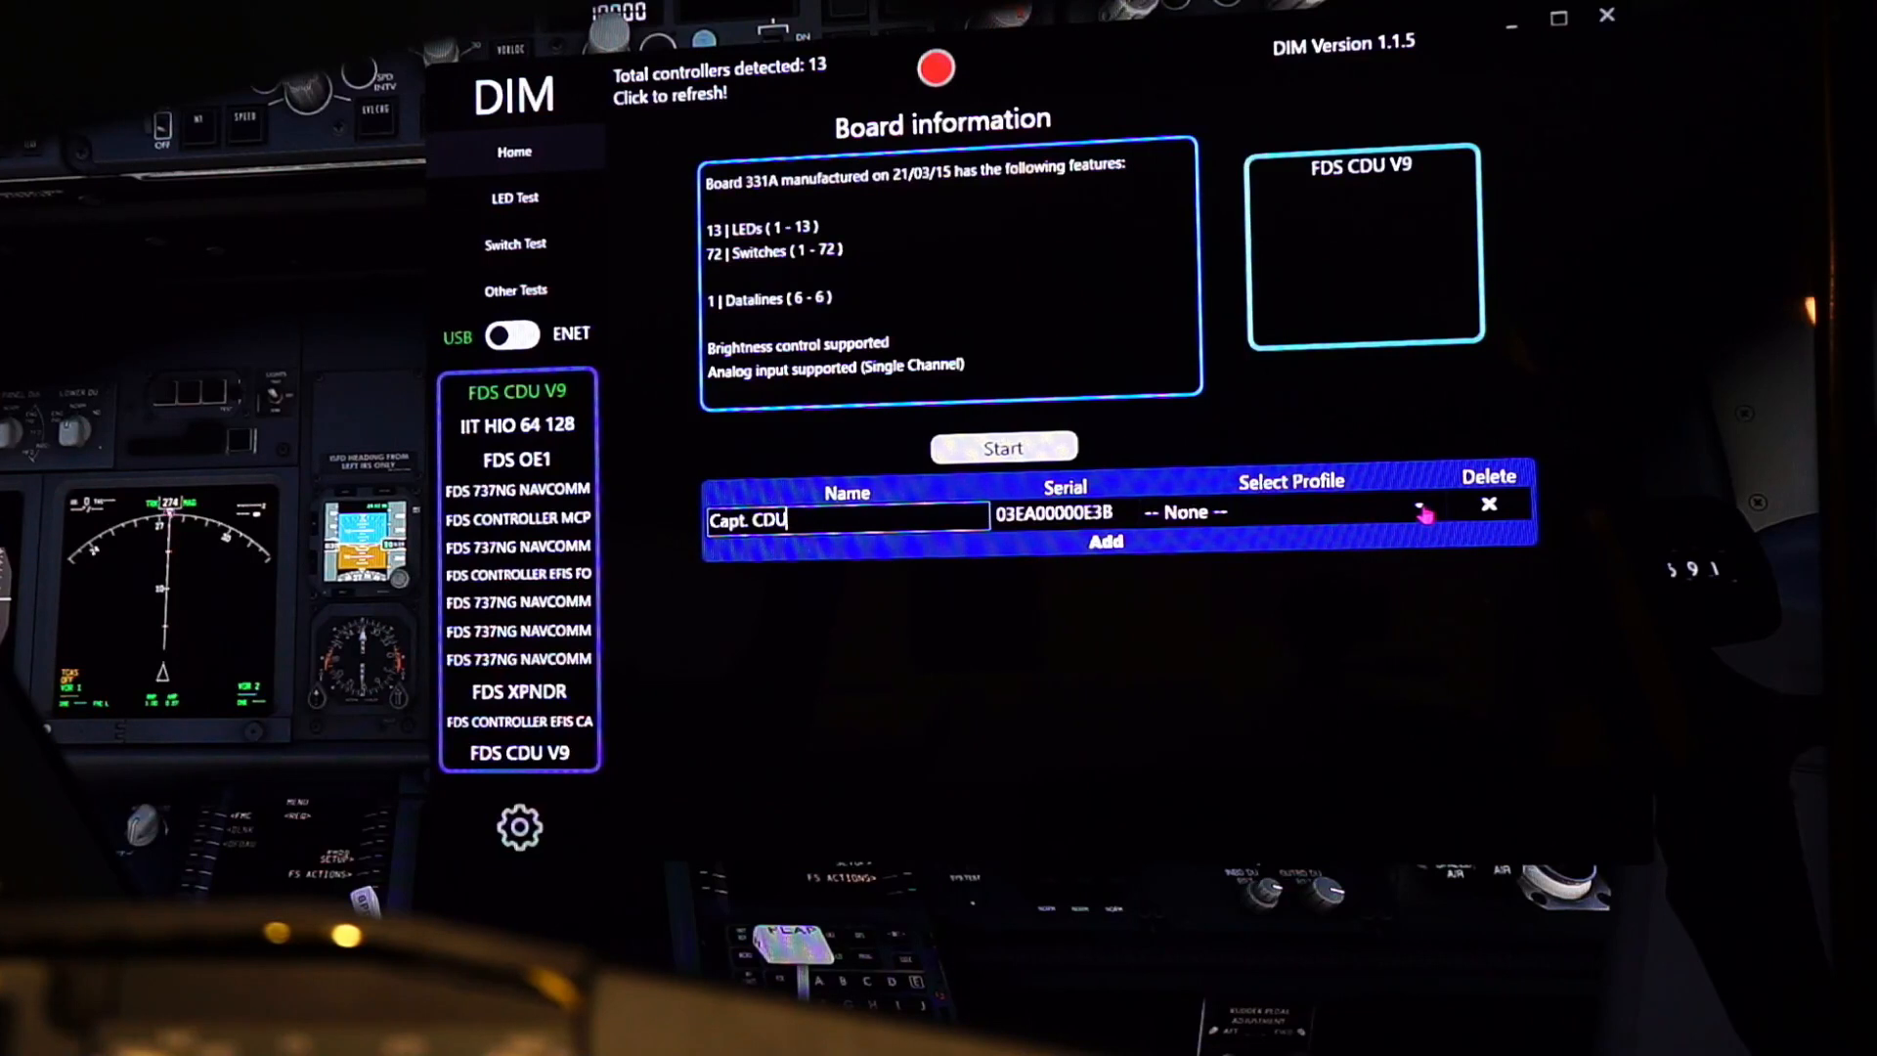
{"action": "left_click", "coordinate": [1418, 512]}
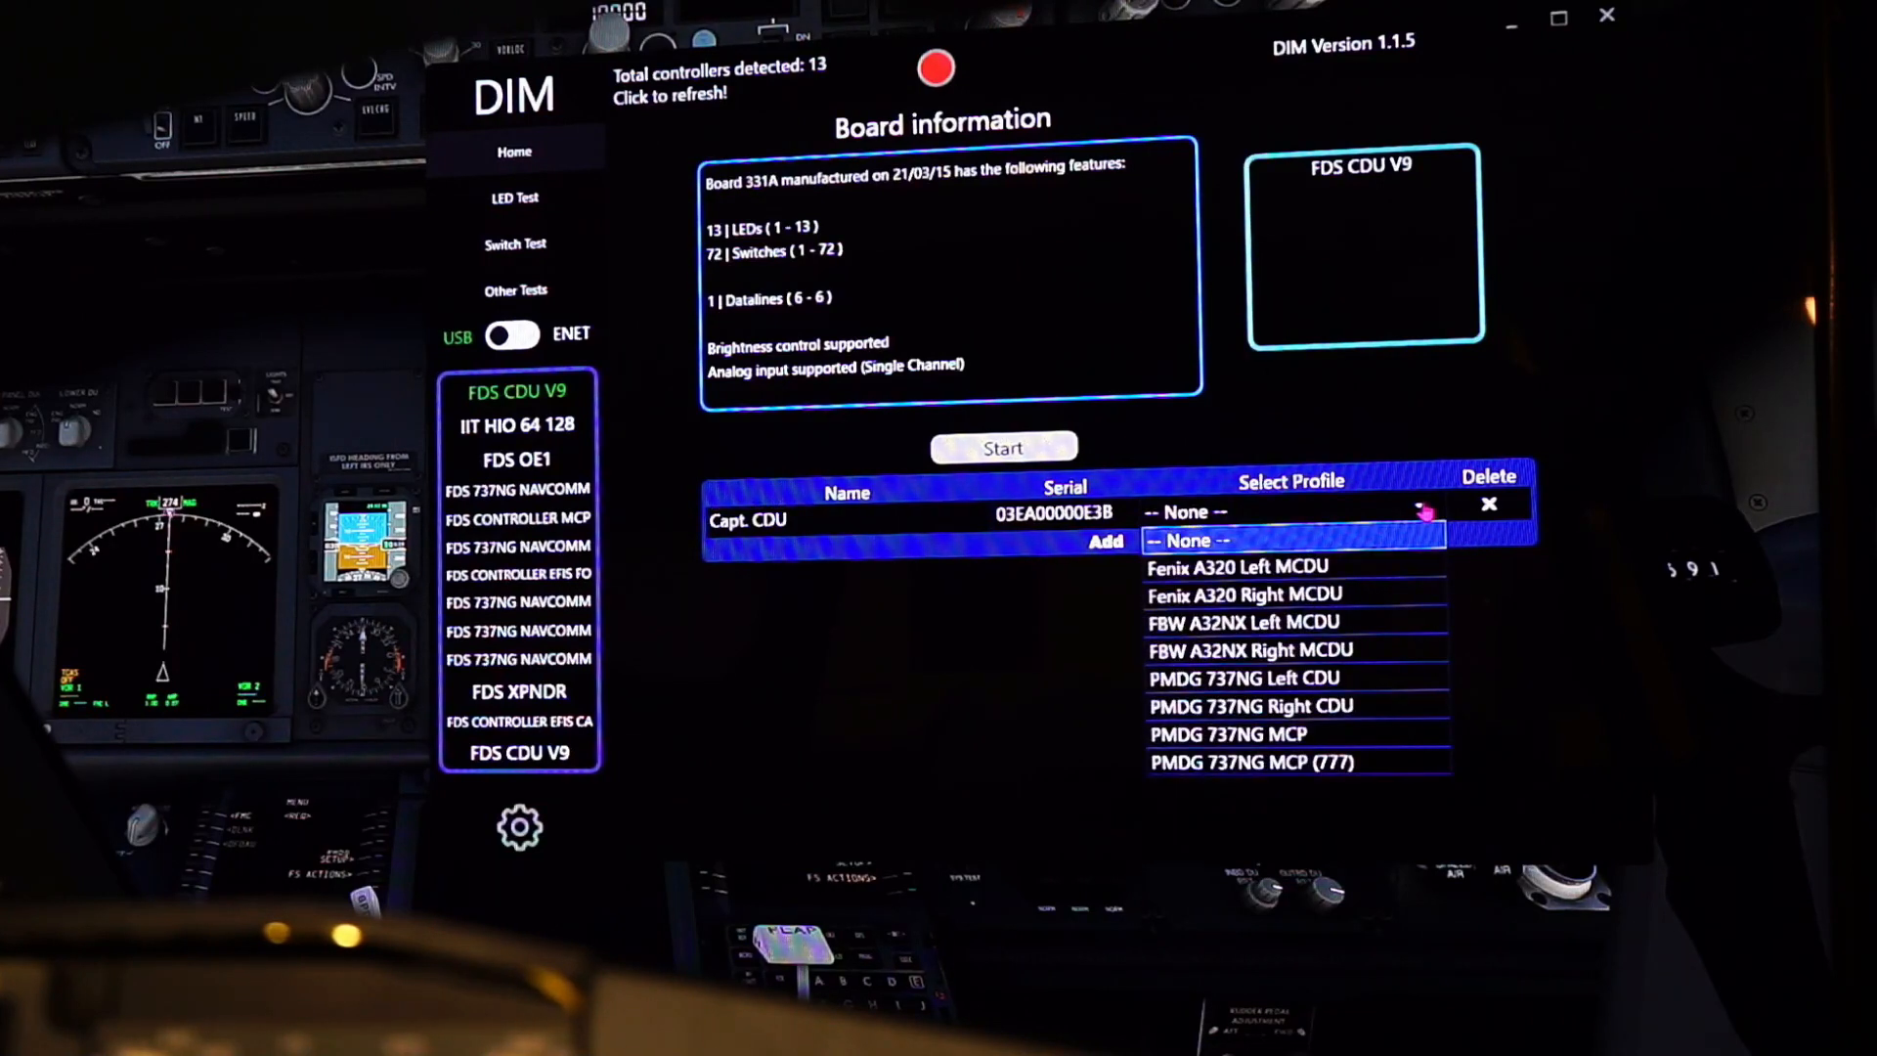
{"action": "mouse_move", "coordinate": [1244, 566]}
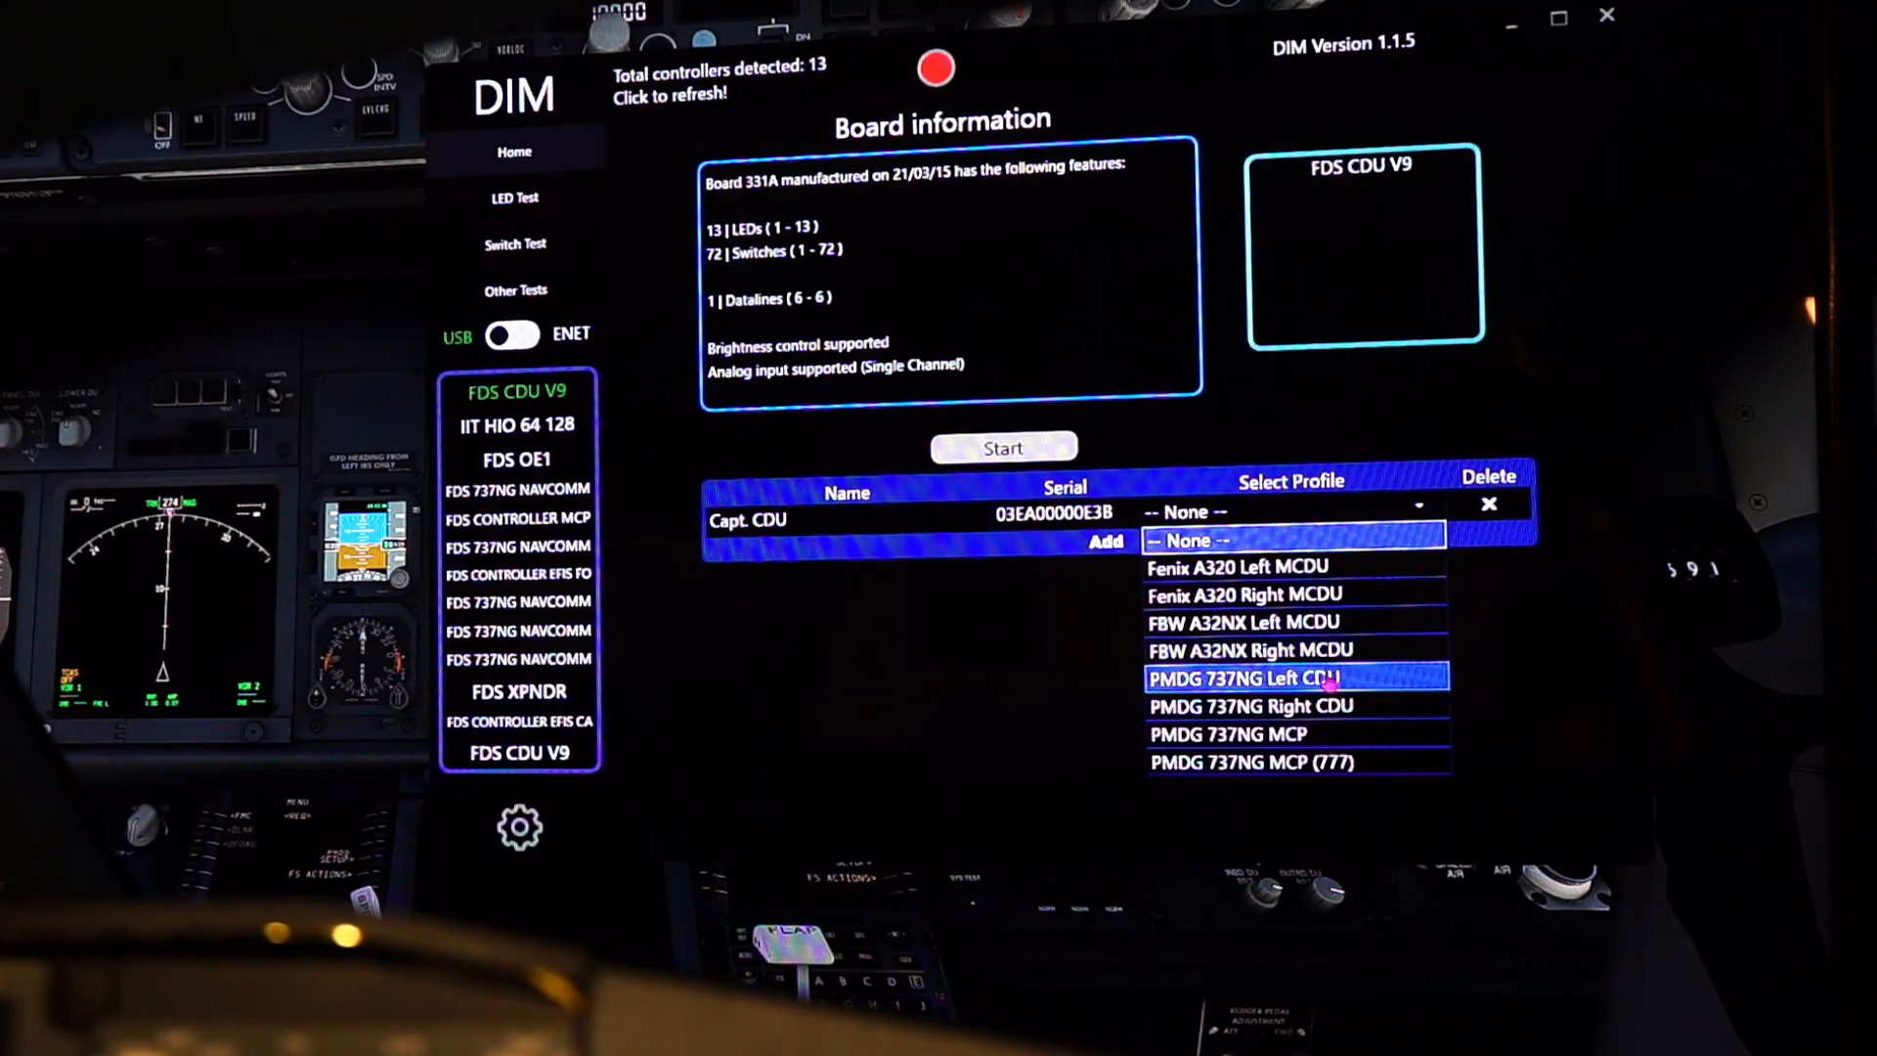
{"action": "left_click", "coordinate": [1296, 677]}
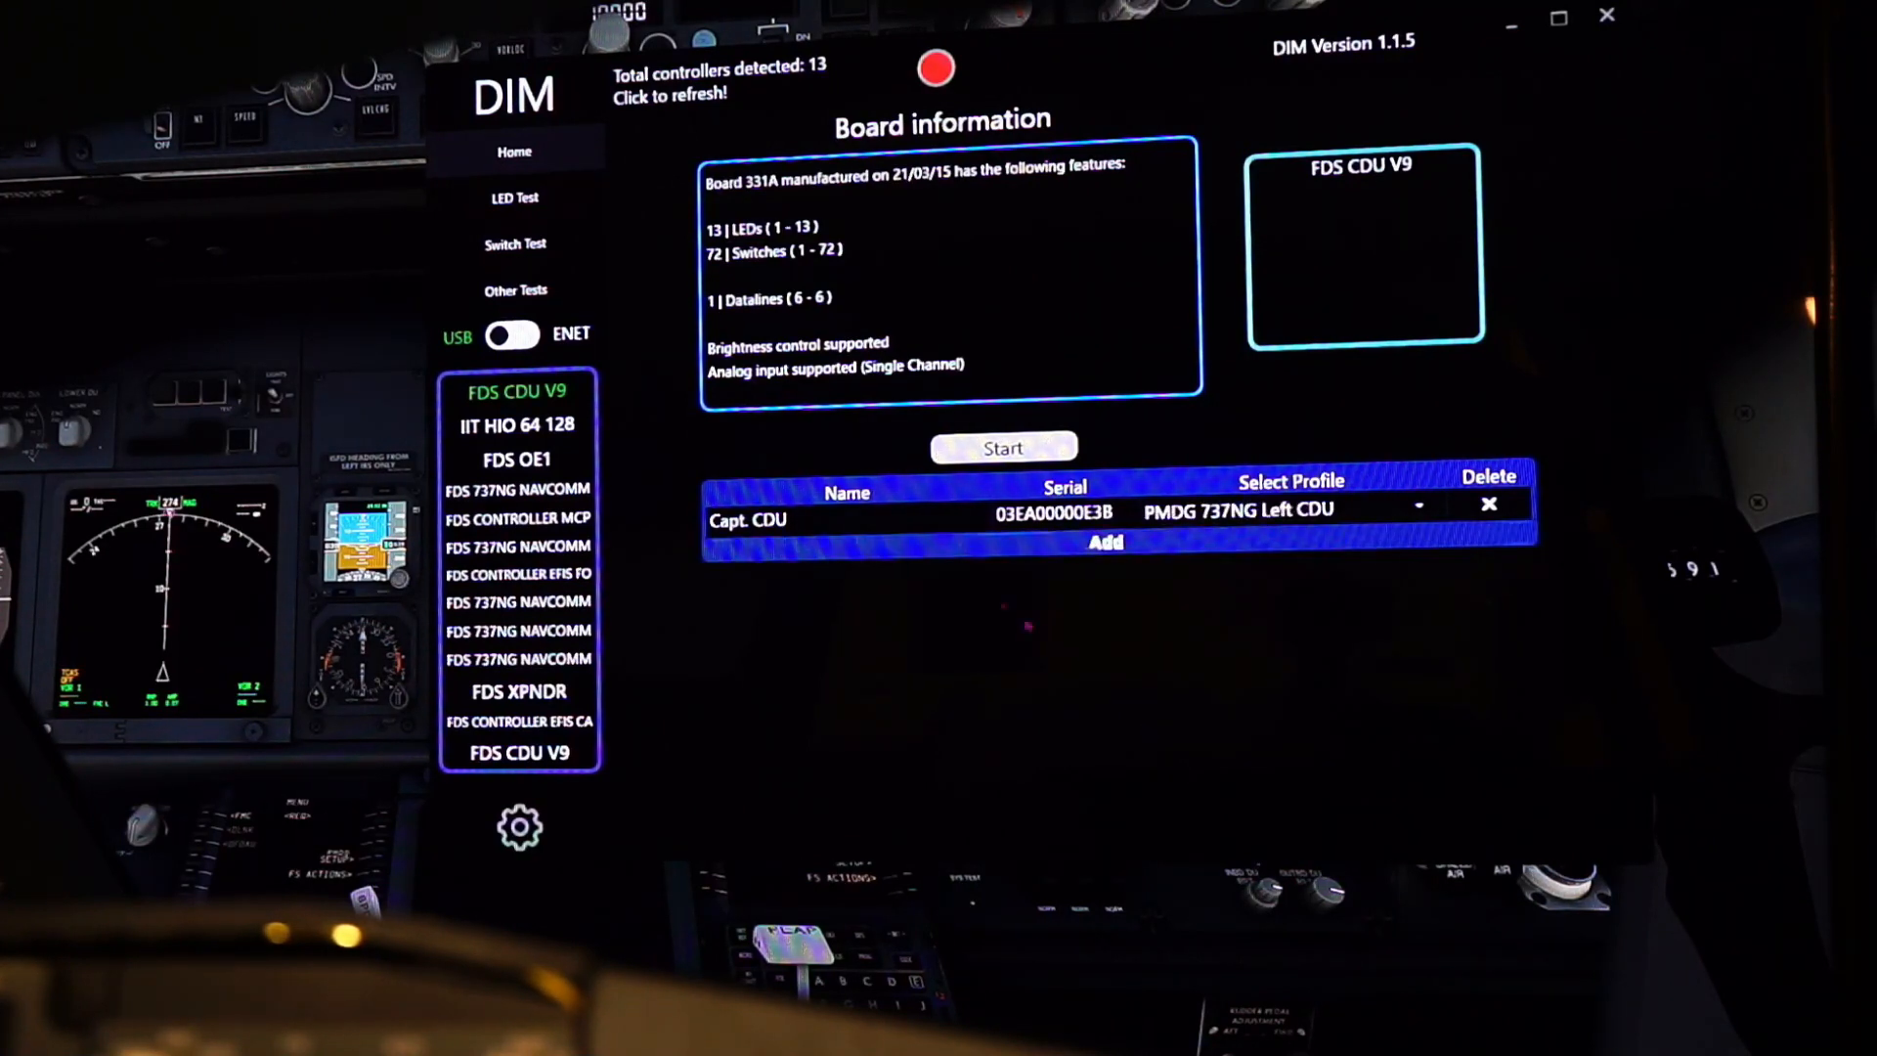
{"action": "mouse_move", "coordinate": [1029, 632]}
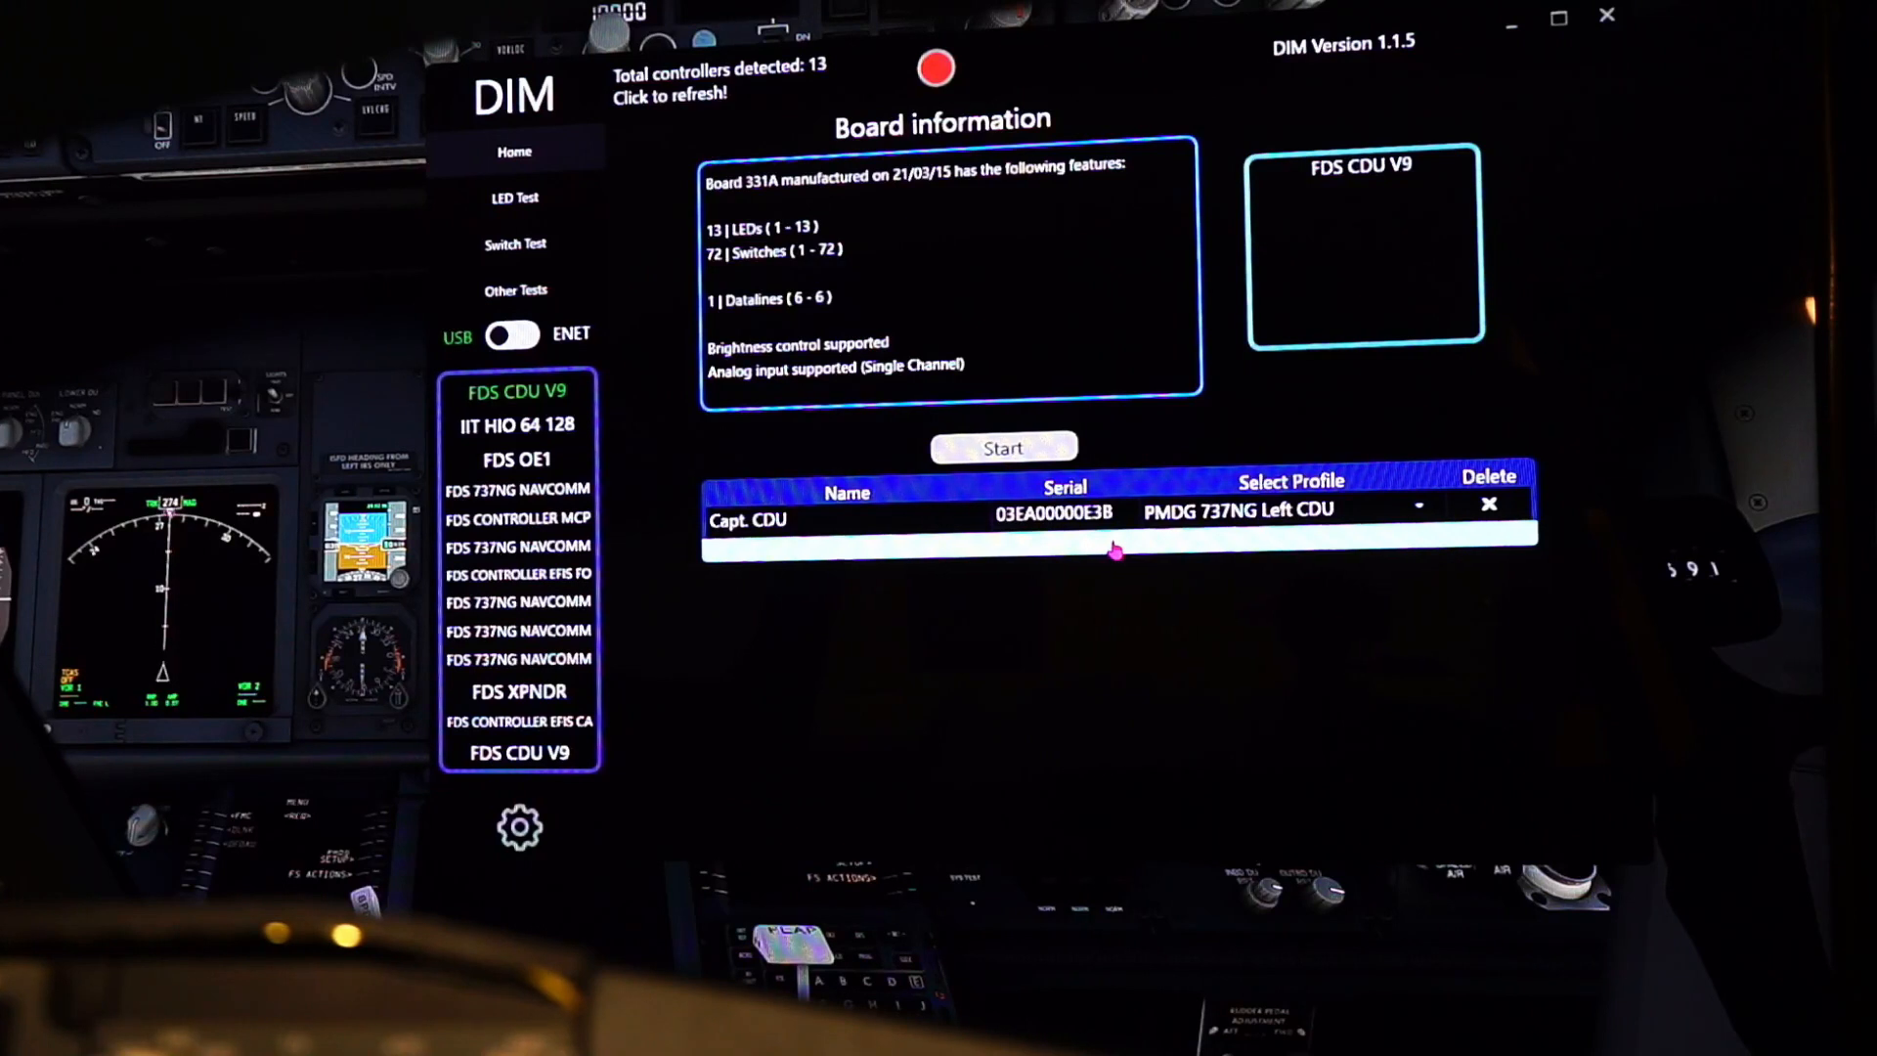
Add a new board entry and fill it with the second FDS CDU V9's serial 03EA0000159F
{"action": "left_click", "coordinate": [1114, 548]}
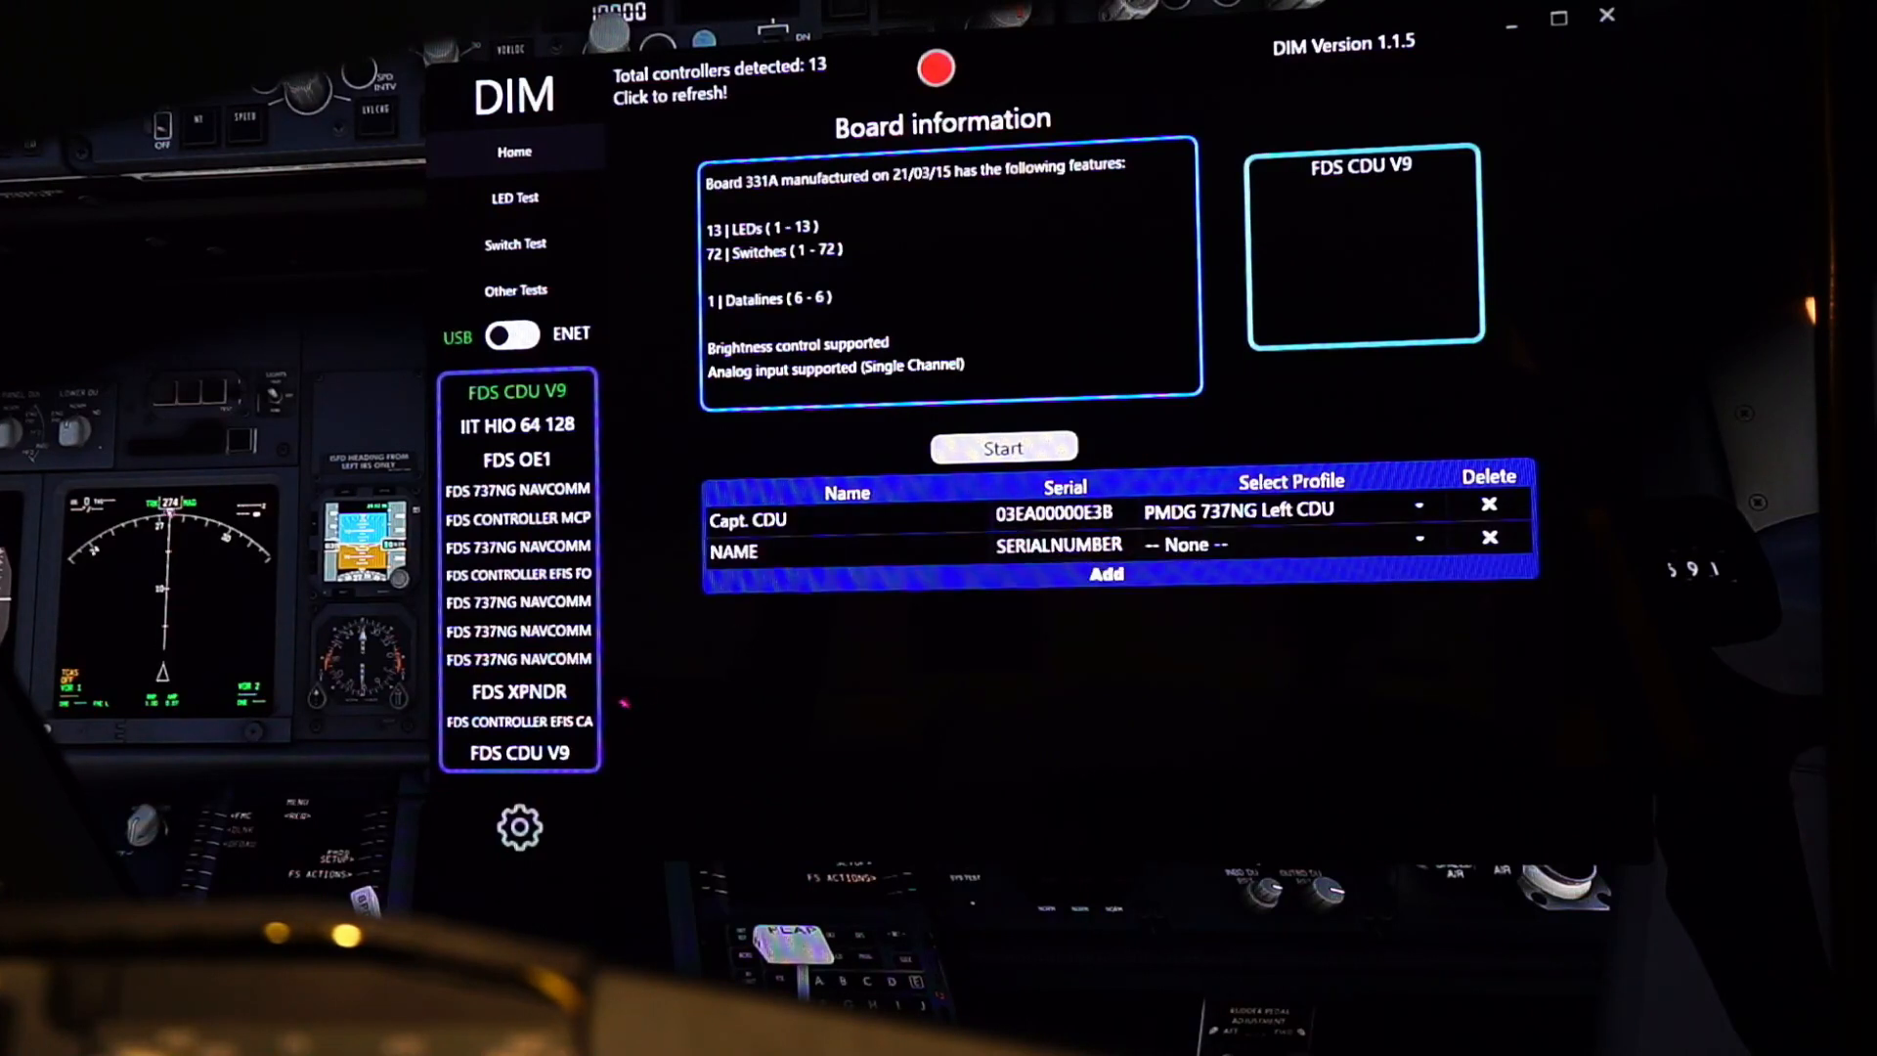
{"action": "left_click", "coordinate": [518, 753]}
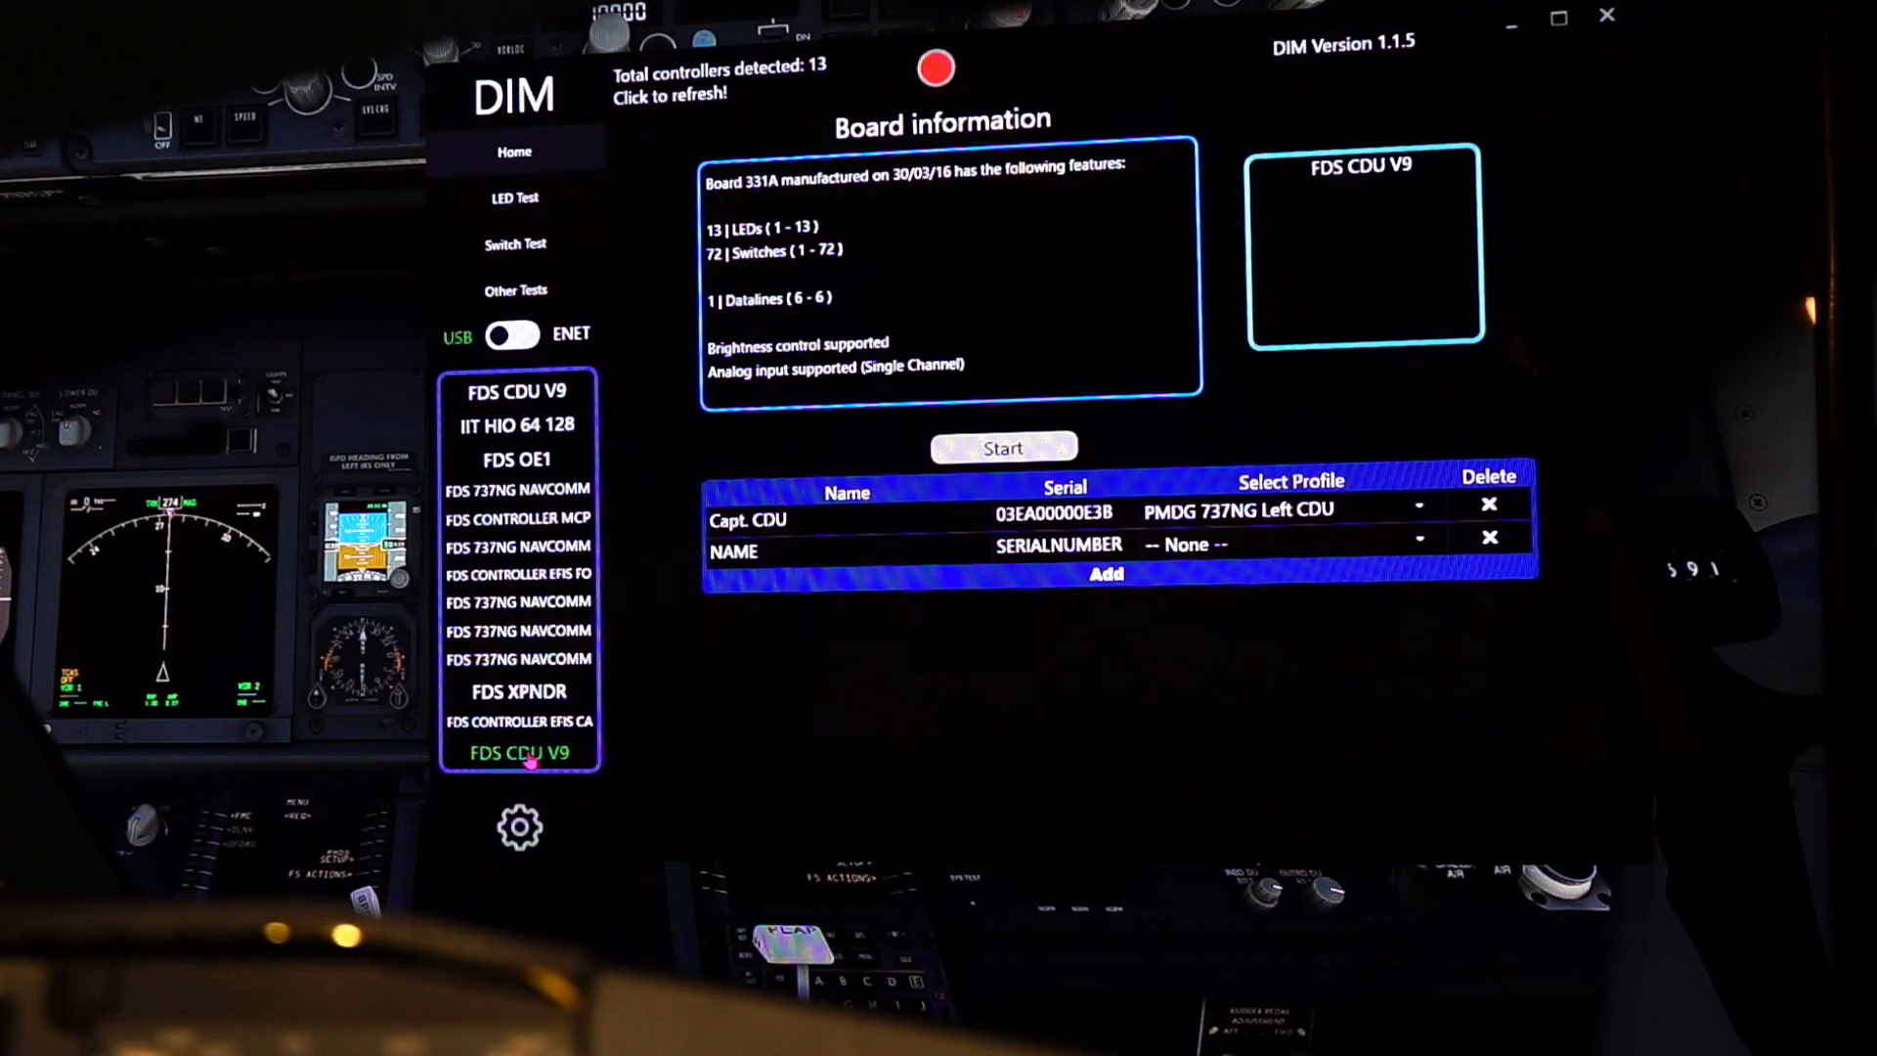
{"action": "mouse_move", "coordinate": [760, 683]}
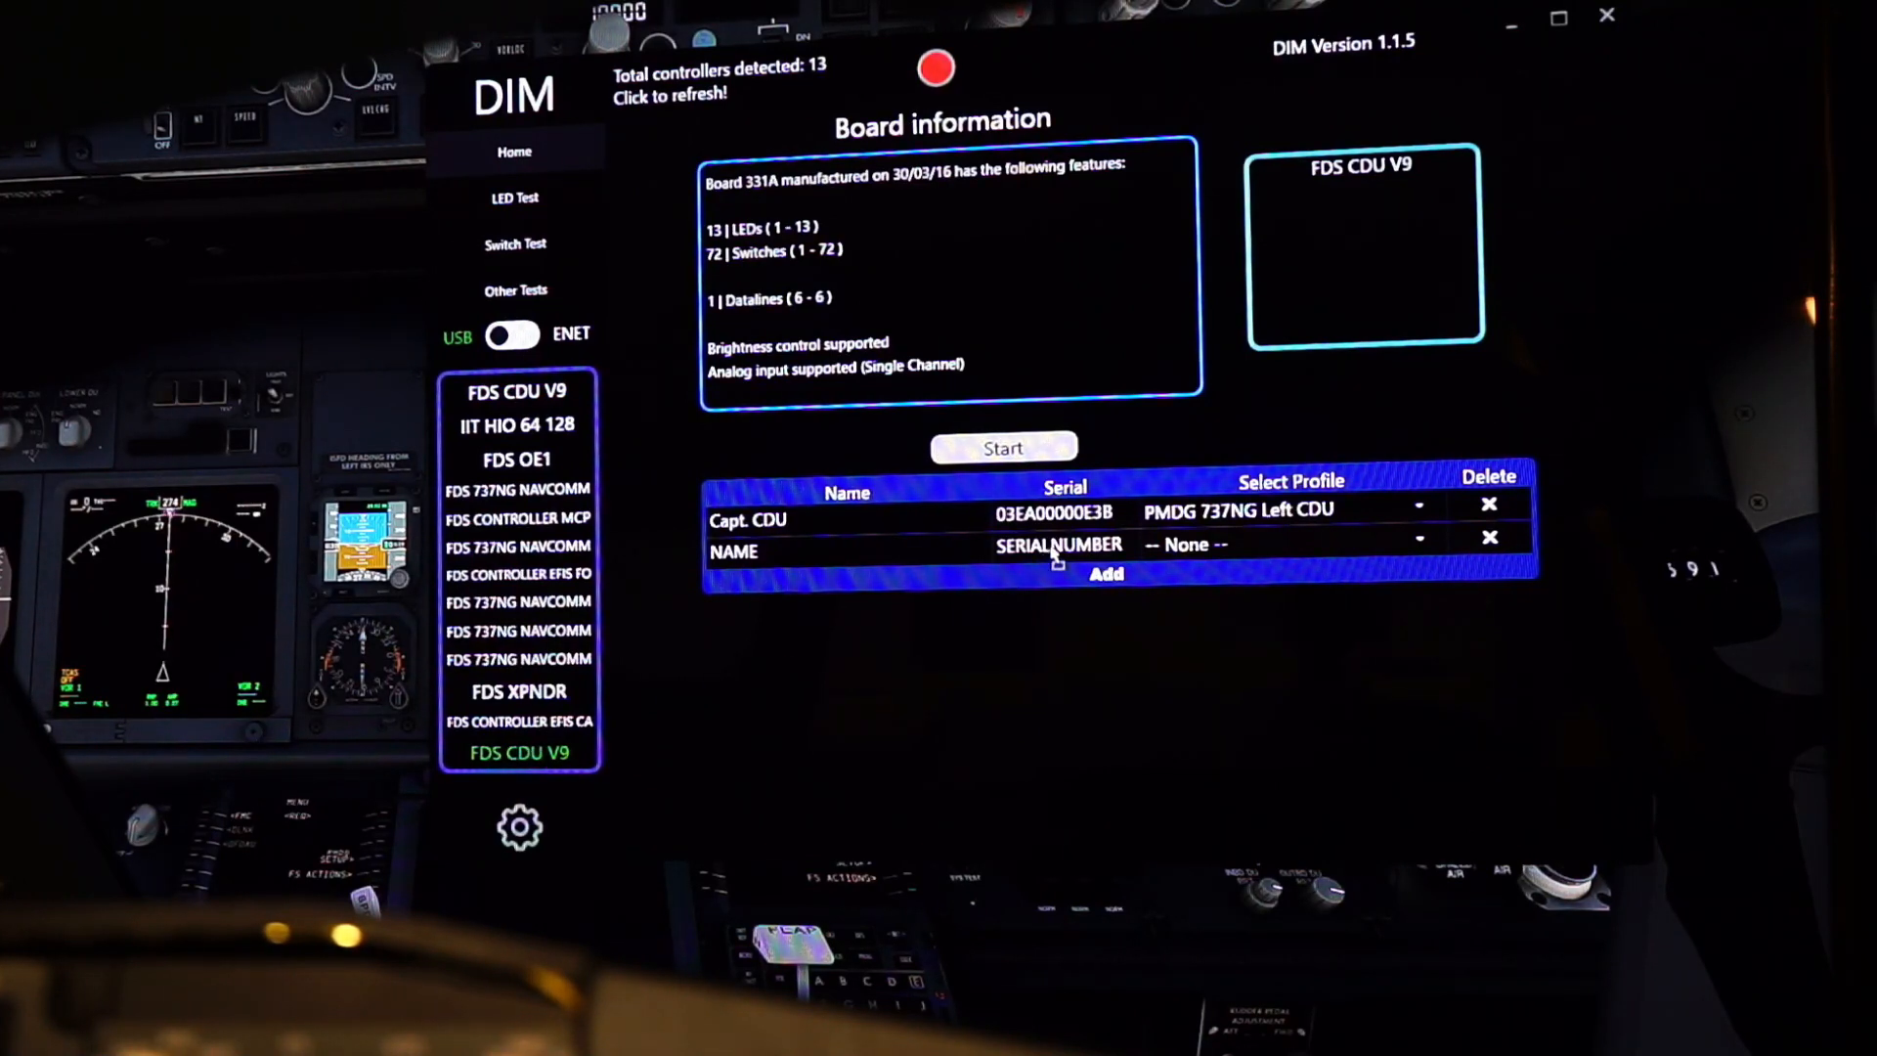
{"action": "left_click", "coordinate": [1057, 545]}
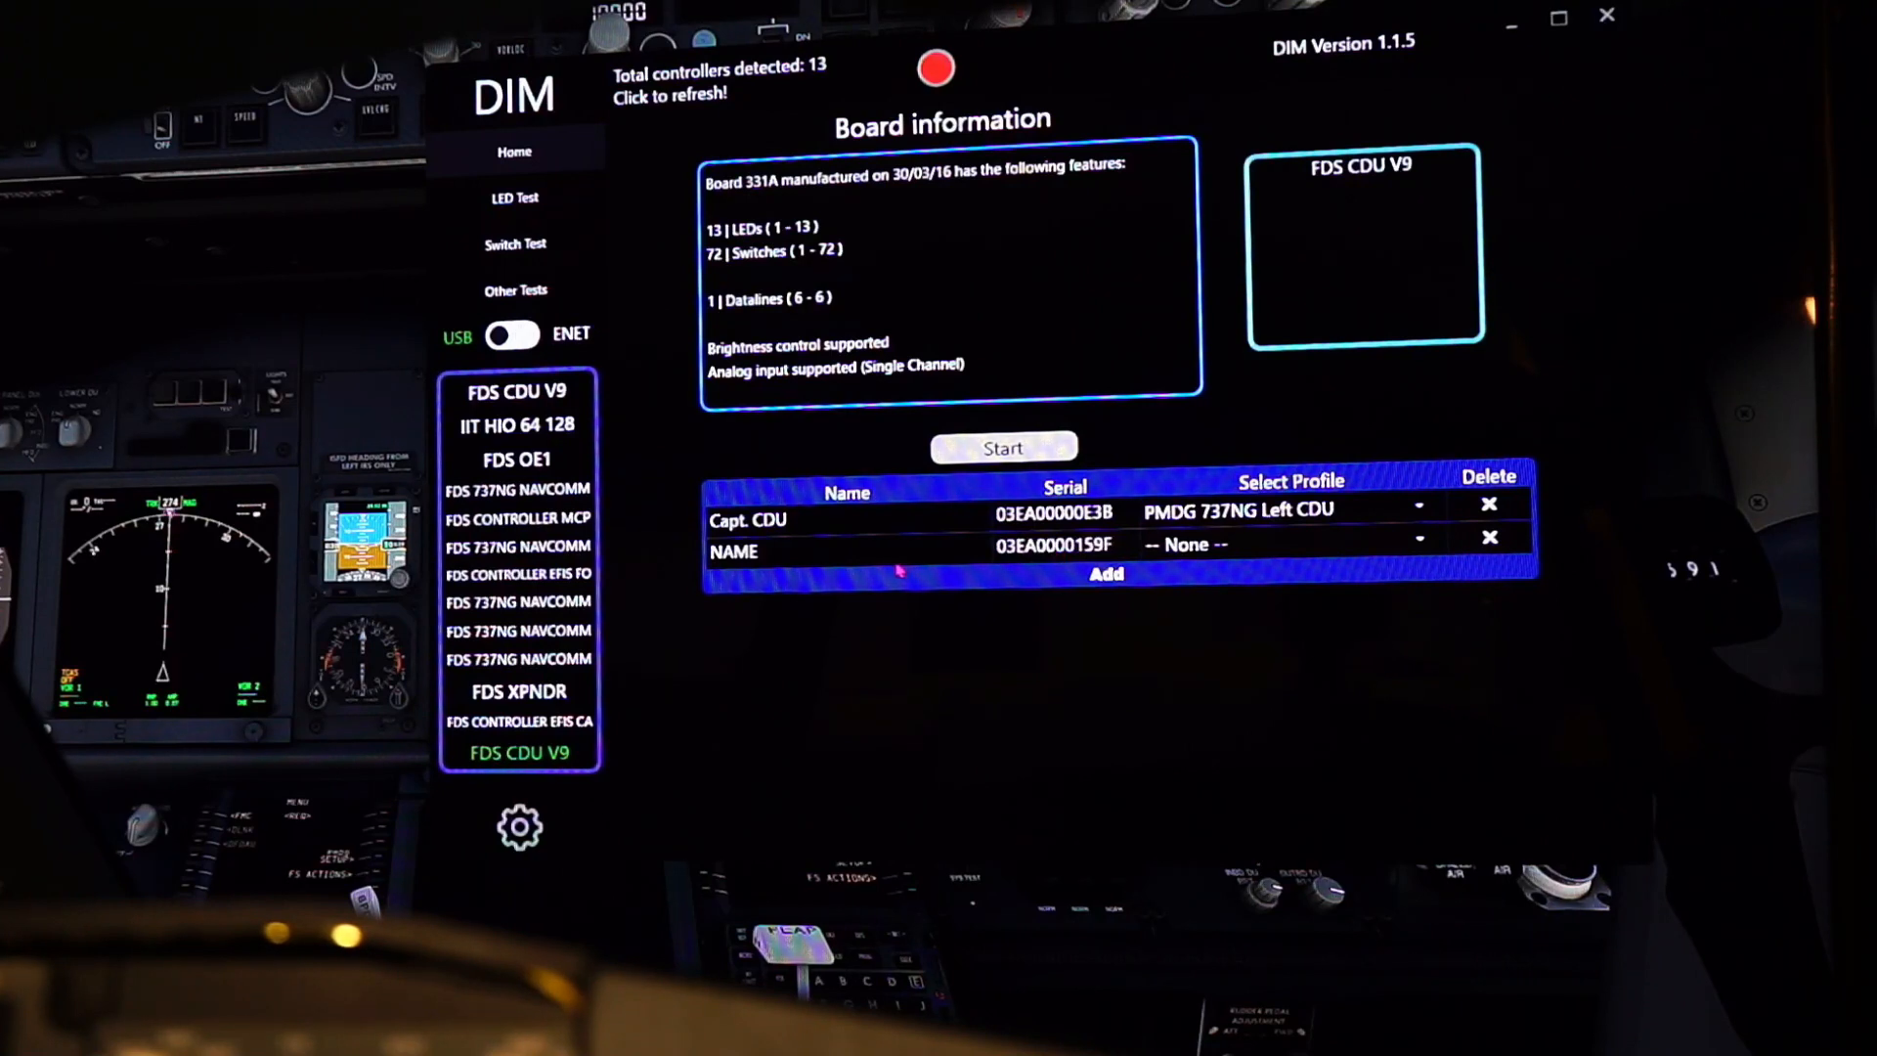
Name the entry 'First Officer CDU' and assign the PMDG 737NG Right CDU profile
{"action": "left_click", "coordinate": [847, 552]}
{"action": "type", "text": "F"}
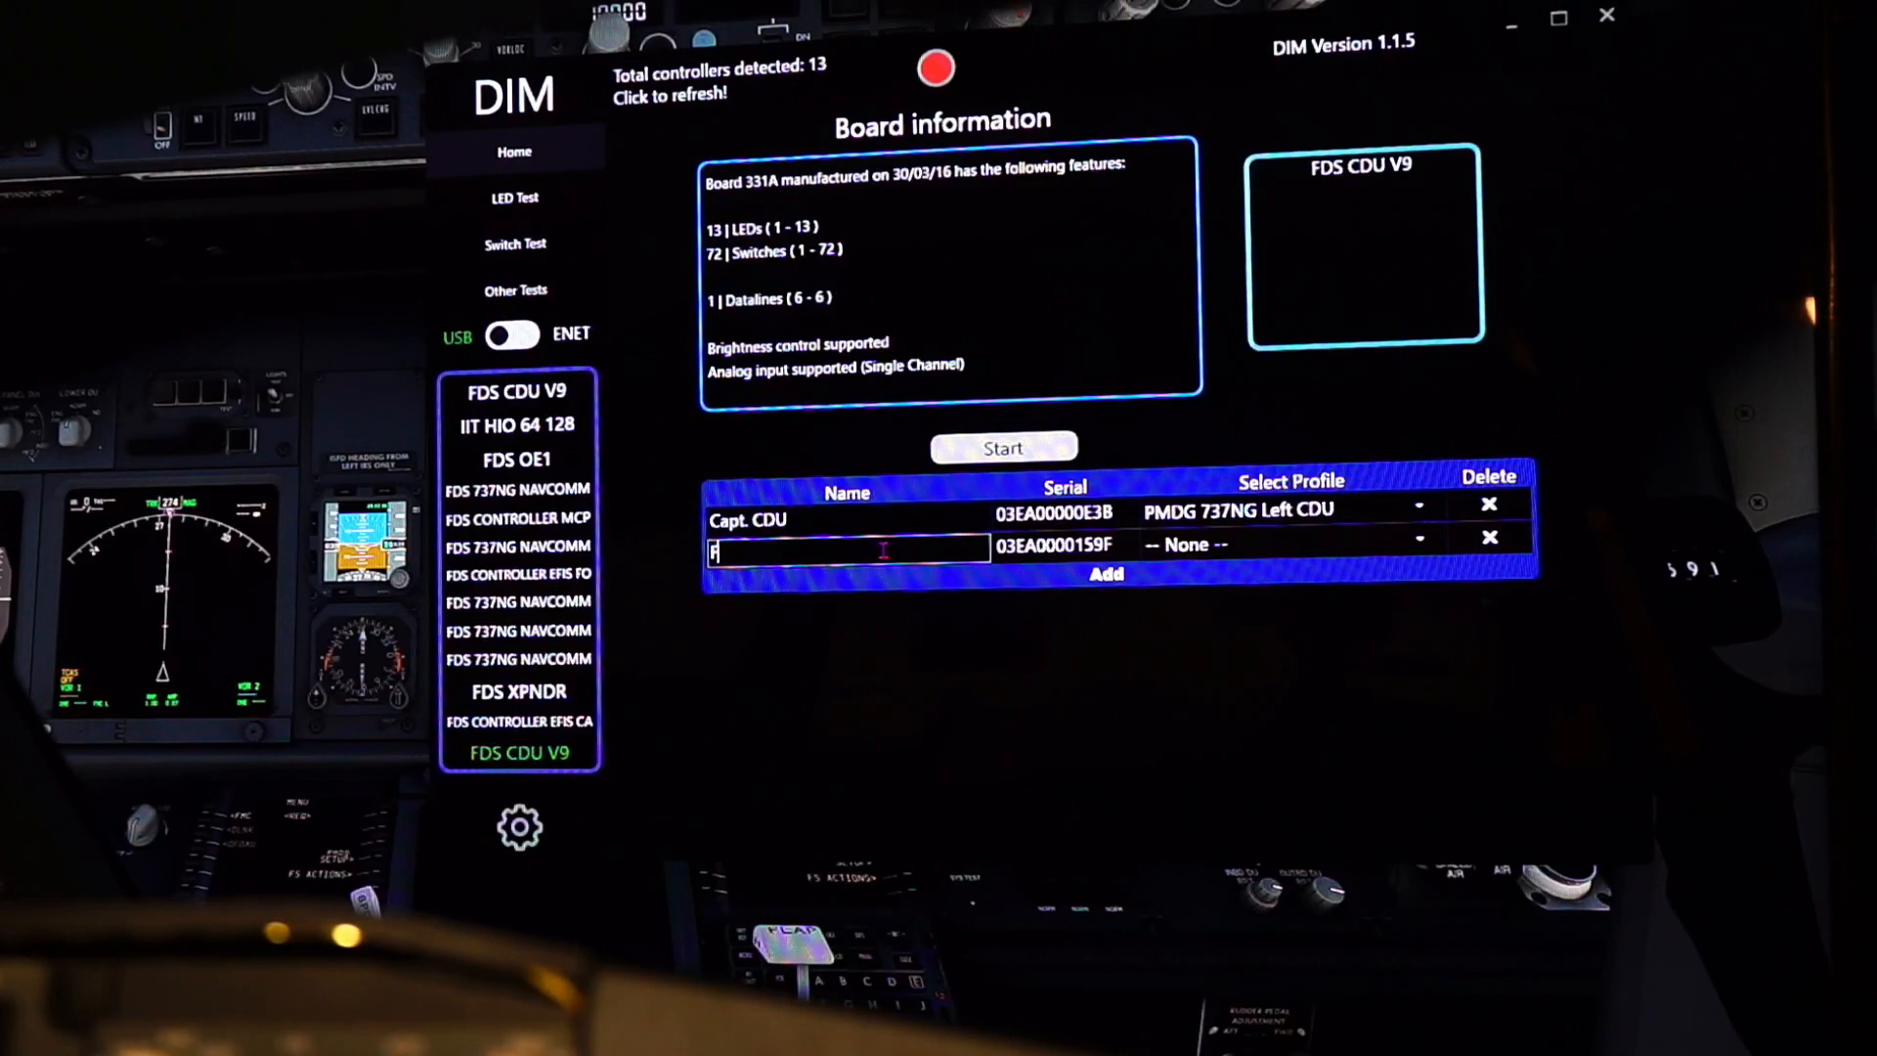
{"action": "type", "text": "irst O"}
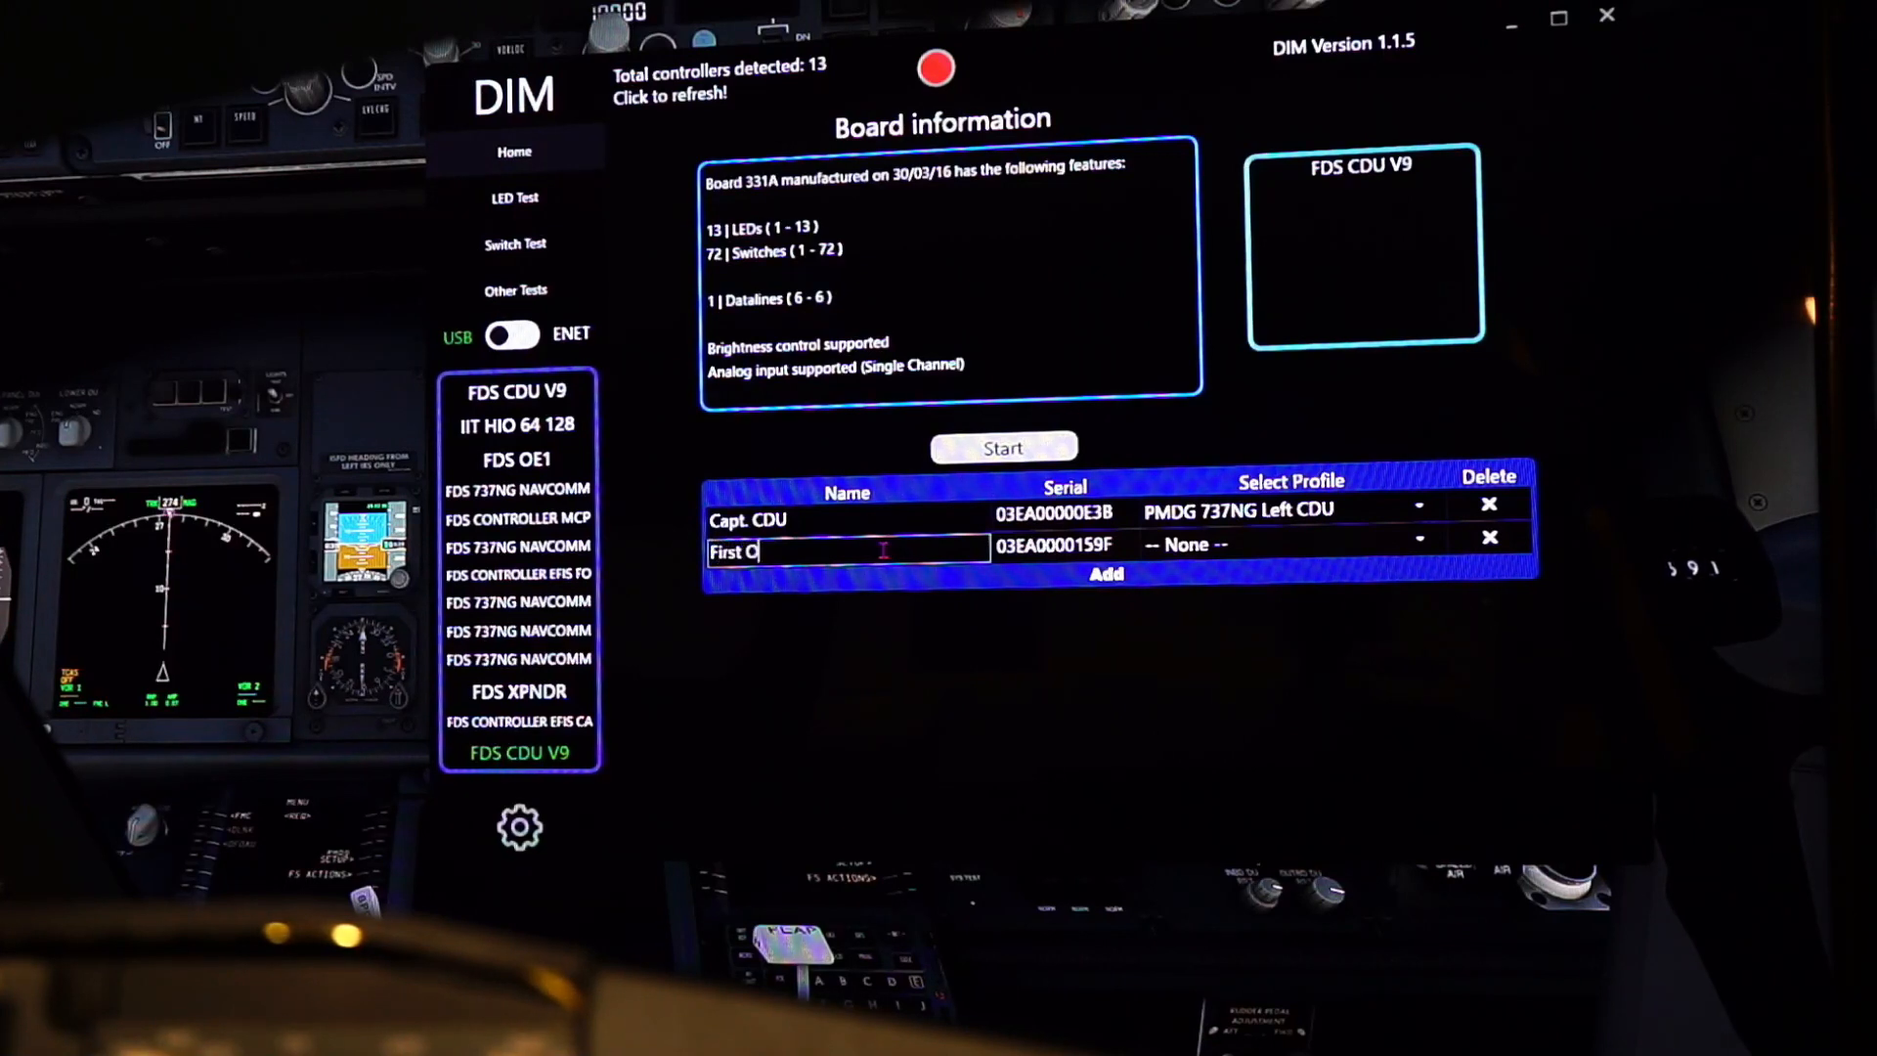
{"action": "type", "text": "fficer"}
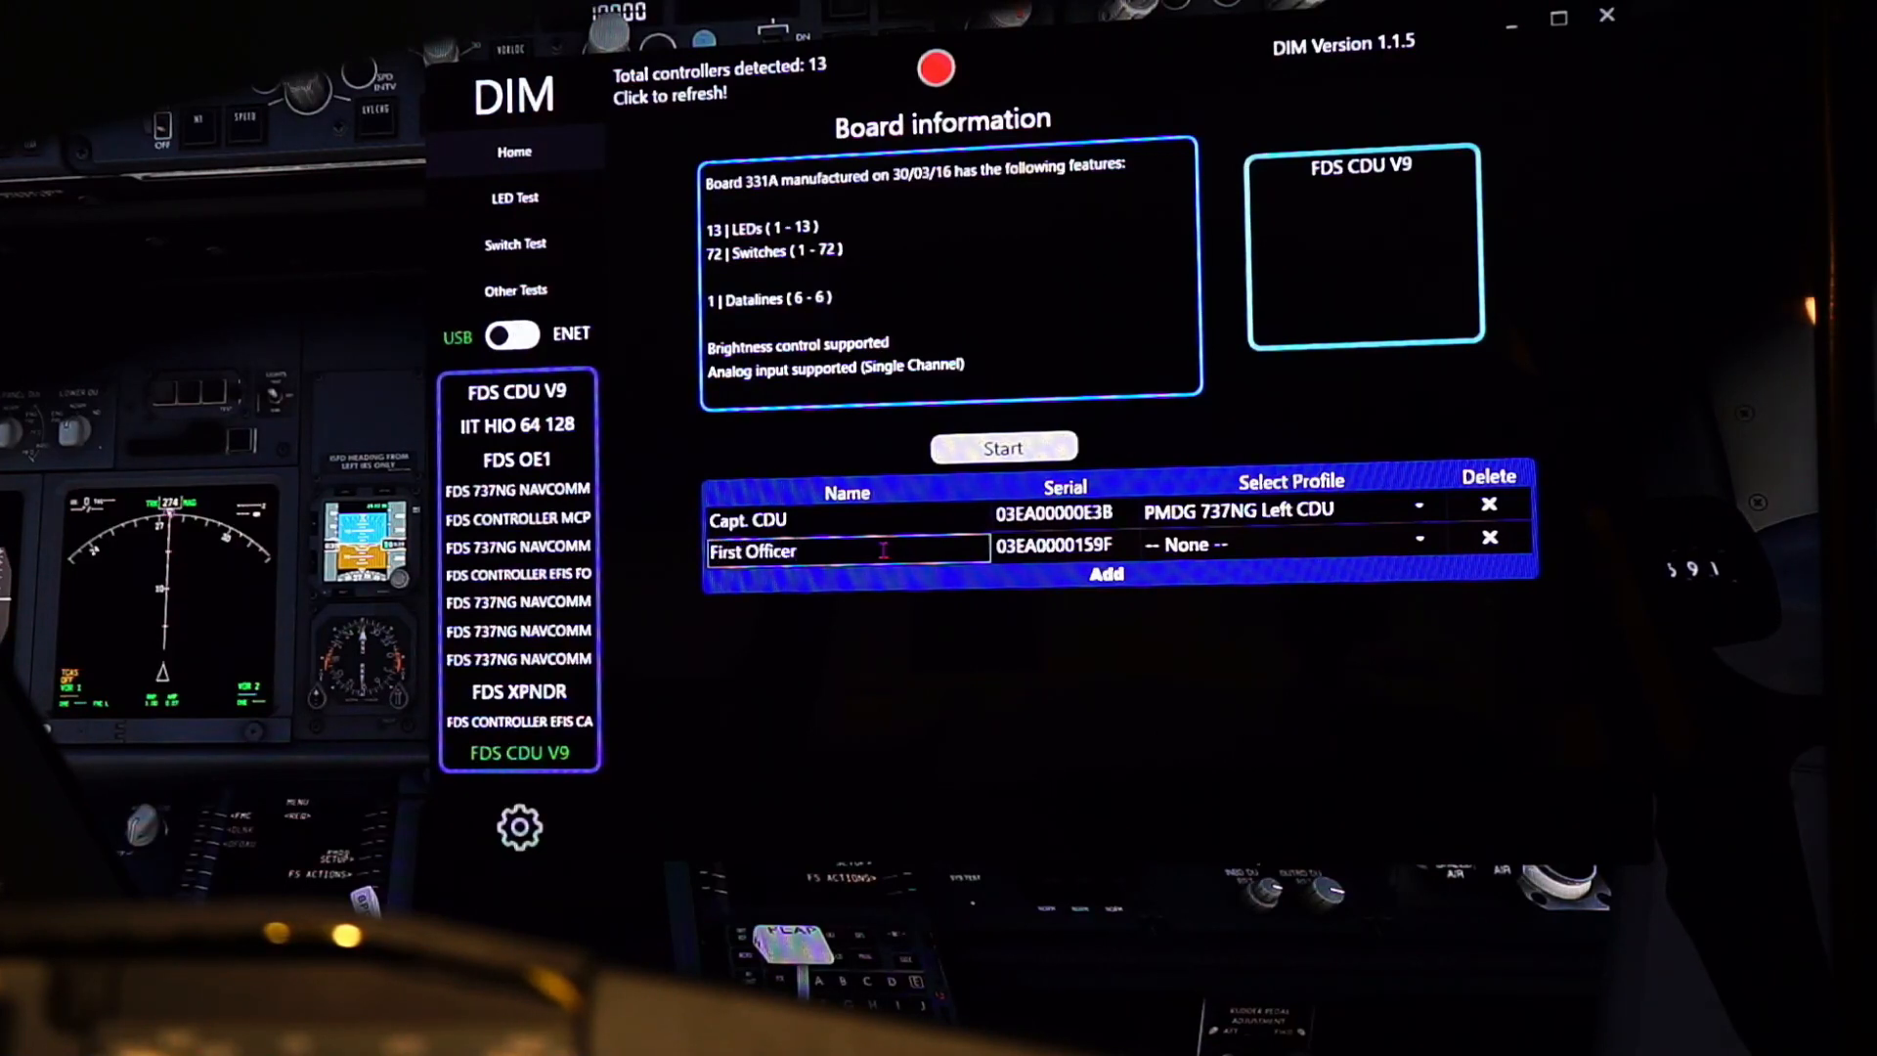
{"action": "type", "text": "CDU"}
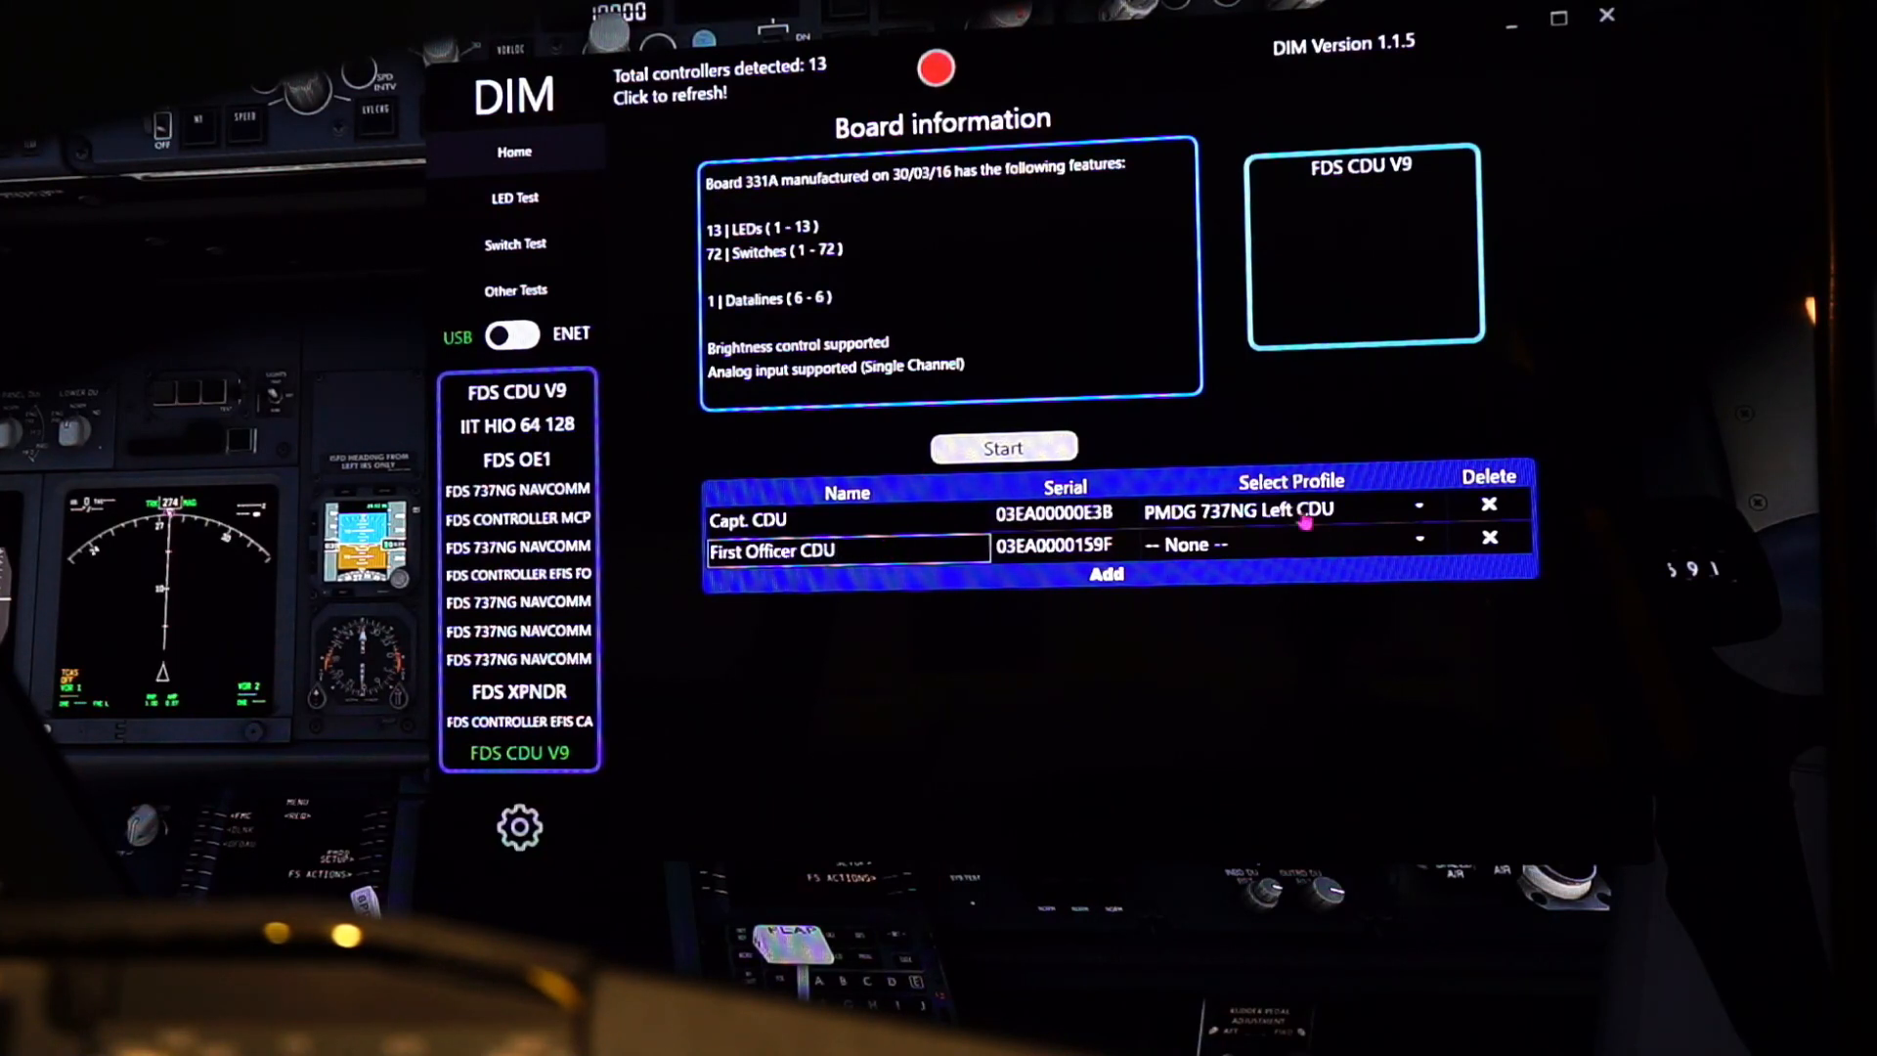
{"action": "left_click", "coordinate": [1418, 543]}
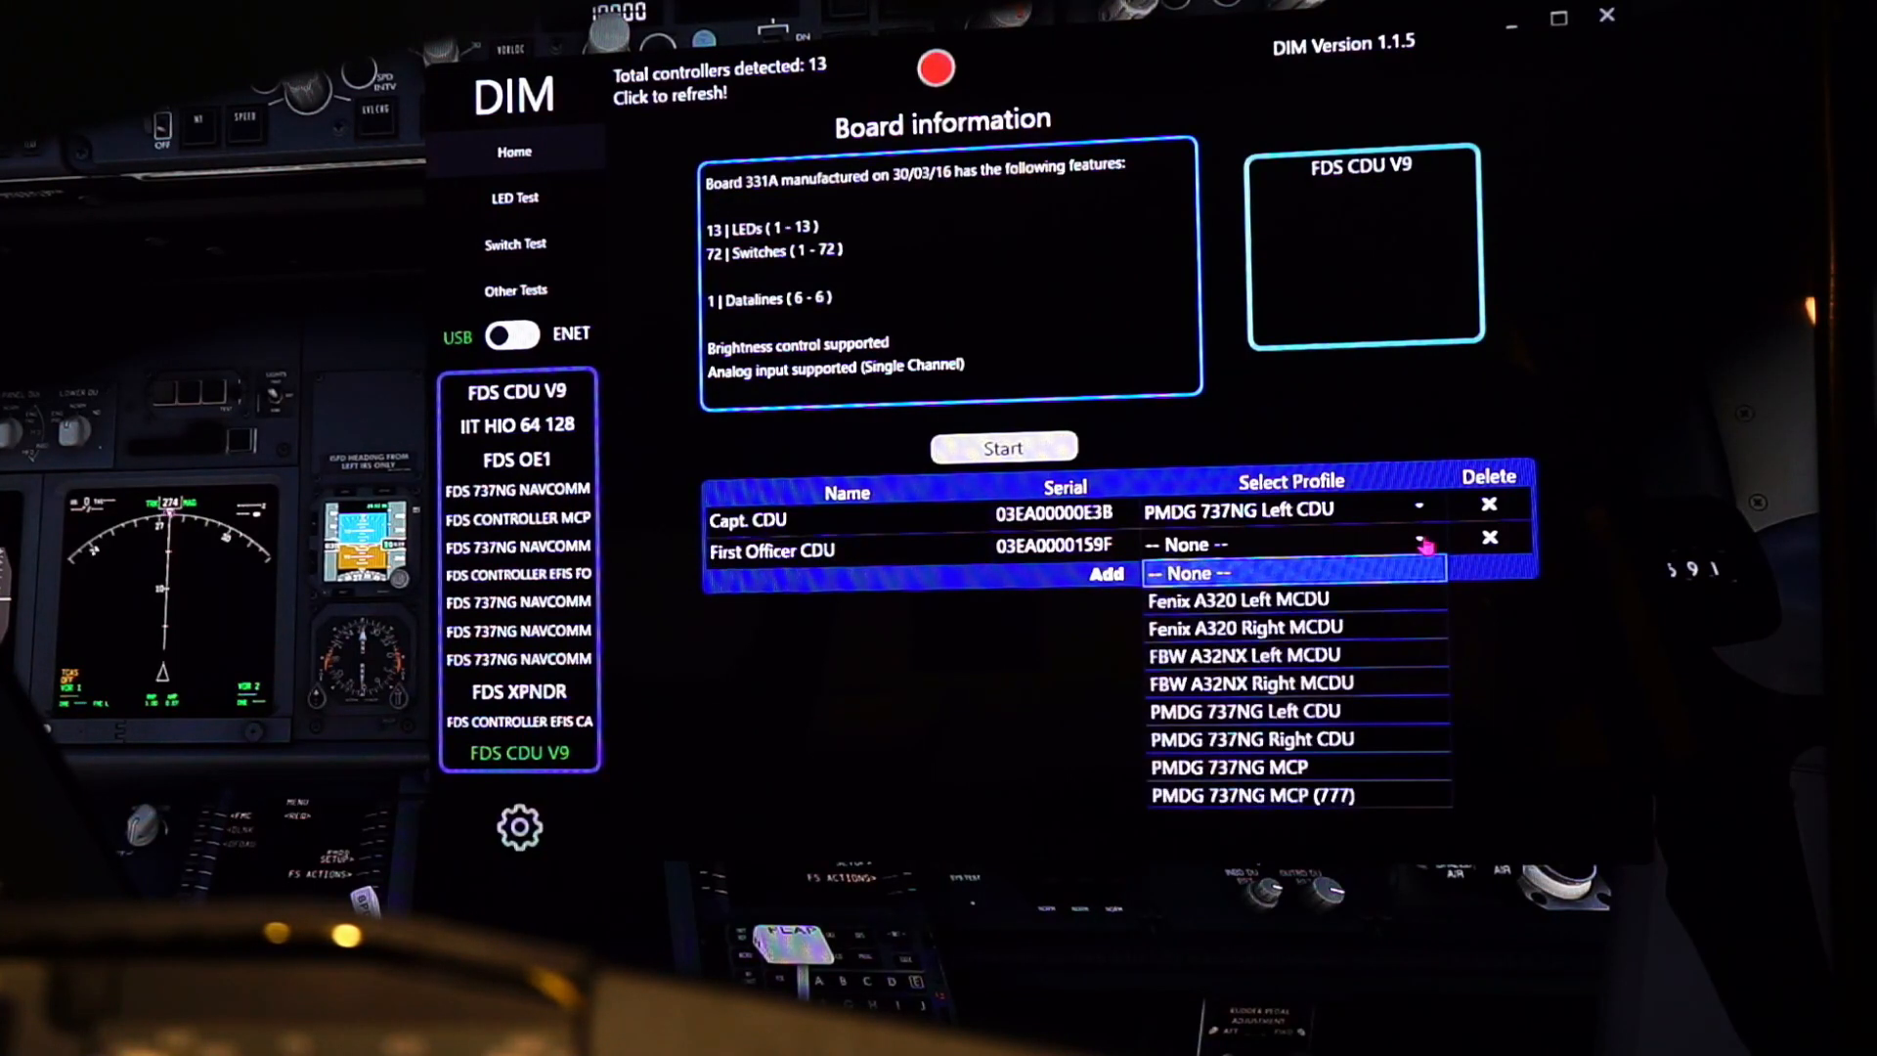
{"action": "mouse_move", "coordinate": [1299, 682]}
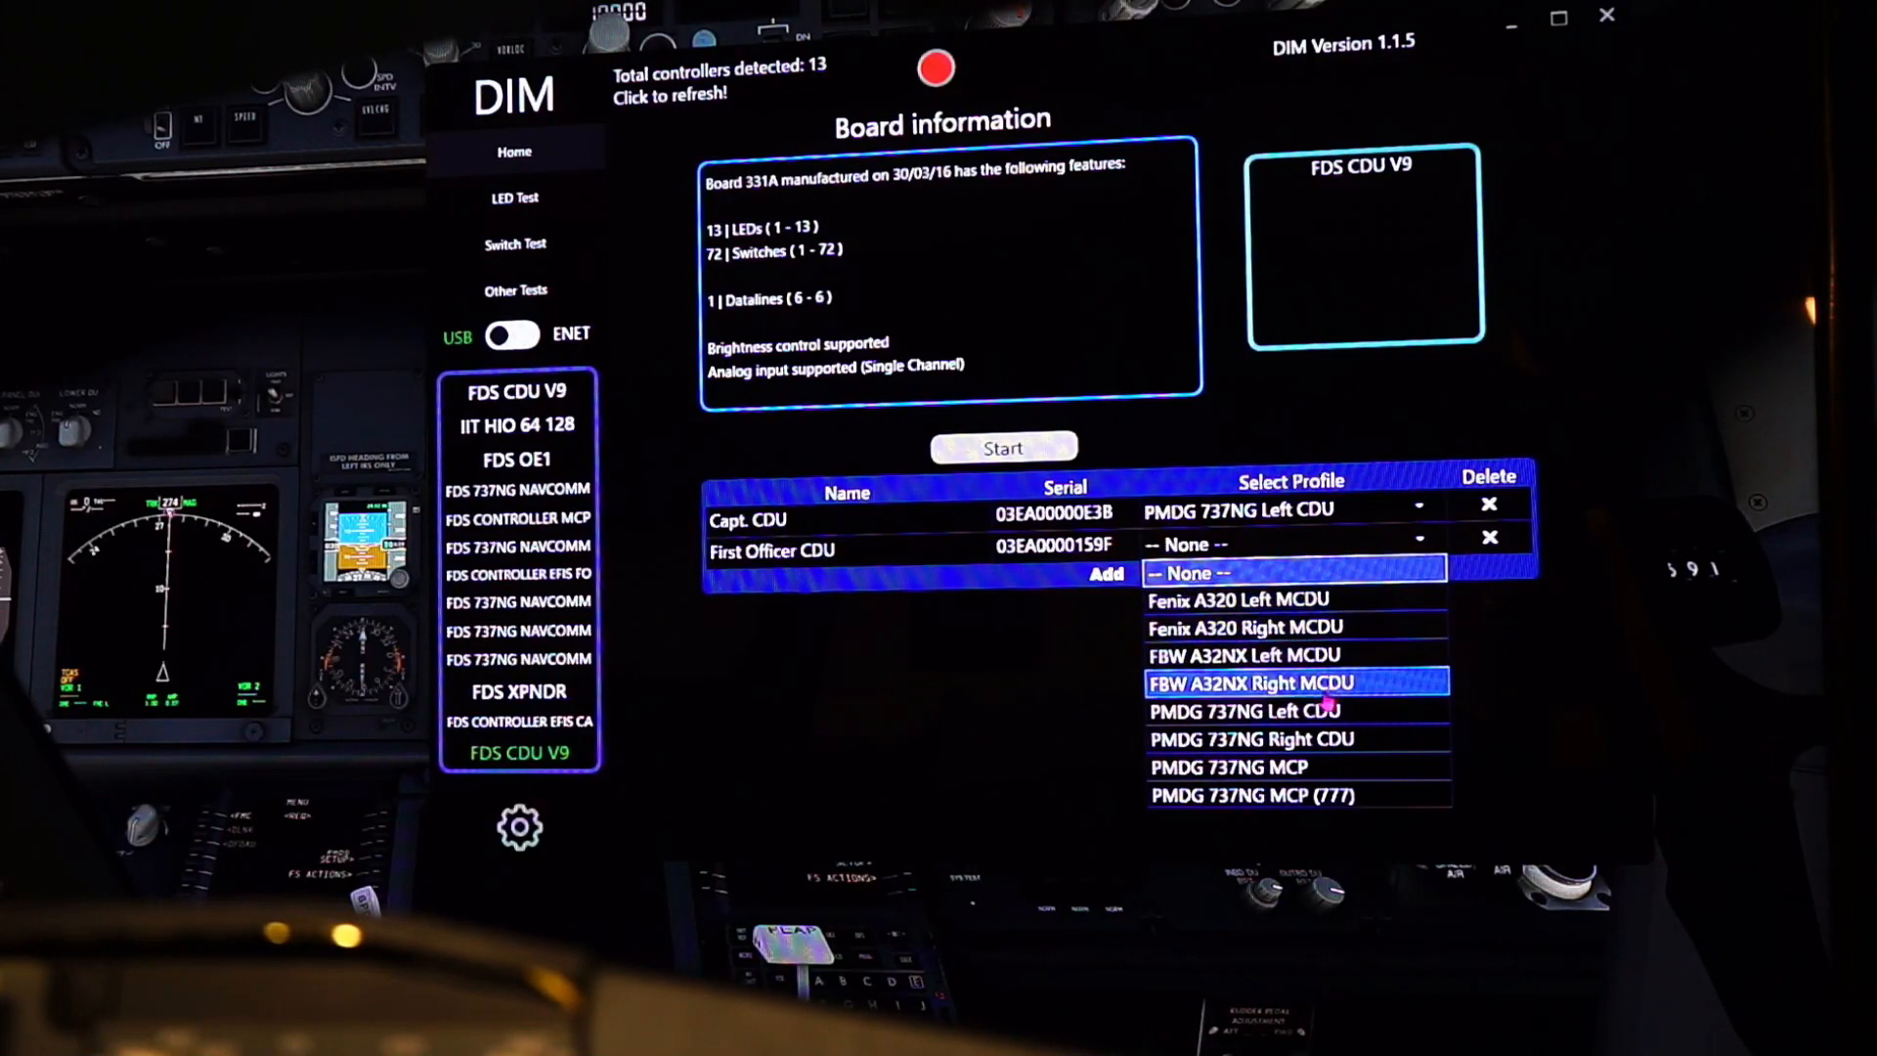
{"action": "left_click", "coordinate": [1246, 739]}
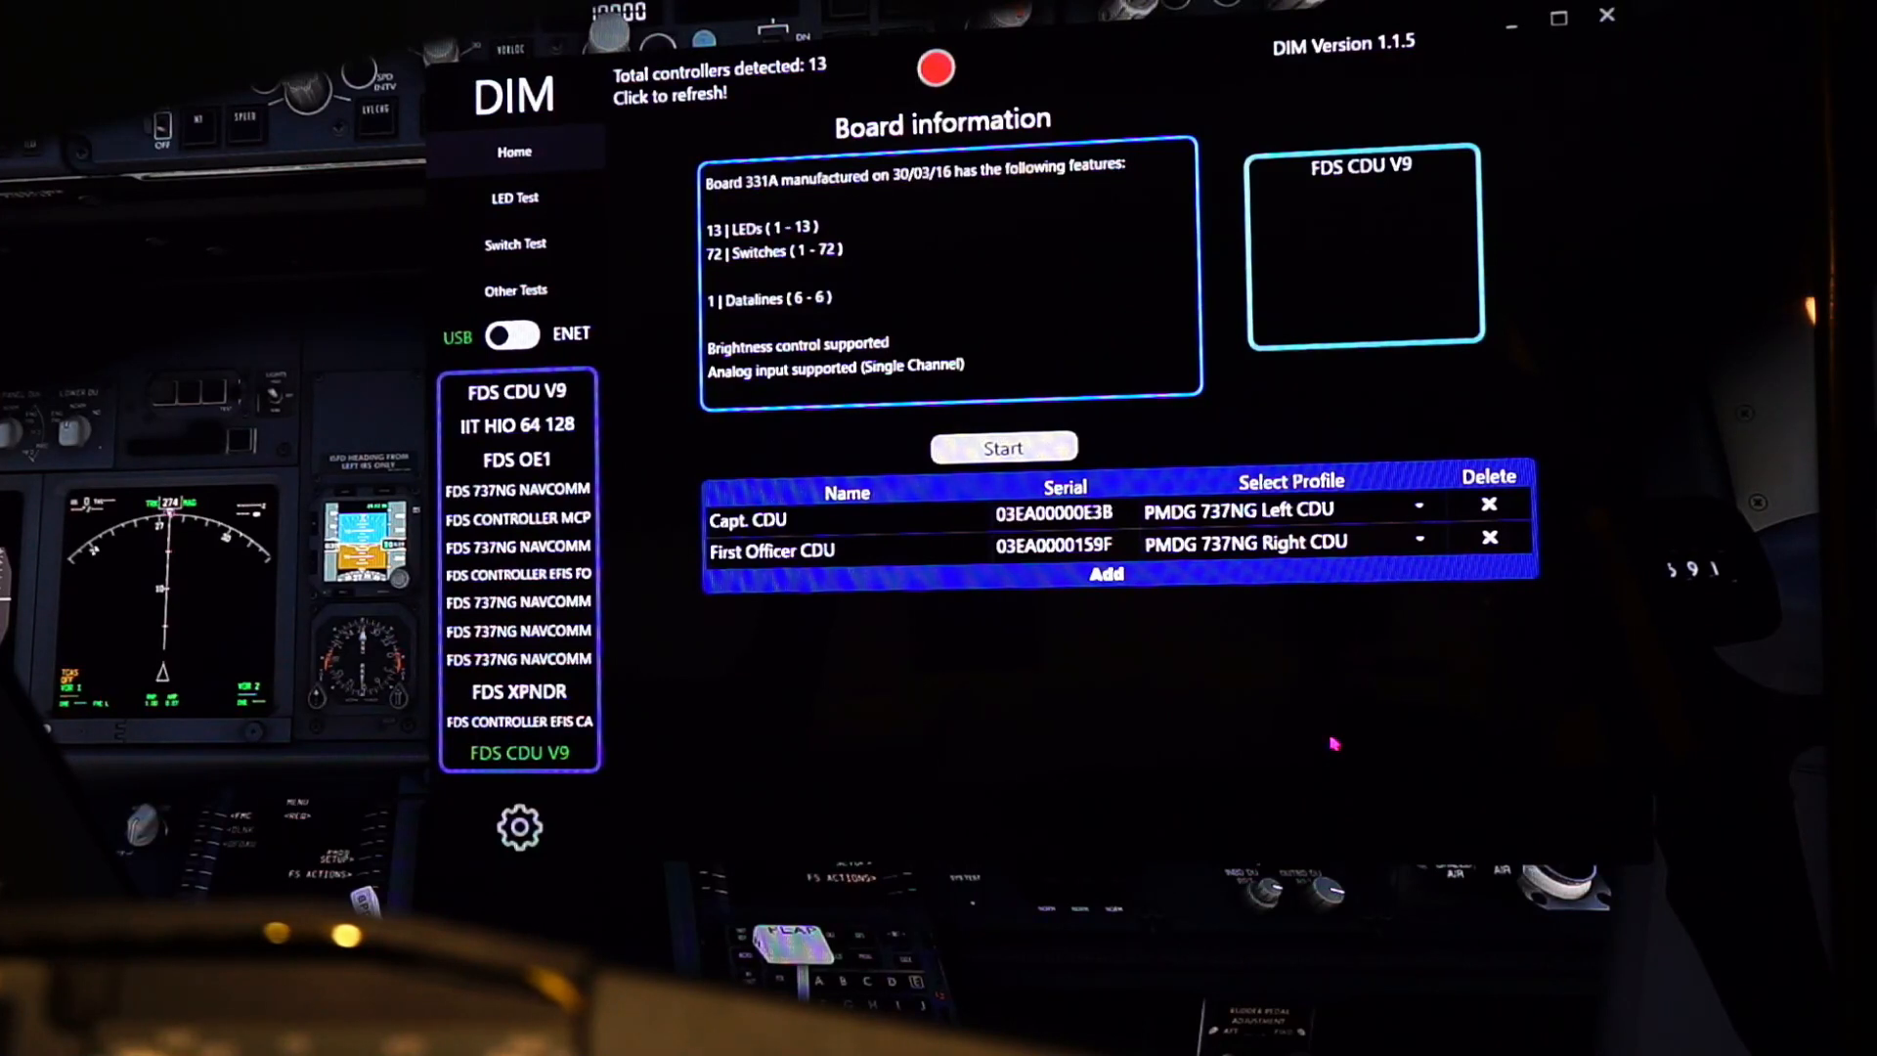
{"action": "mouse_move", "coordinate": [1058, 714]}
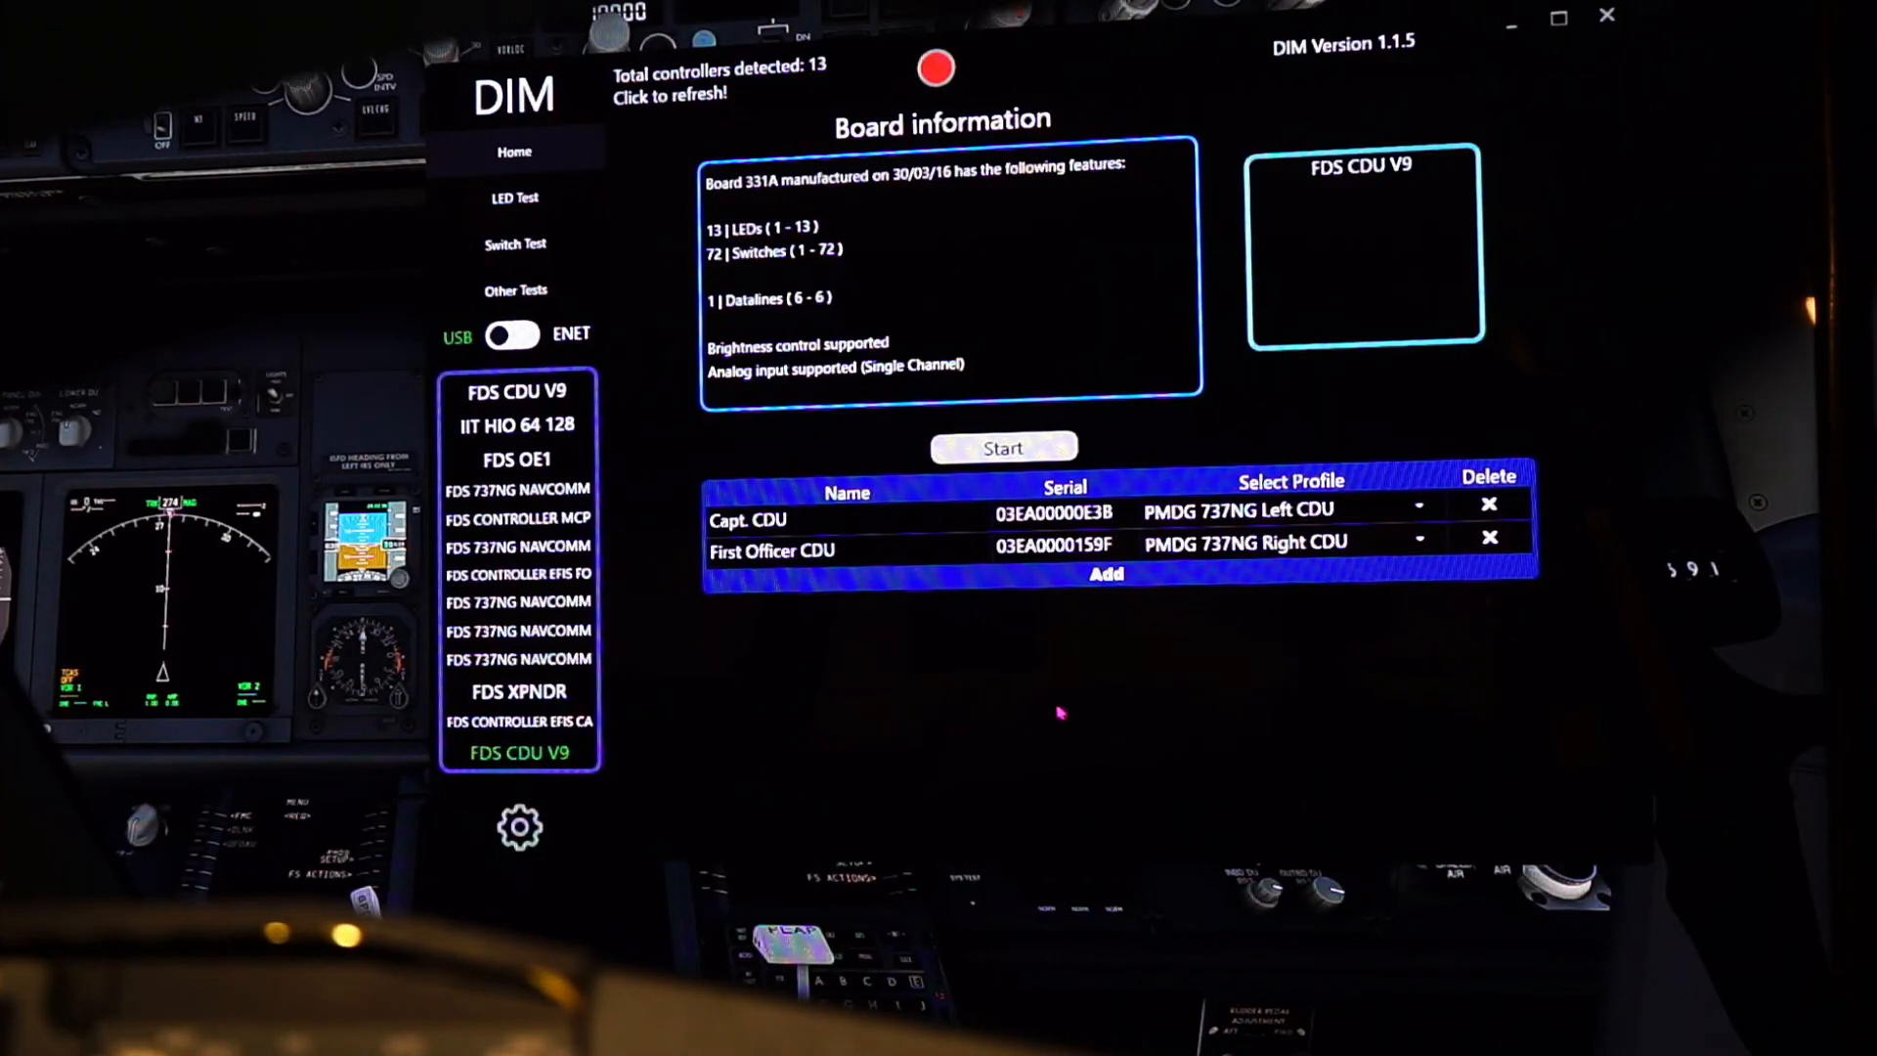
{"action": "mouse_move", "coordinate": [958, 715]}
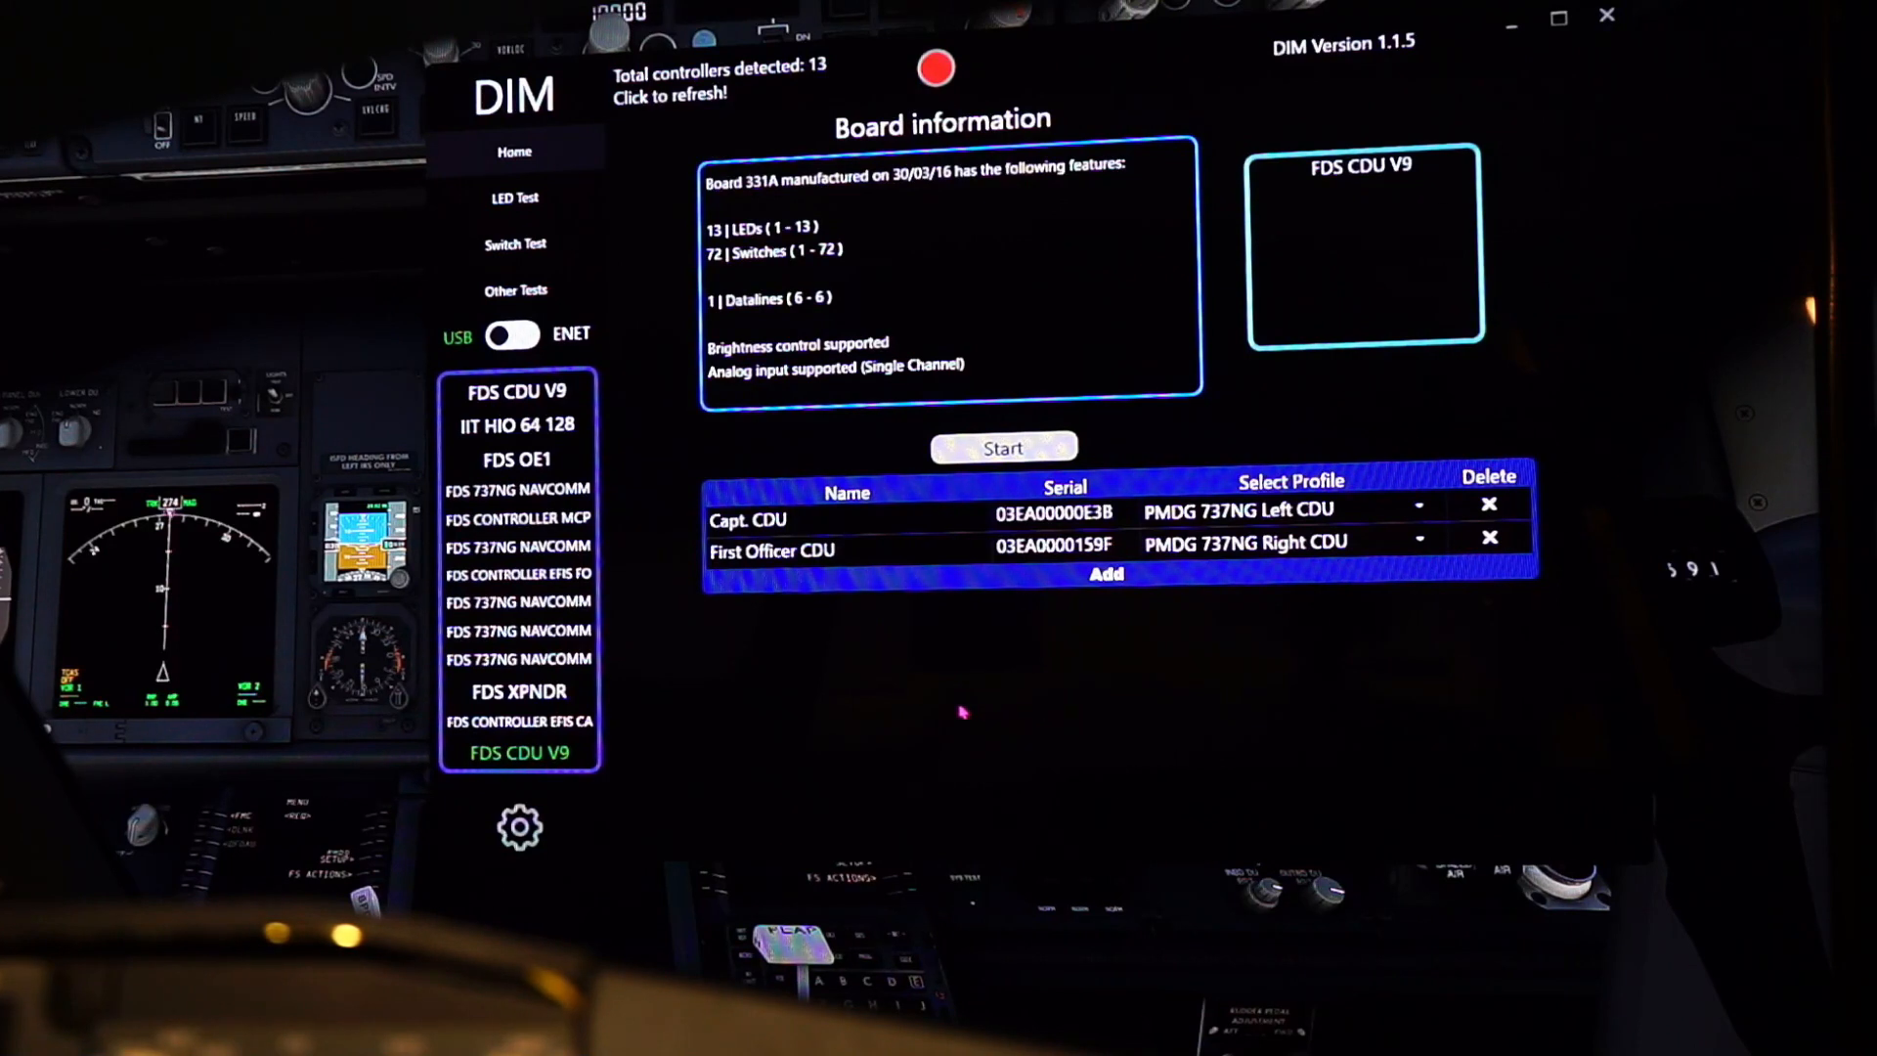
{"action": "mouse_move", "coordinate": [569, 602]}
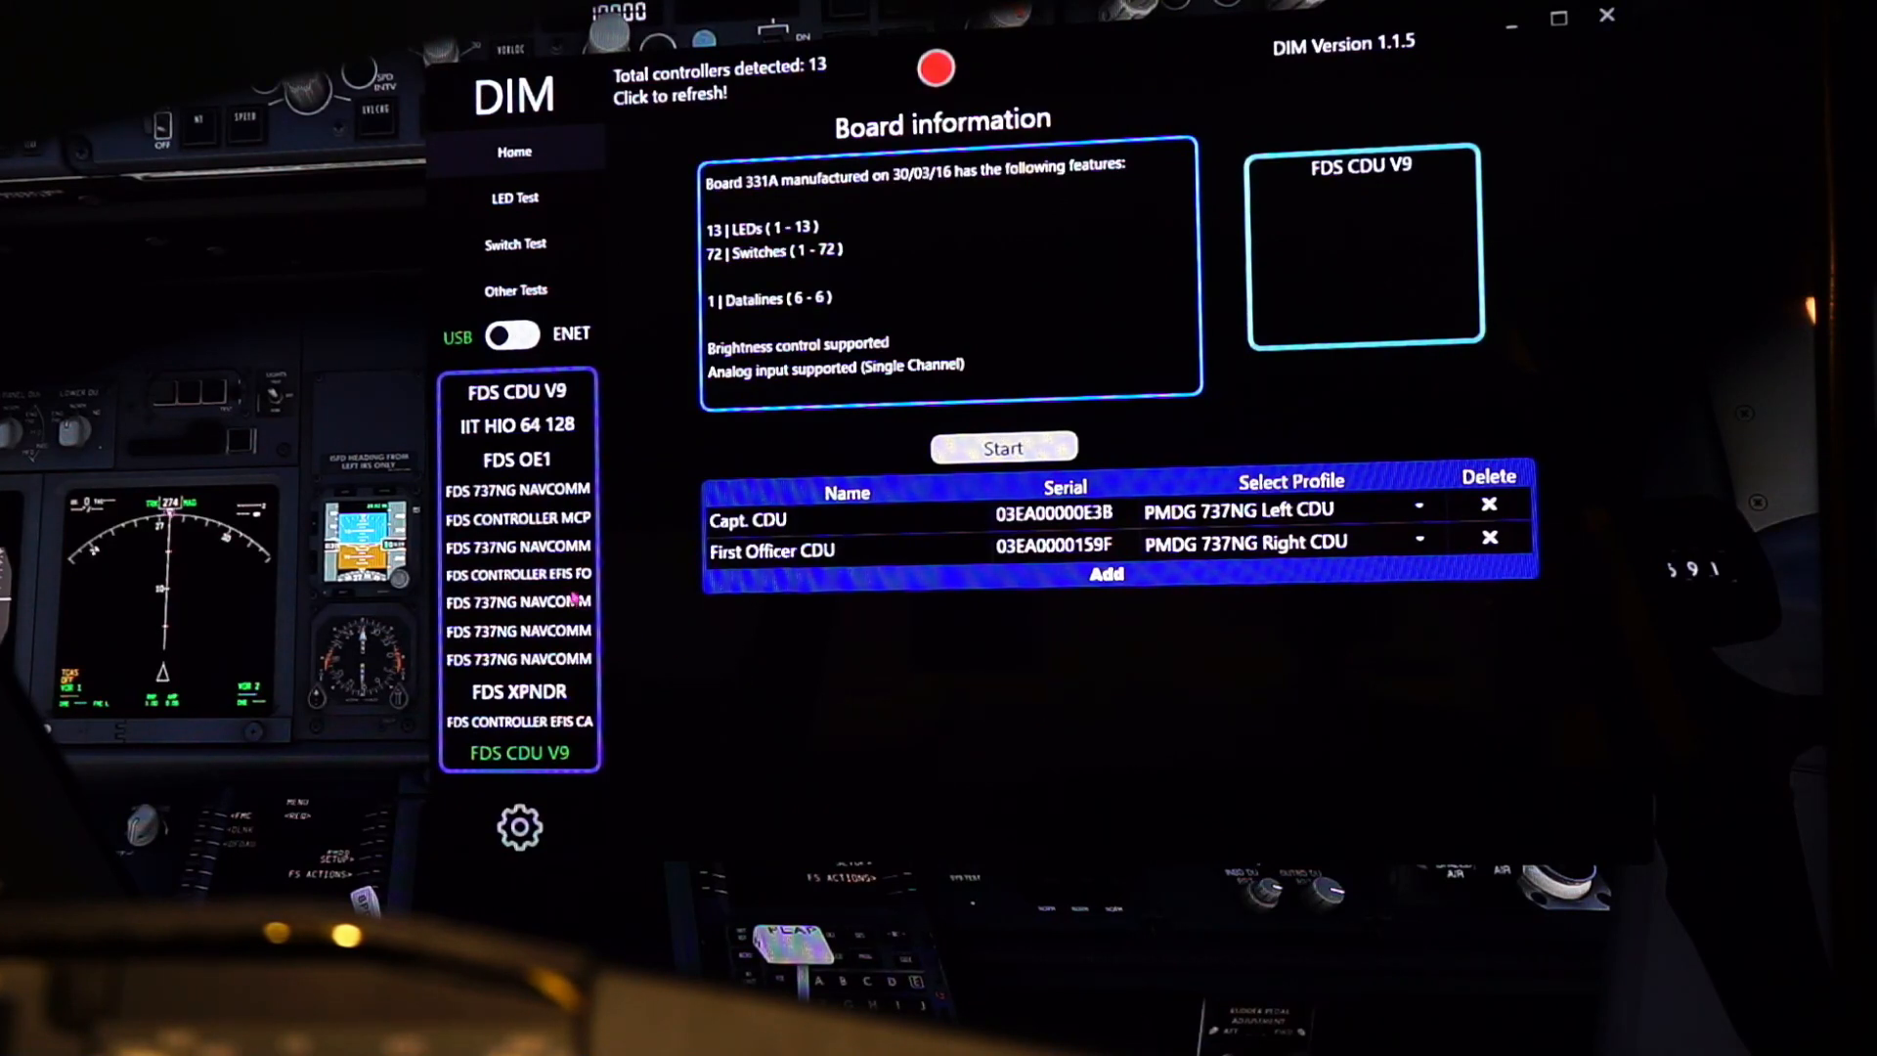
Select the FDS Controller MCP board and name its entry 'Flightdeck Solutions MCP'
{"action": "left_click", "coordinate": [517, 516]}
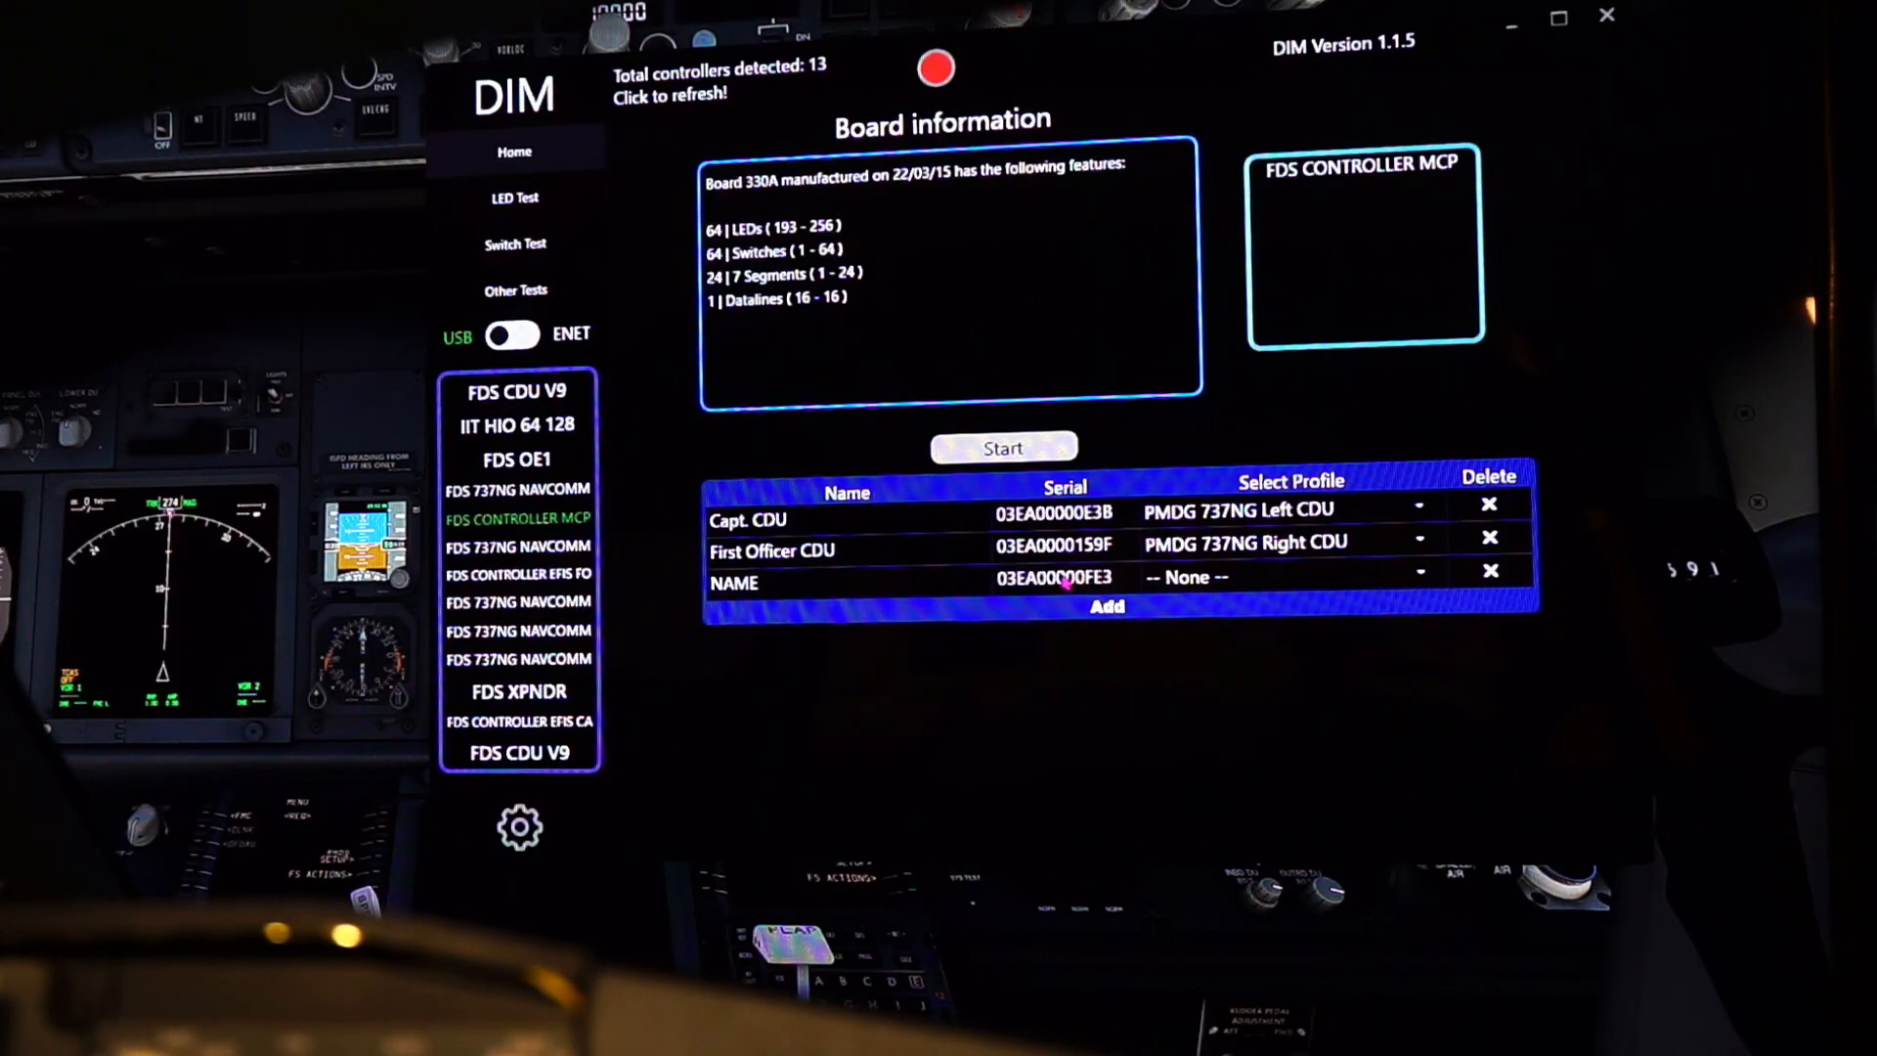
{"action": "mouse_move", "coordinate": [850, 586]}
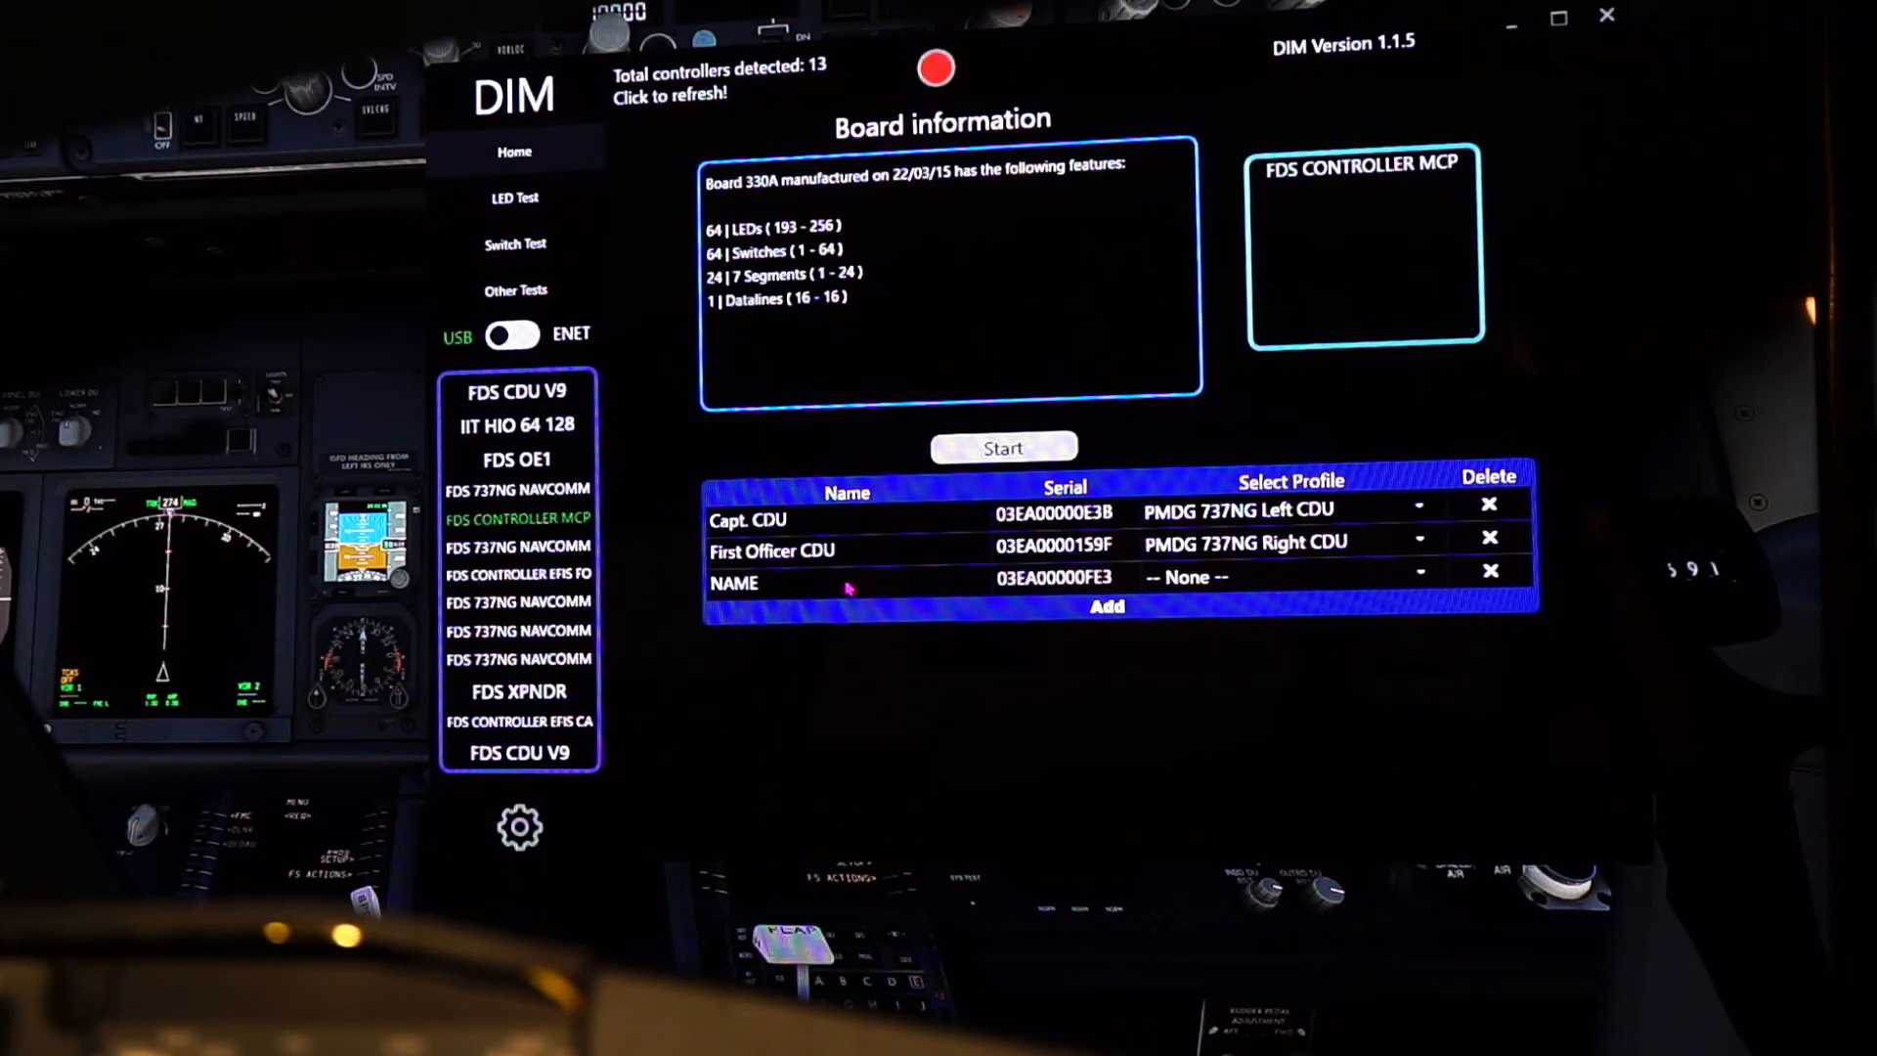
{"action": "left_click", "coordinate": [846, 582]}
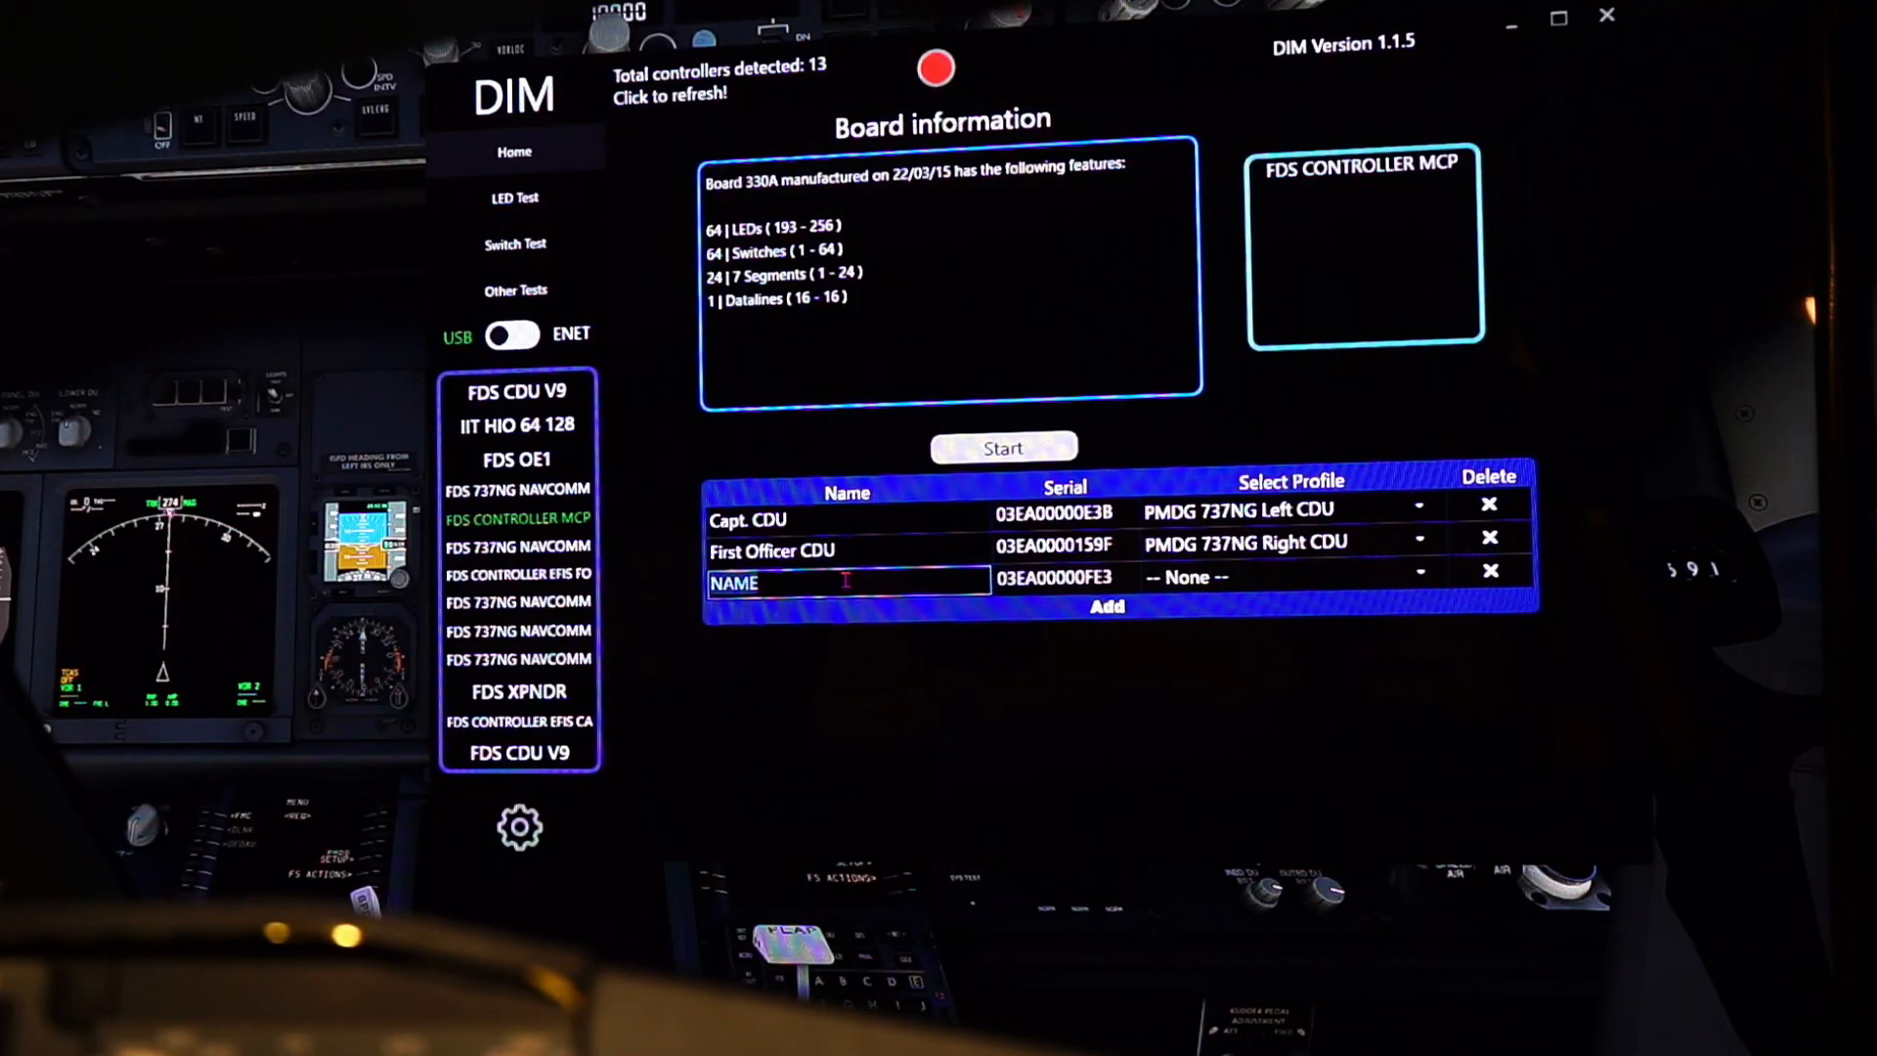
{"action": "type", "text": "F"}
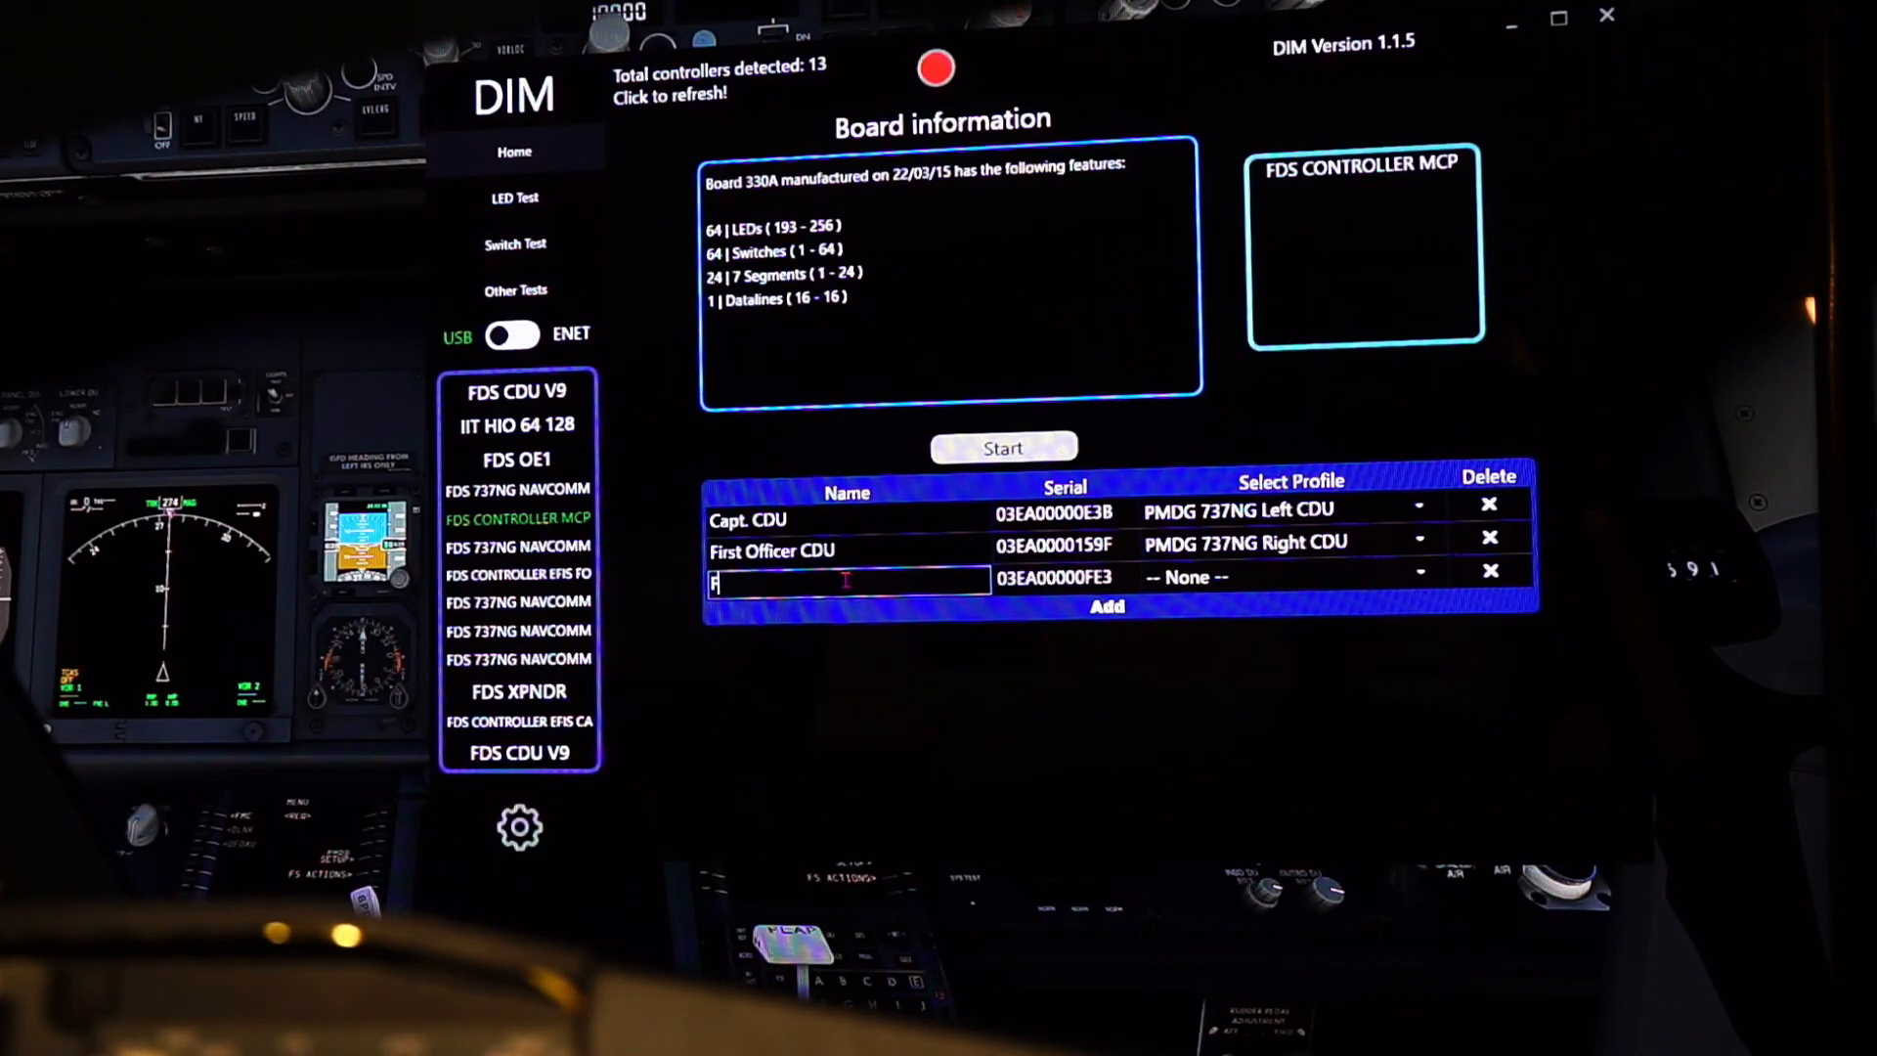
{"action": "type", "text": "Flightde"}
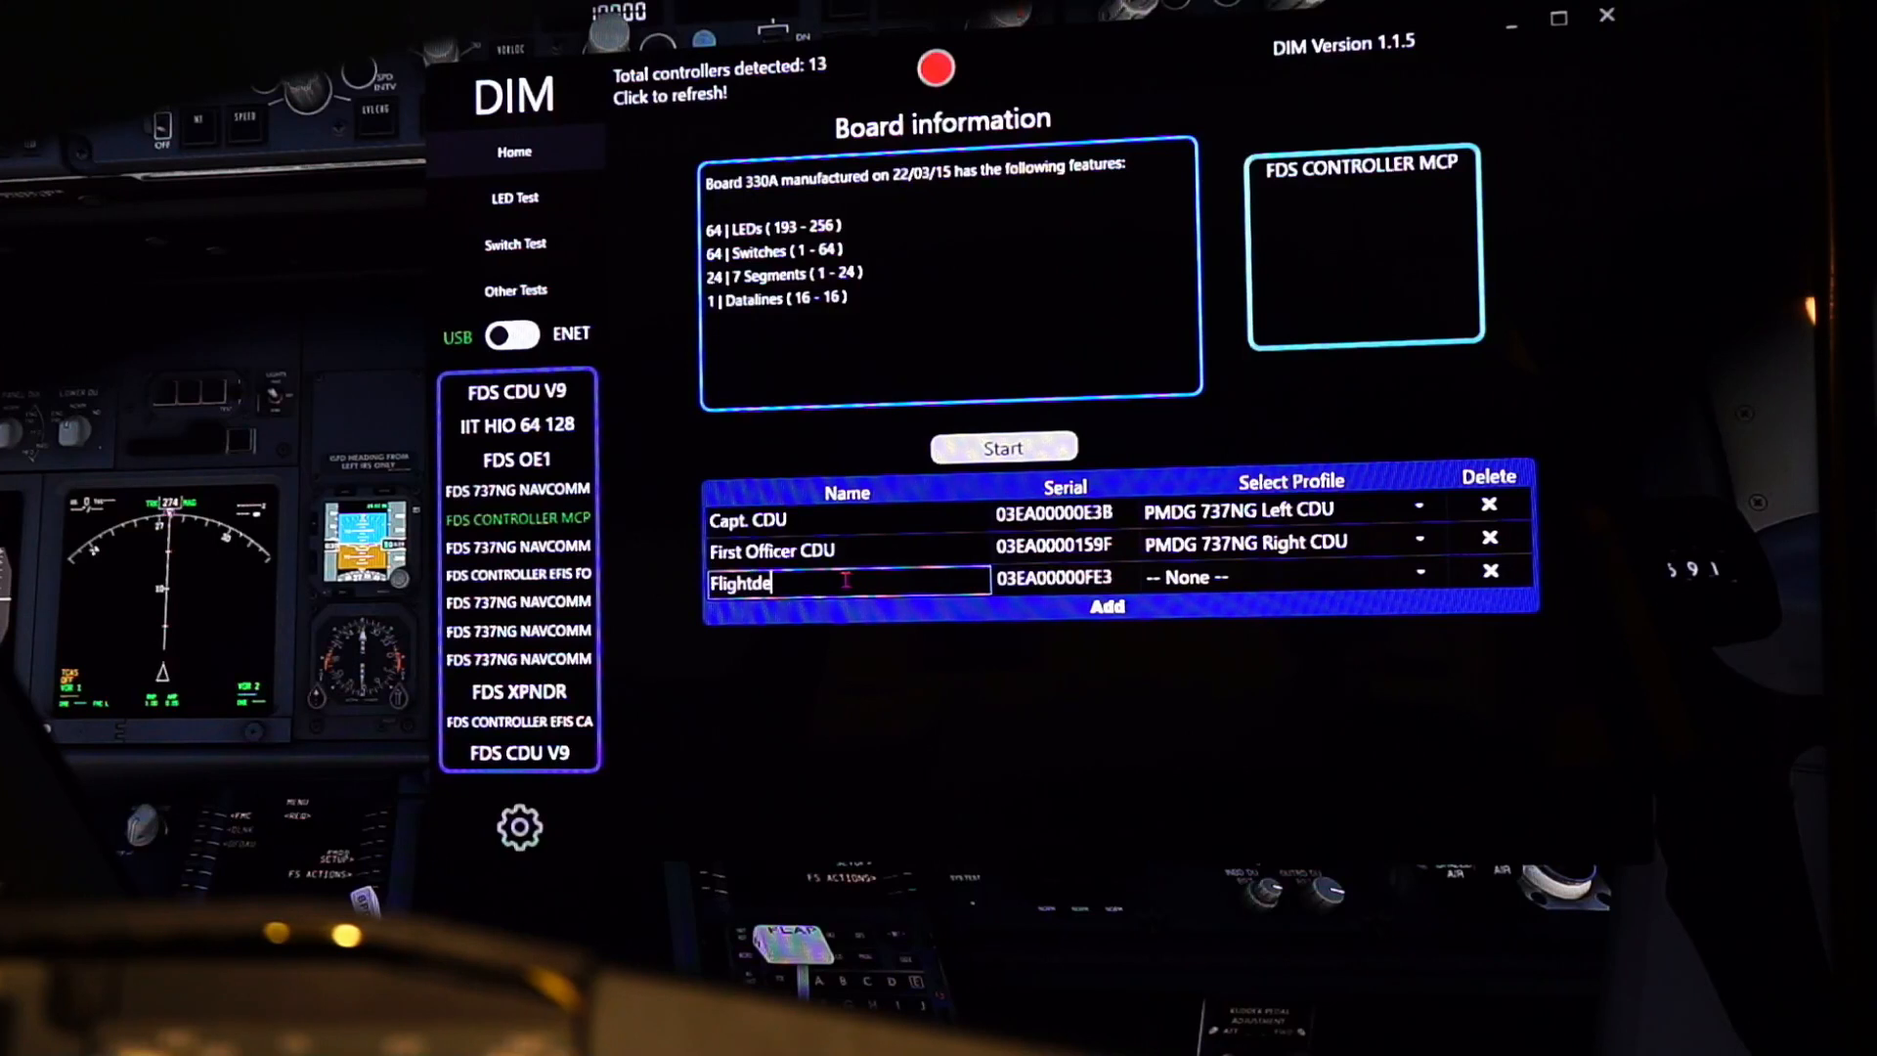
{"action": "type", "text": "ck So"}
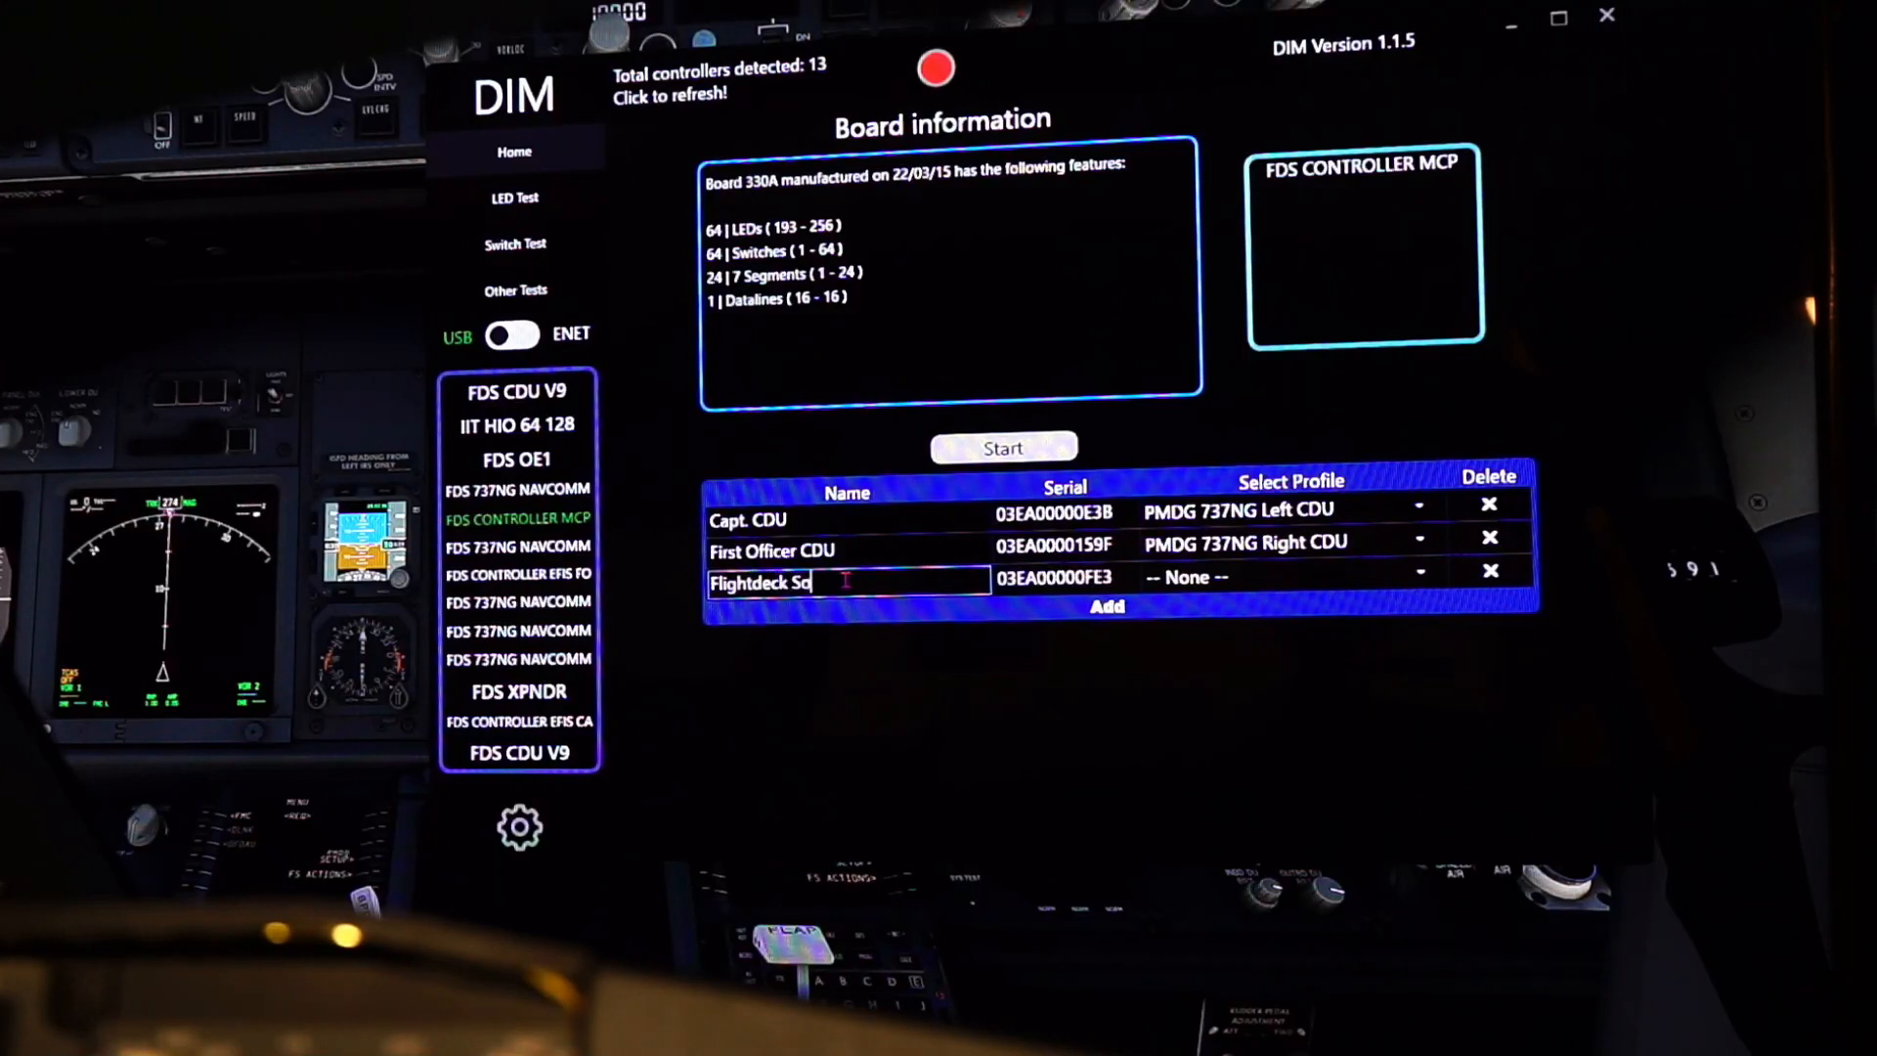
{"action": "type", "text": "lutions"}
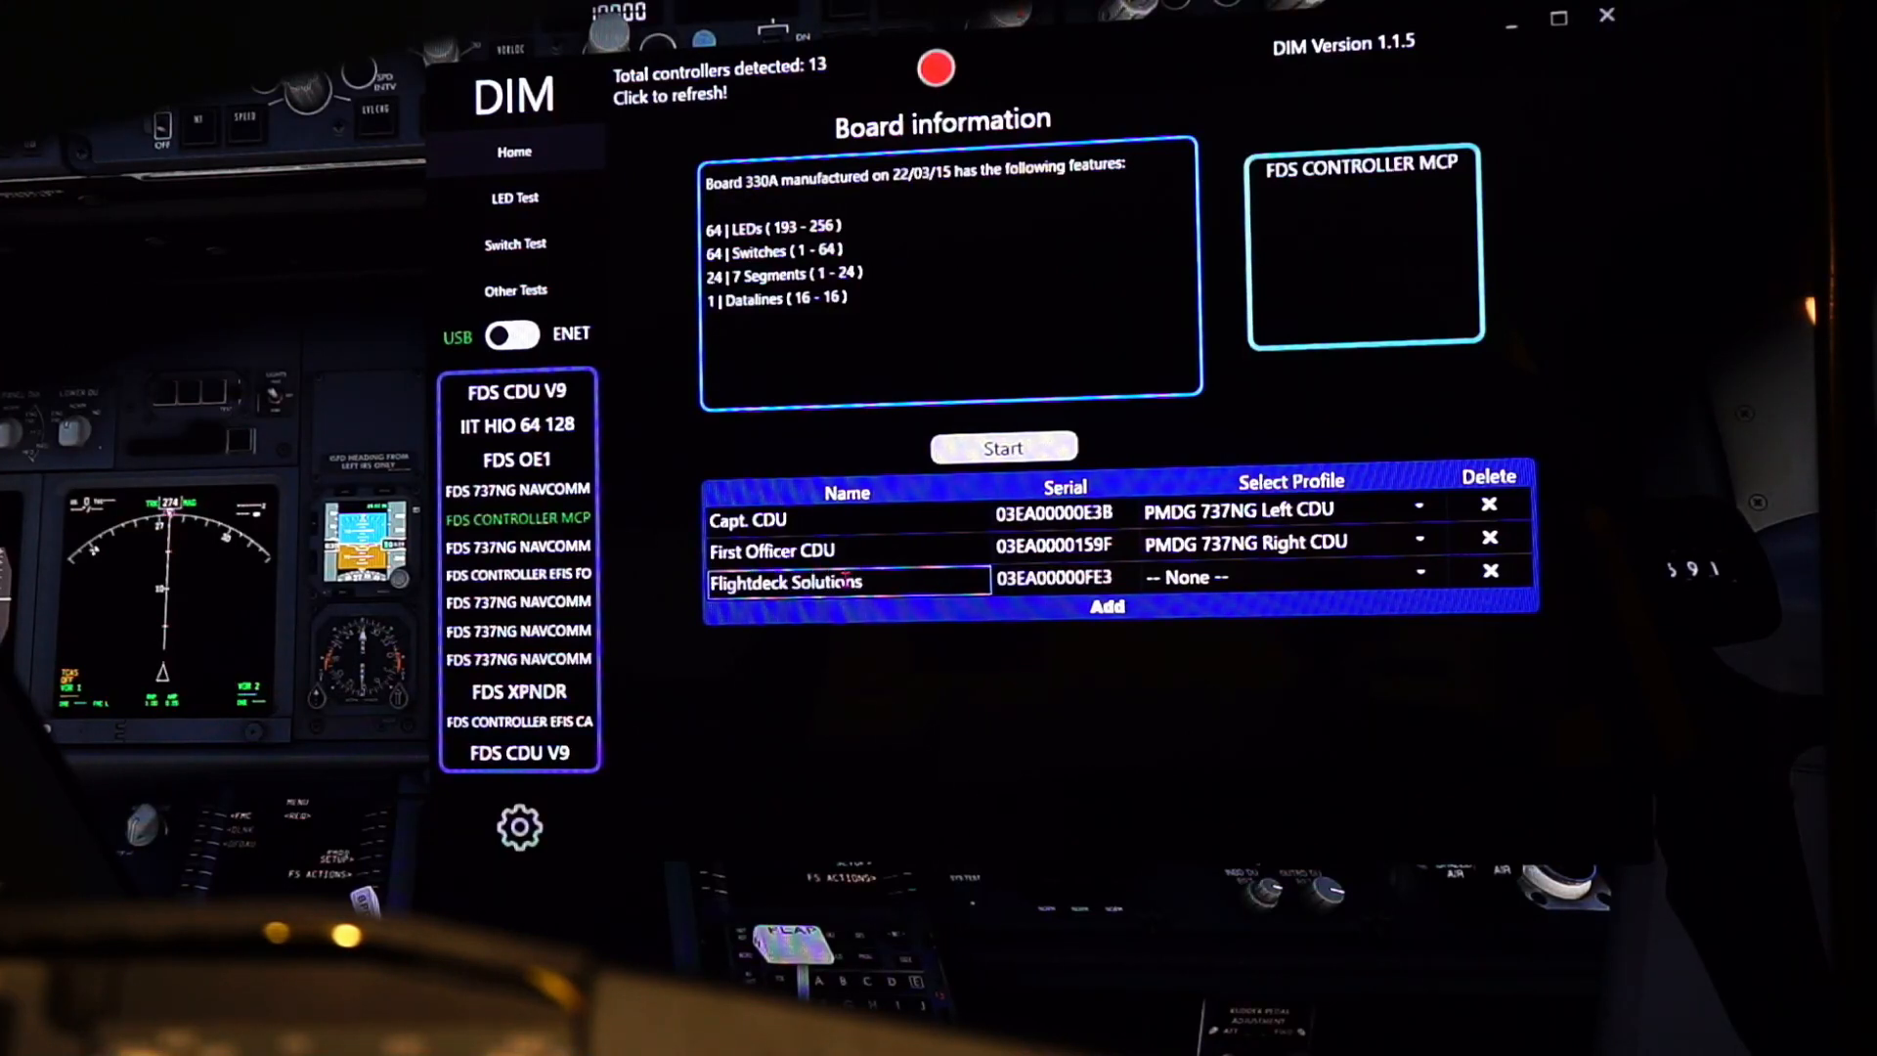
{"action": "type", "text": "M"}
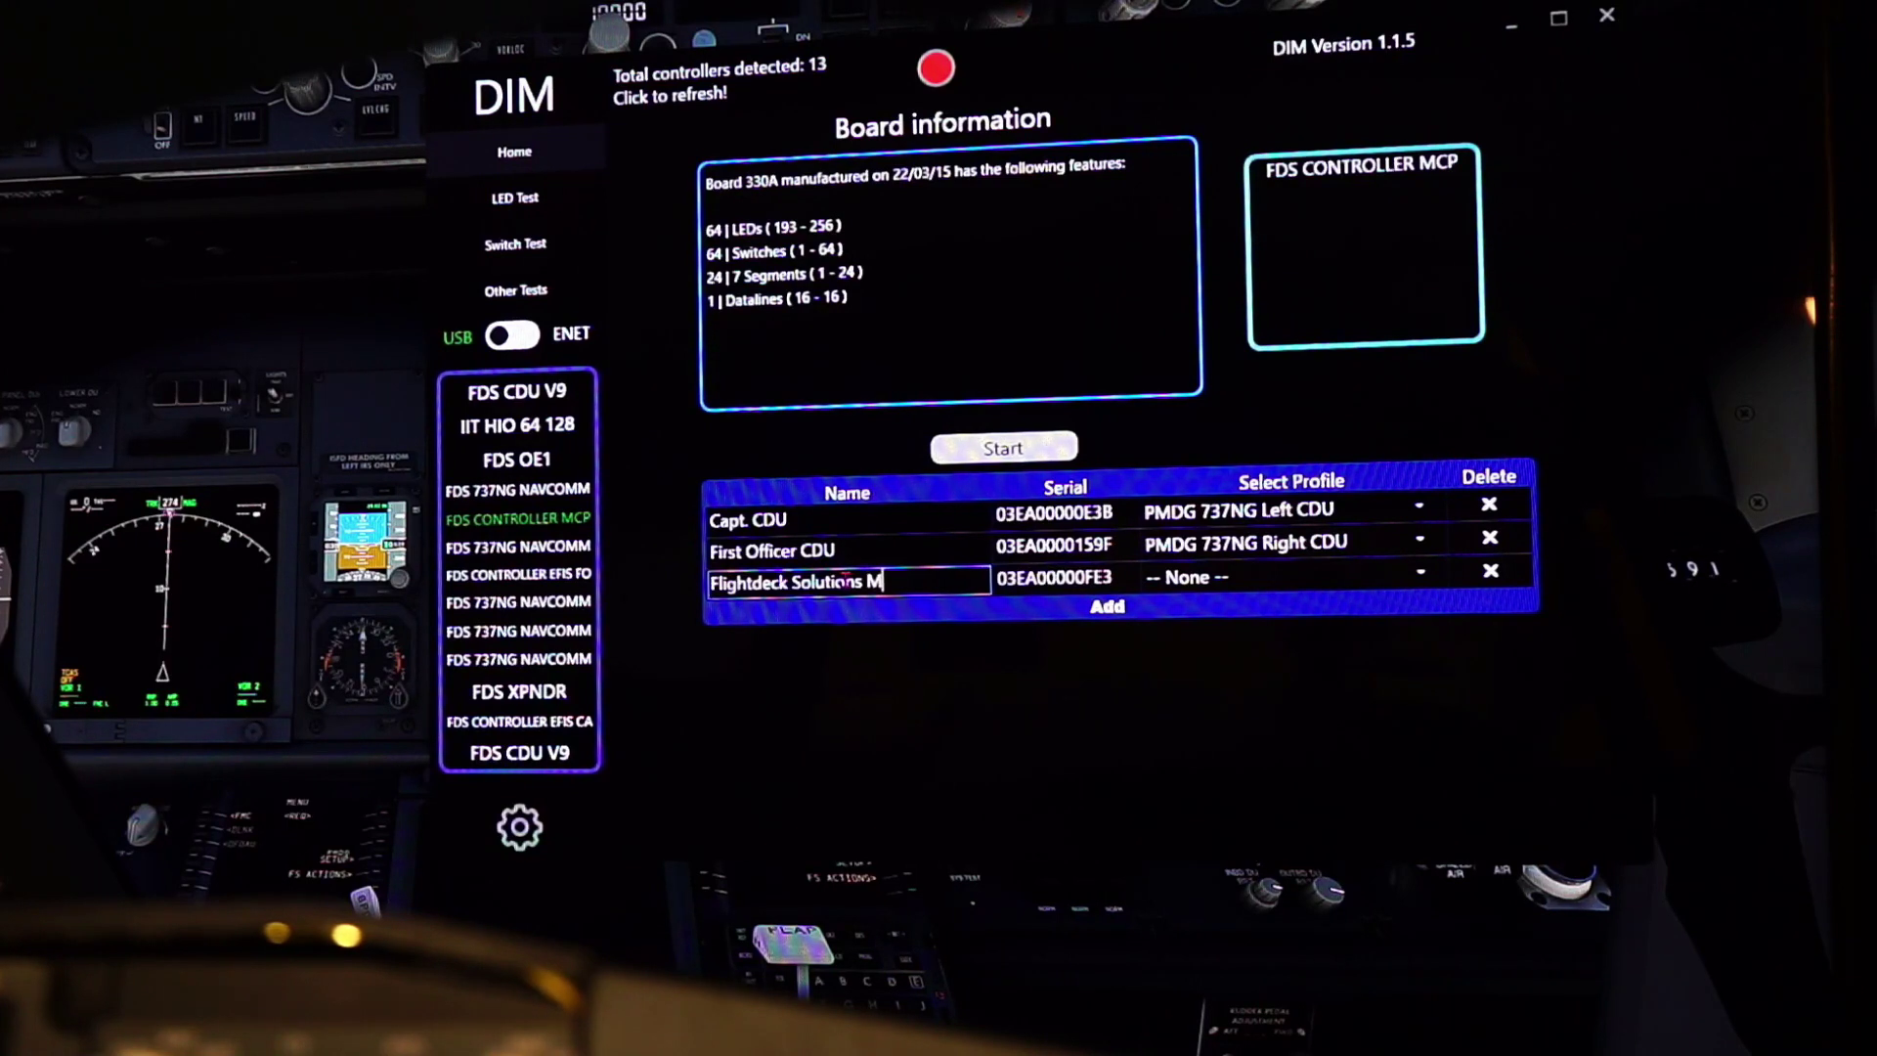
{"action": "type", "text": "CP"}
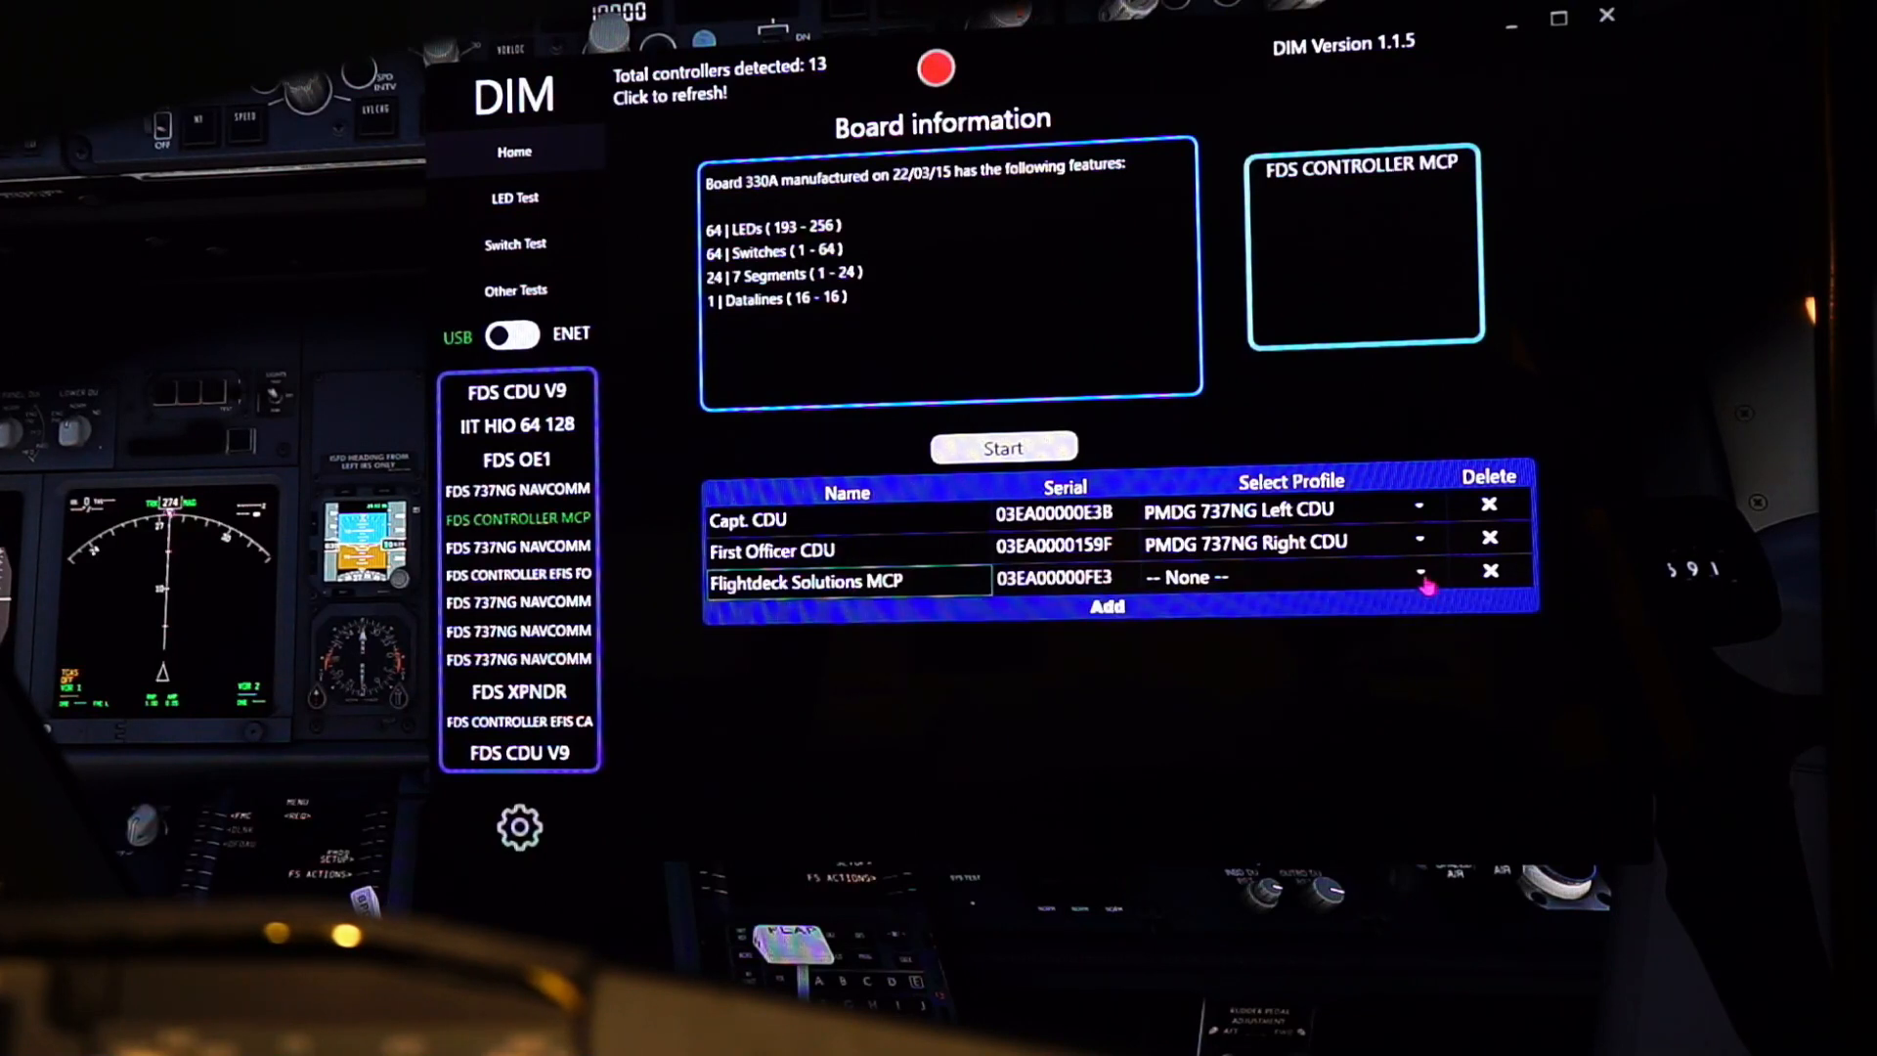
Assign the PMDG 737NG MCP profile to the third board
{"action": "left_click", "coordinate": [1419, 578]}
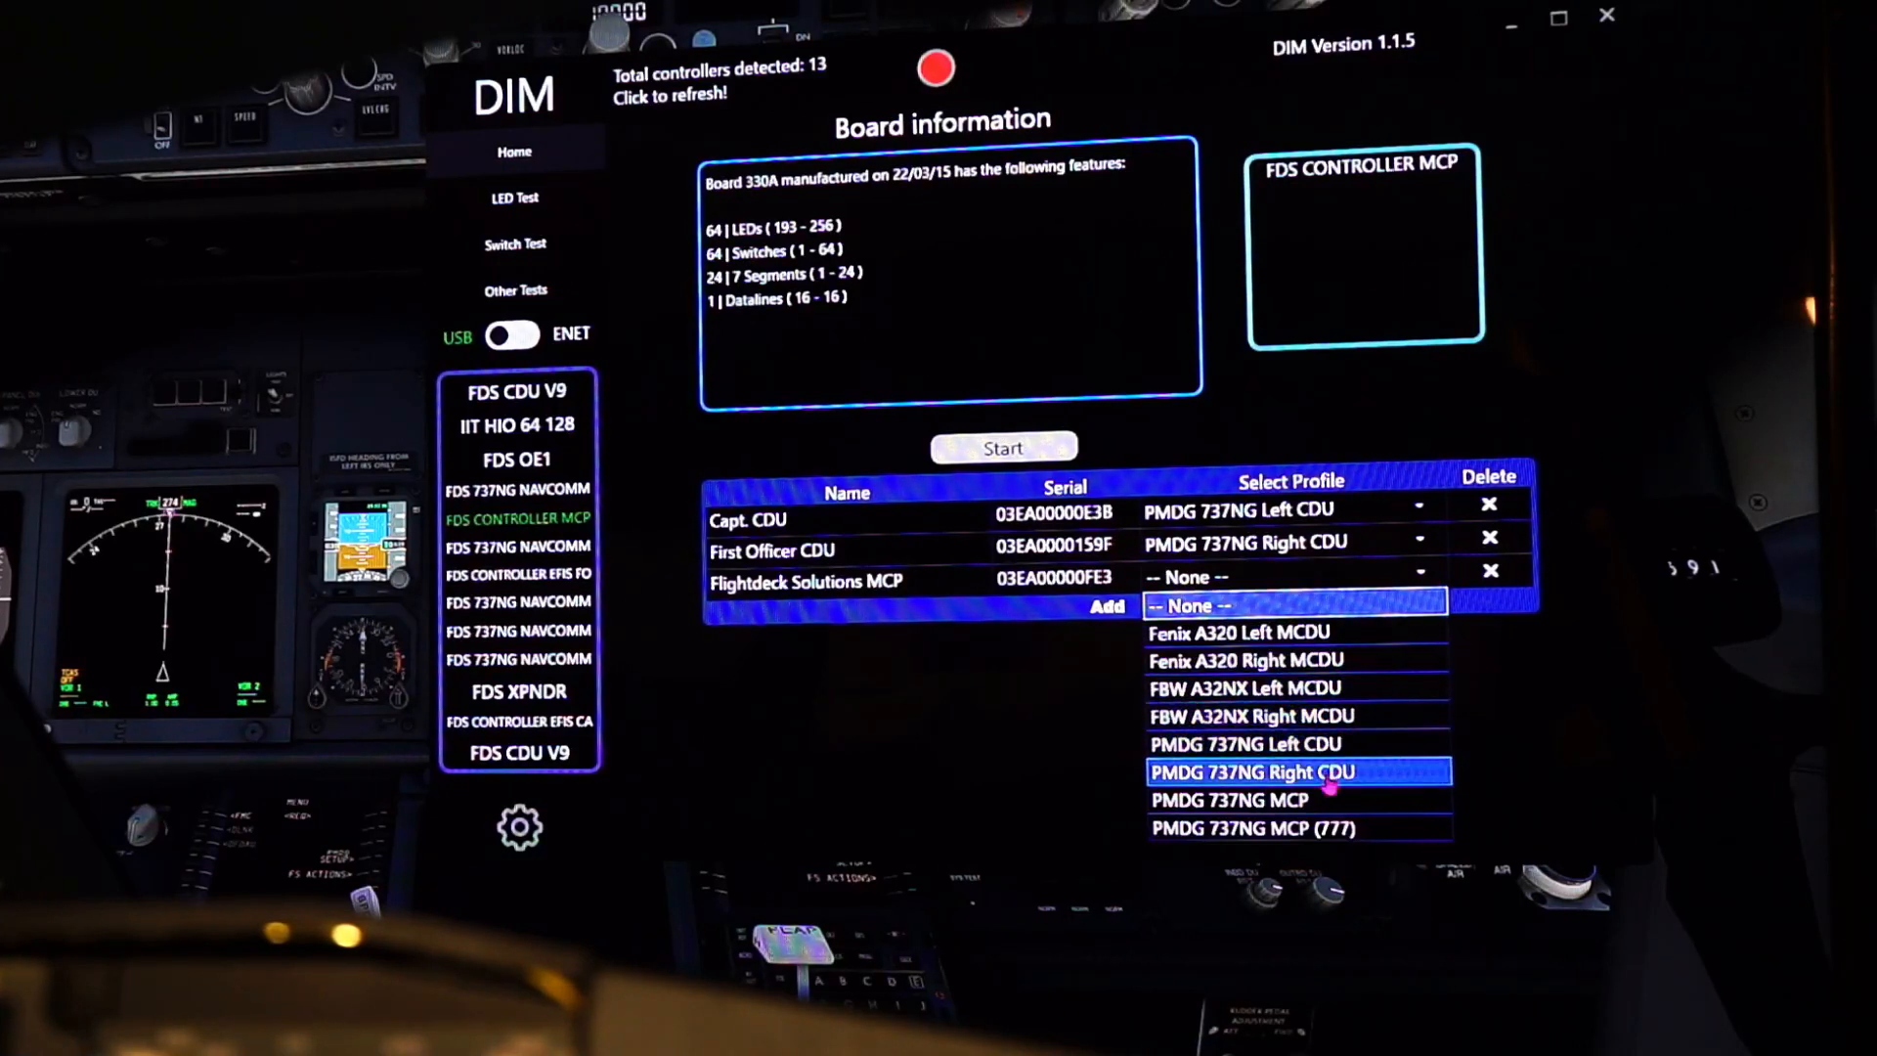
{"action": "left_click", "coordinate": [1227, 800]}
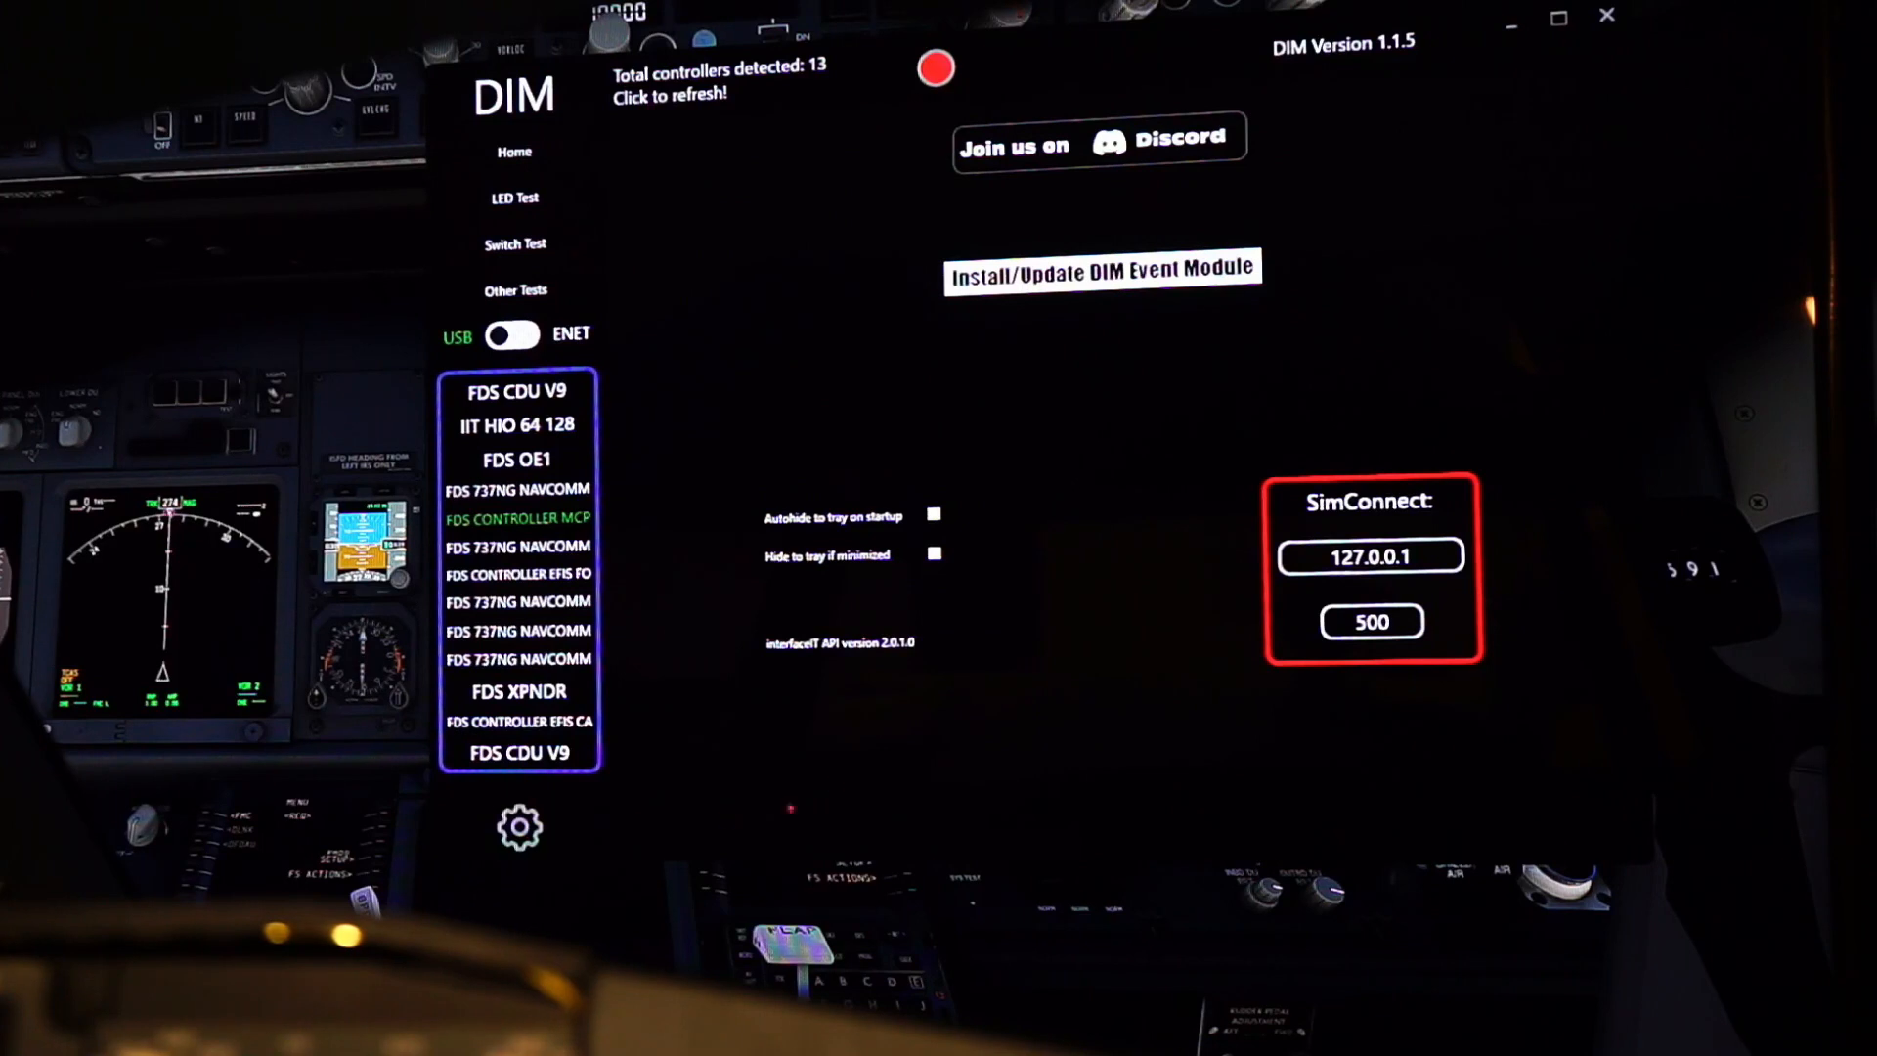
{"action": "mouse_move", "coordinate": [700, 135]}
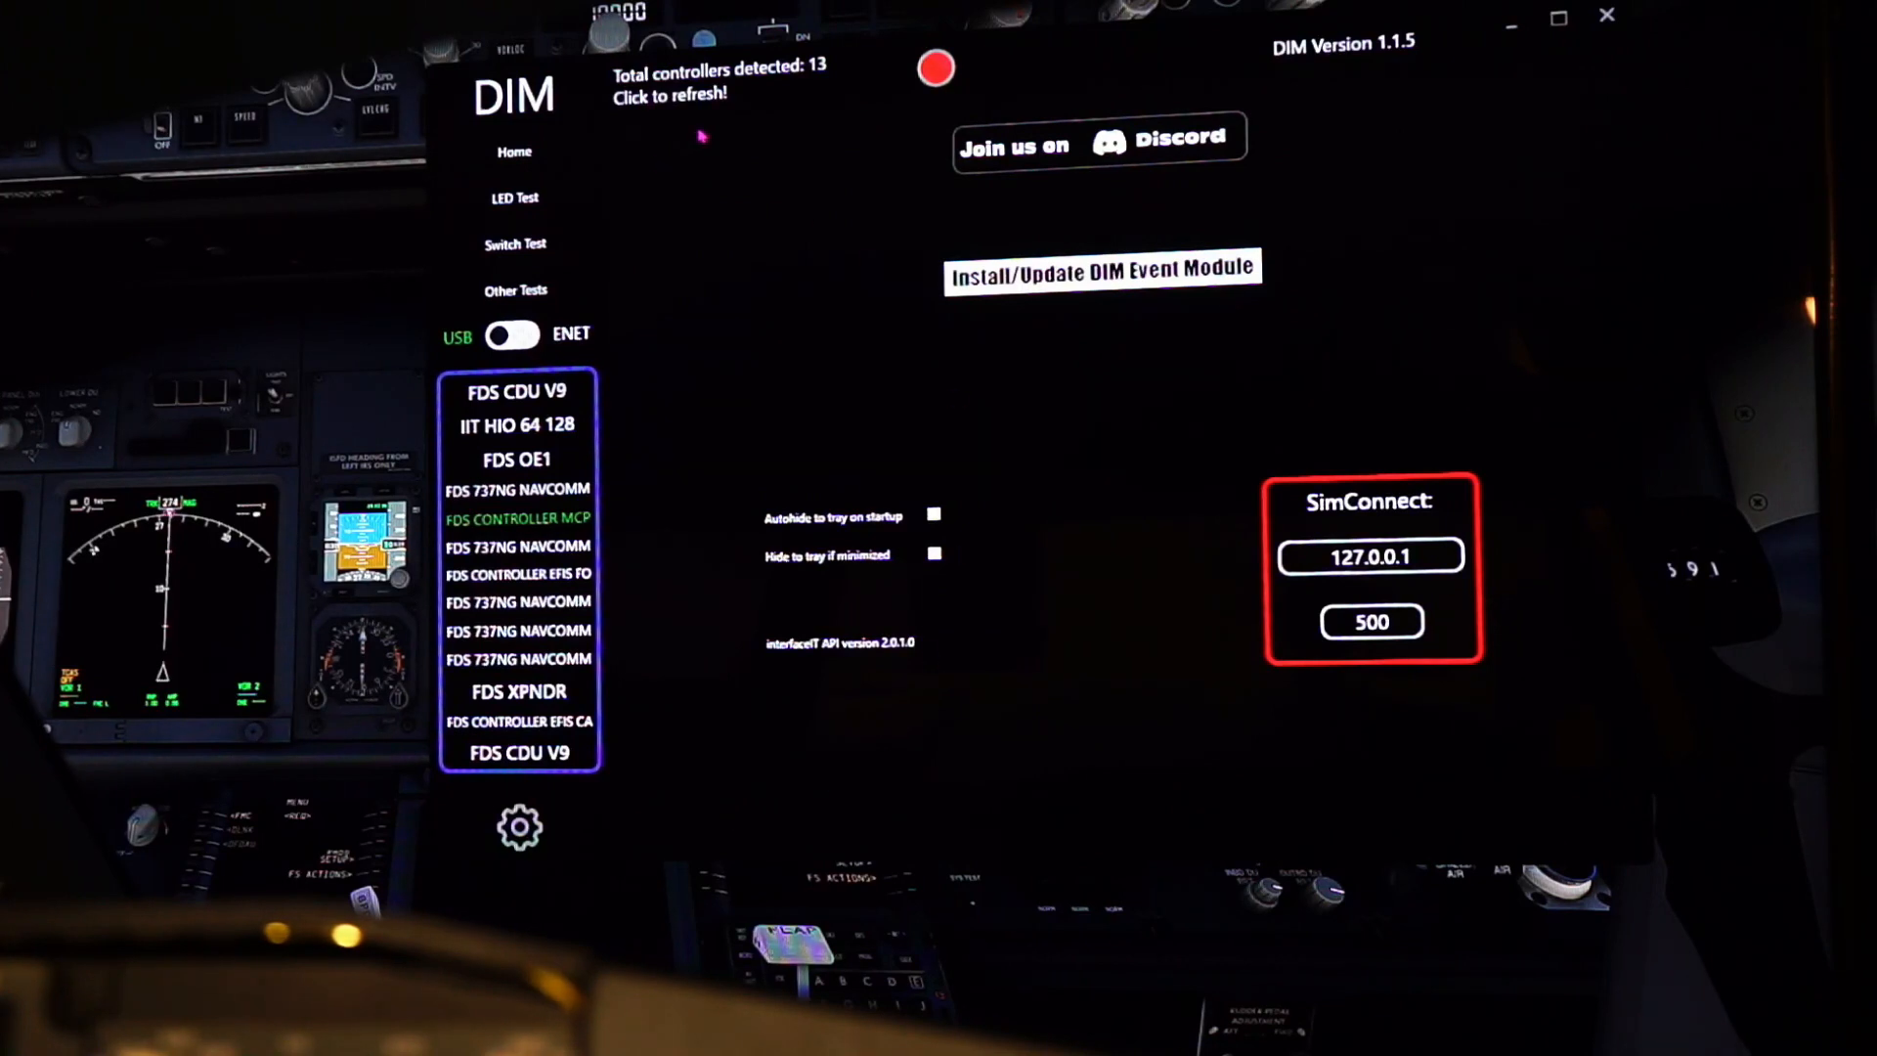
{"action": "mouse_move", "coordinate": [724, 311]}
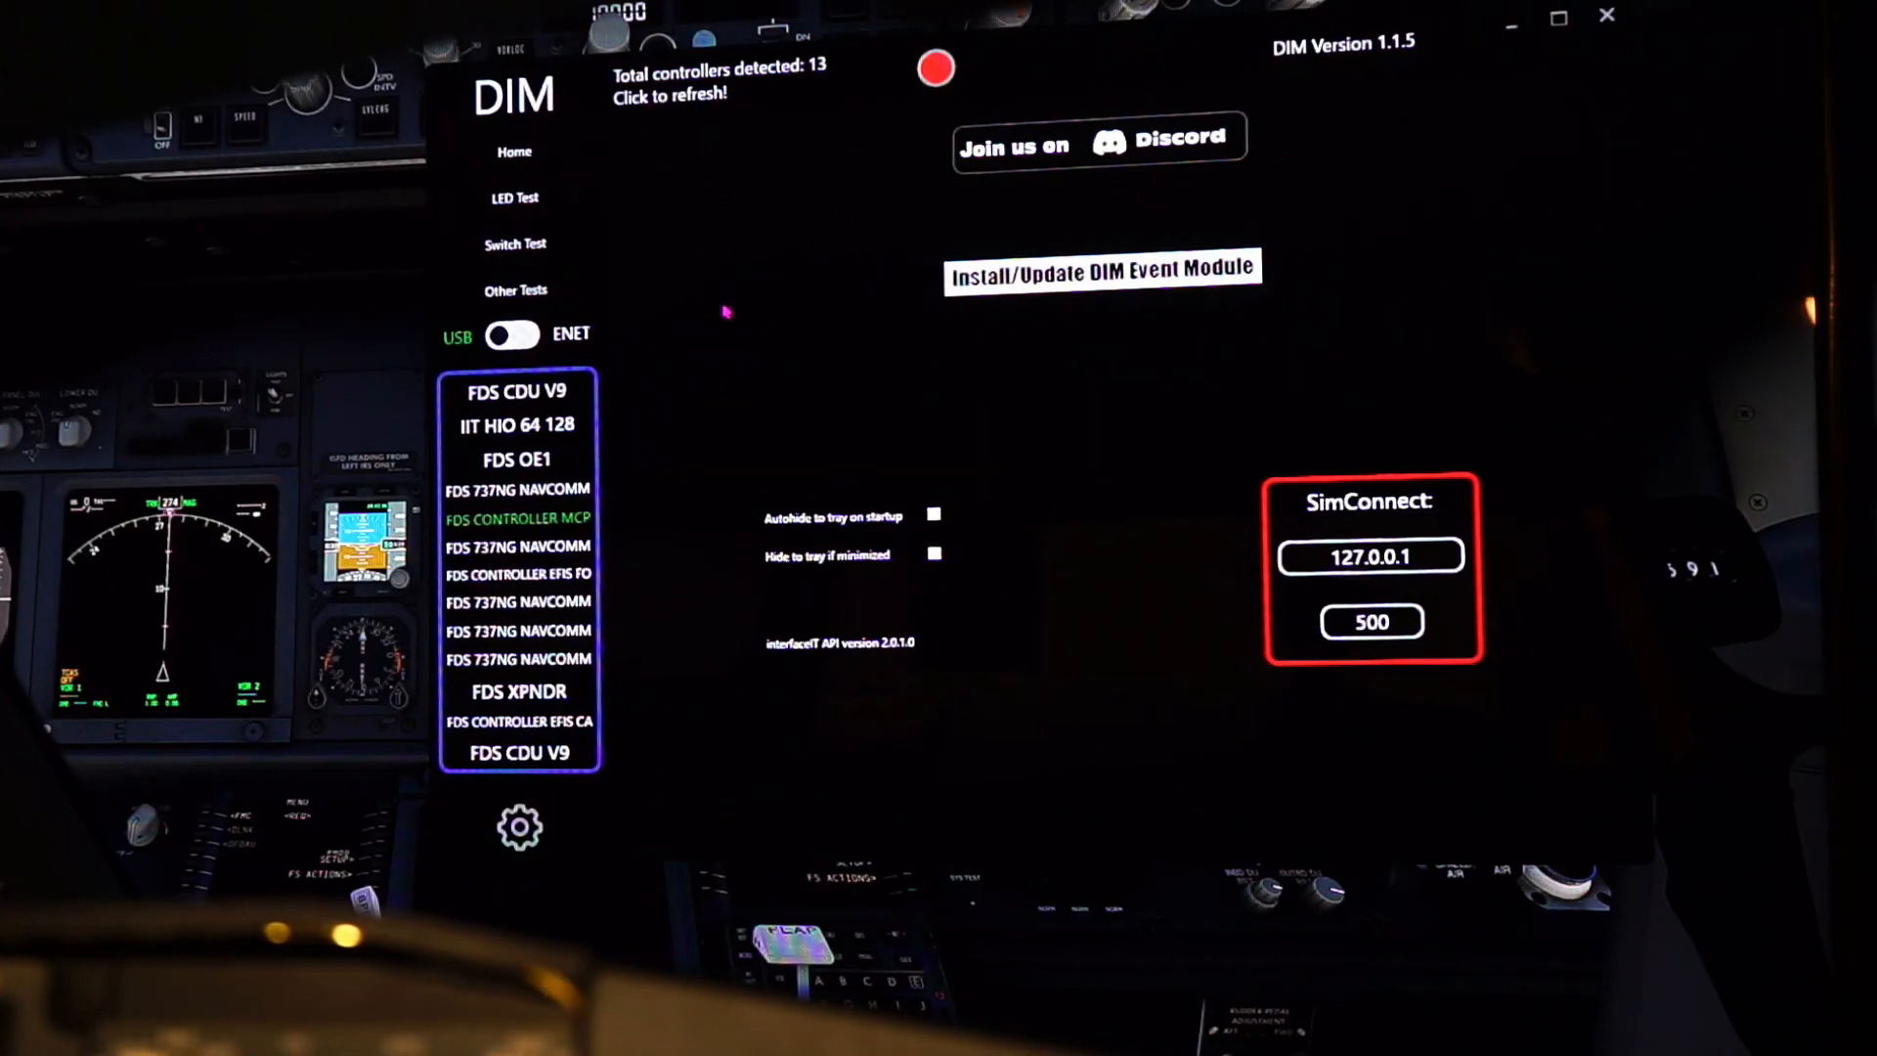
{"action": "mouse_move", "coordinate": [863, 315]}
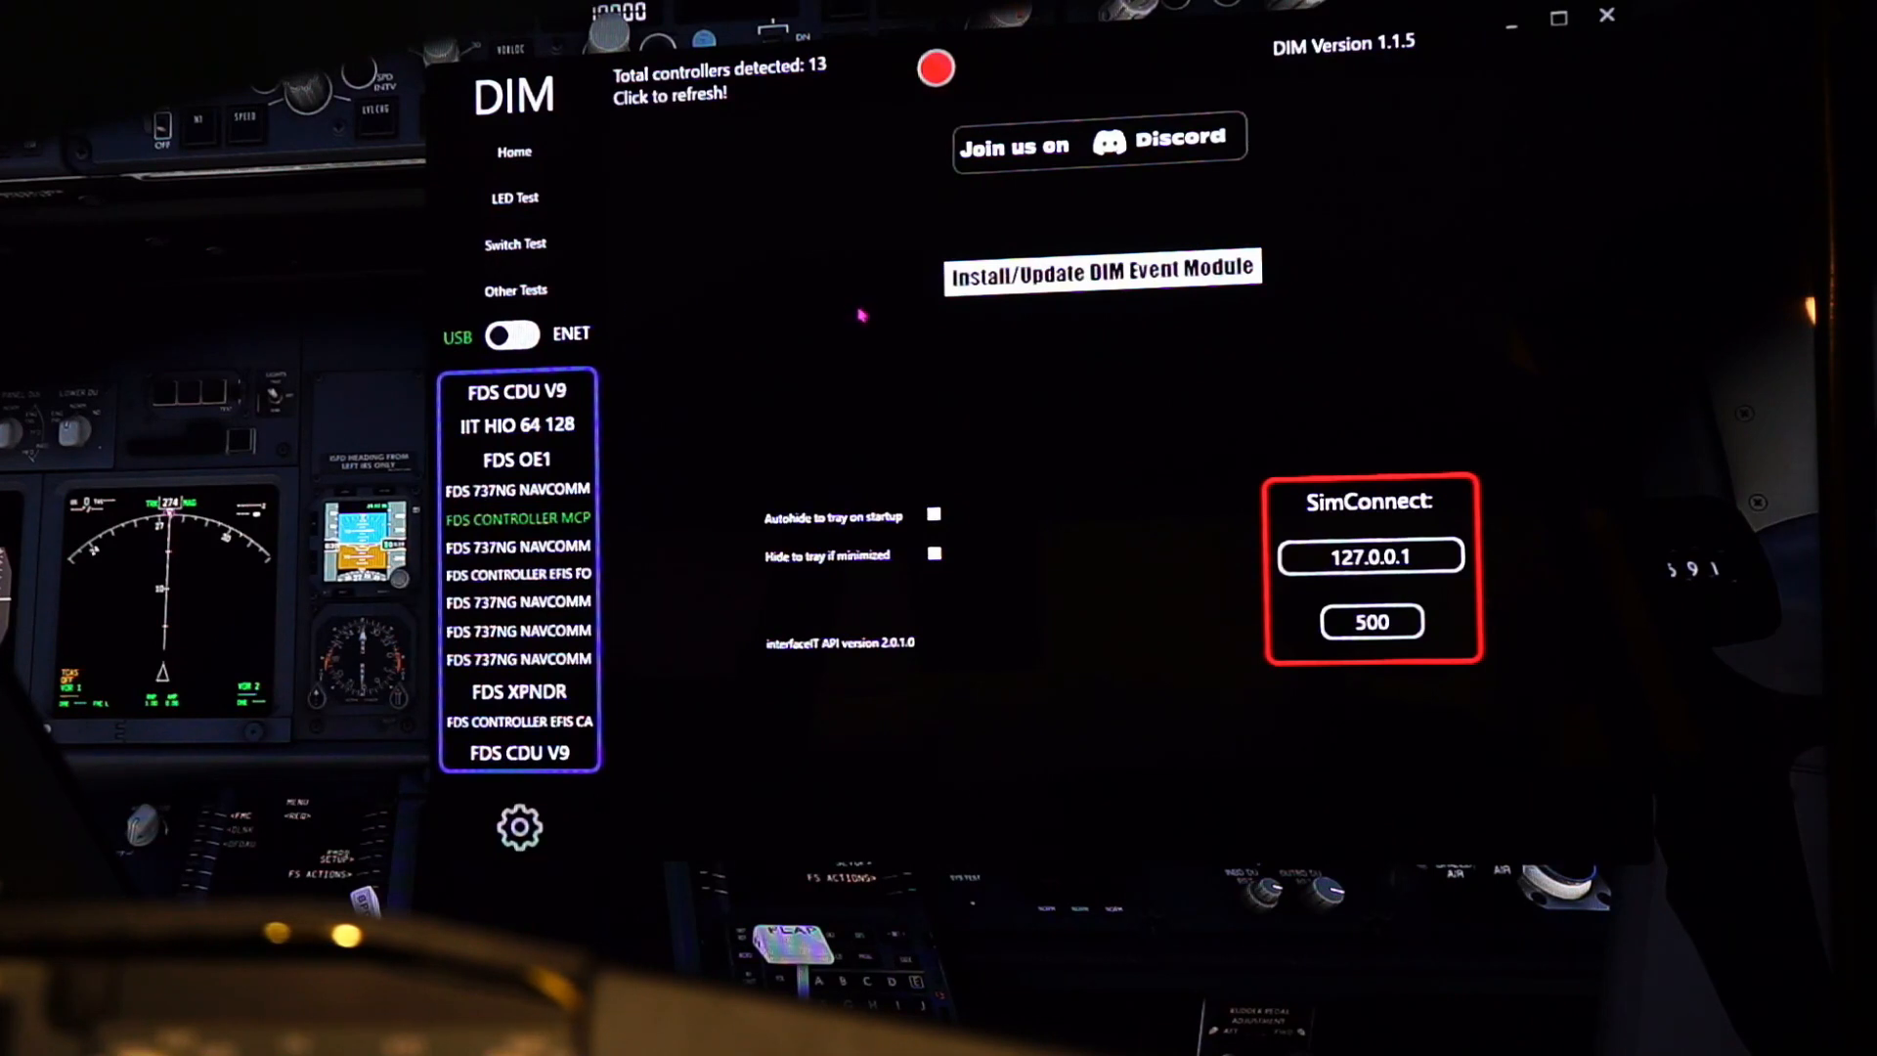
{"action": "mouse_move", "coordinate": [1278, 458]}
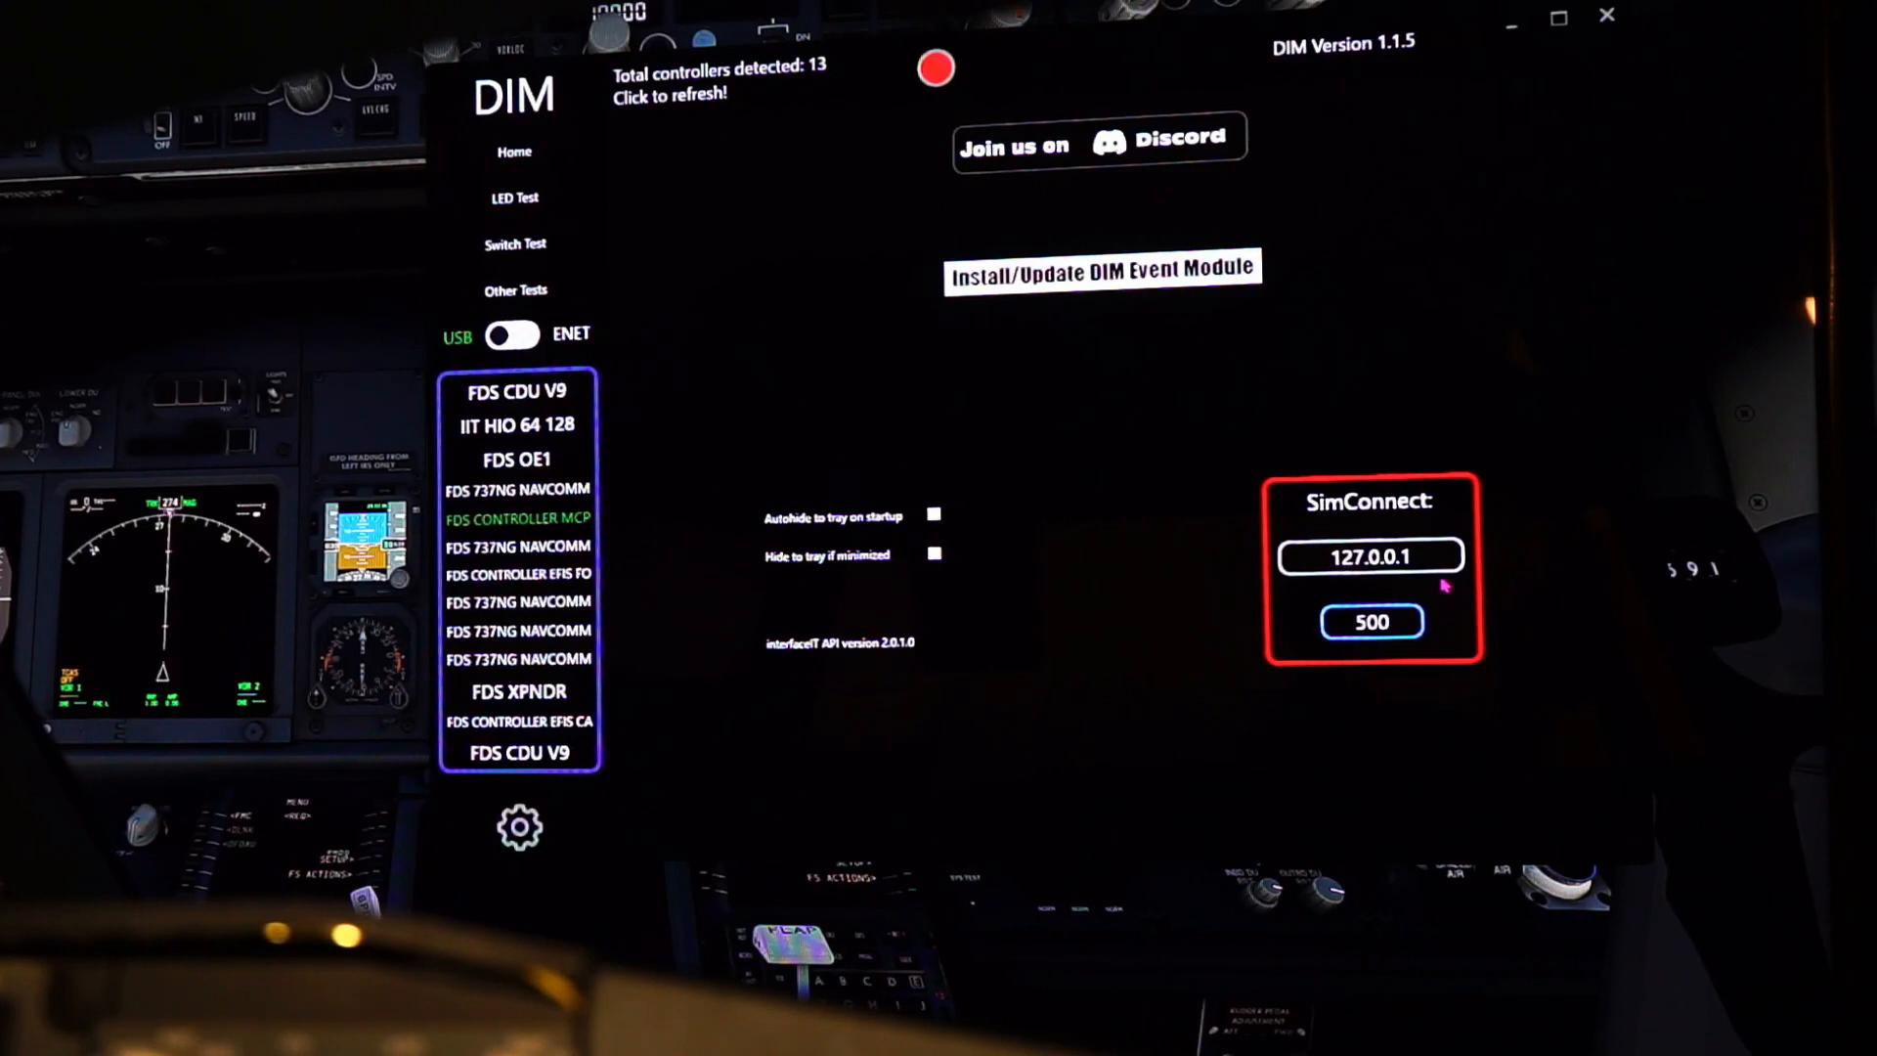
Try a 192... SimConnect address, then retype it as 127.0.0.1 with port 500 unchanged
{"action": "left_click", "coordinate": [1369, 557]}
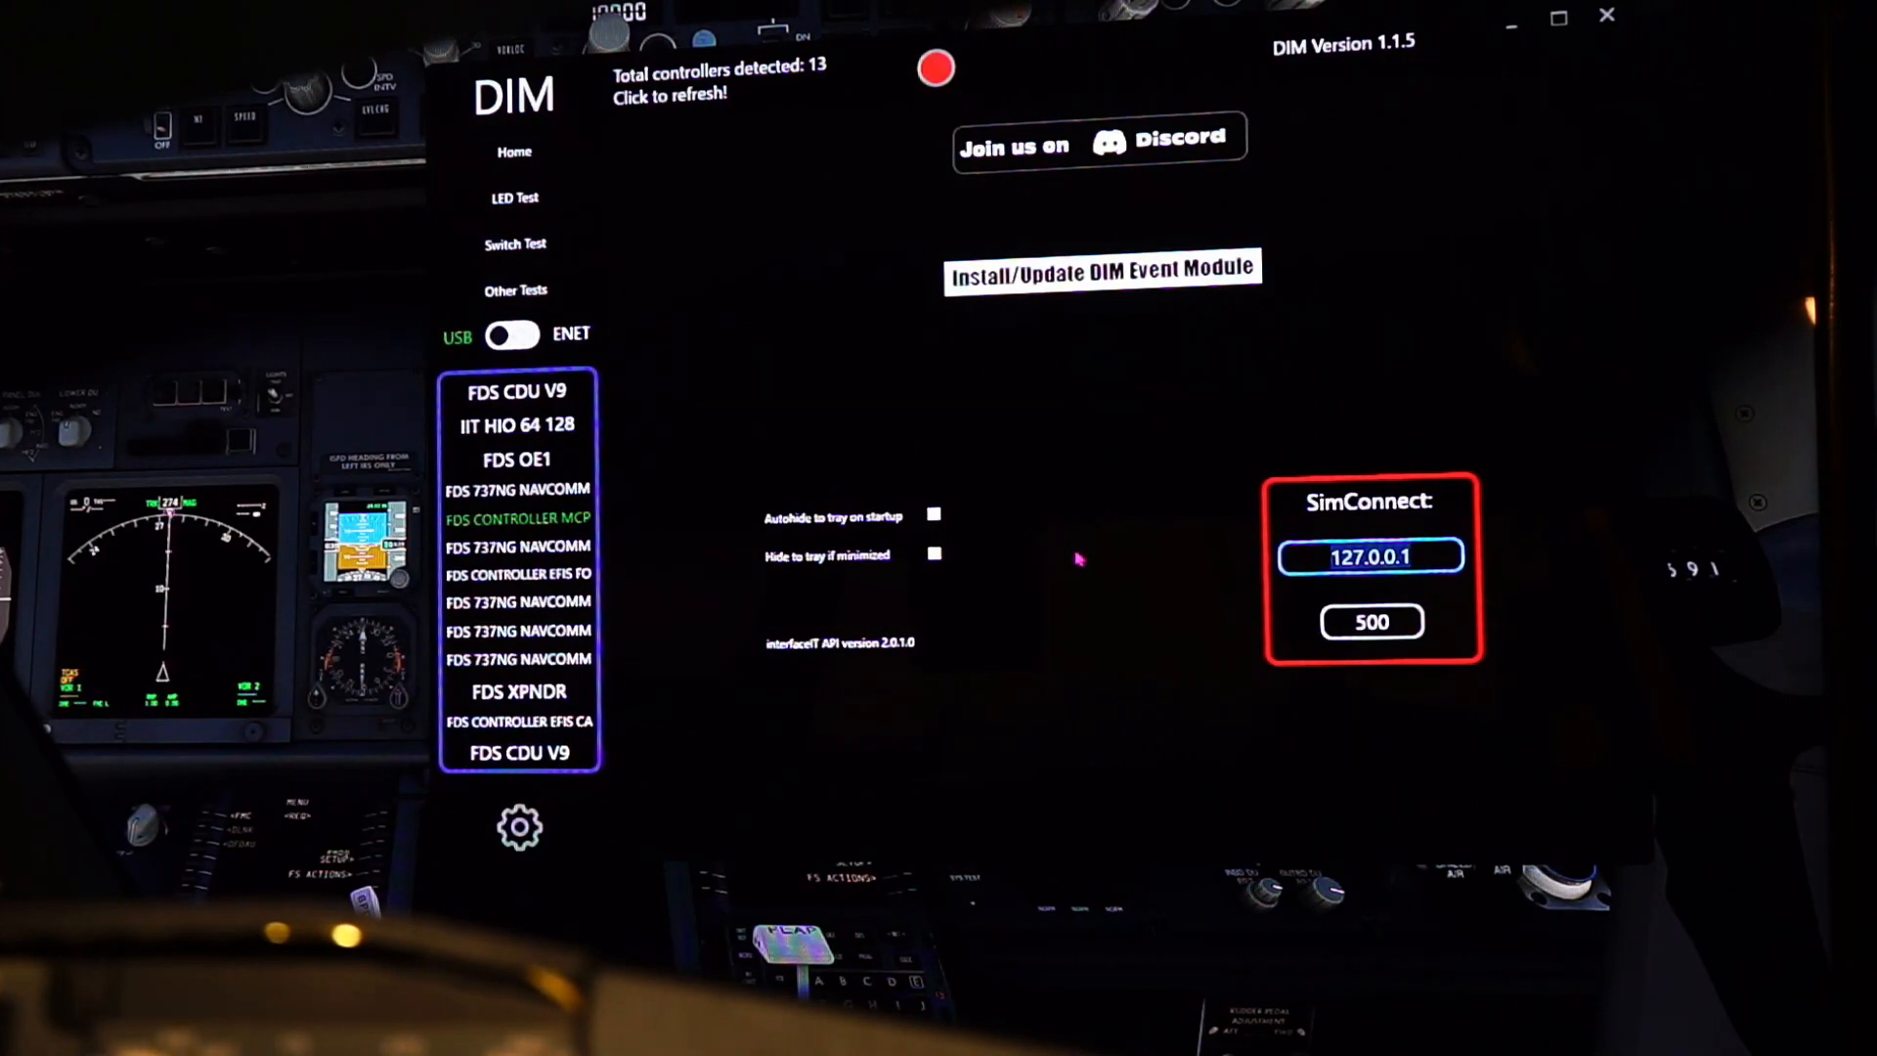
{"action": "type", "text": "192.168.1."}
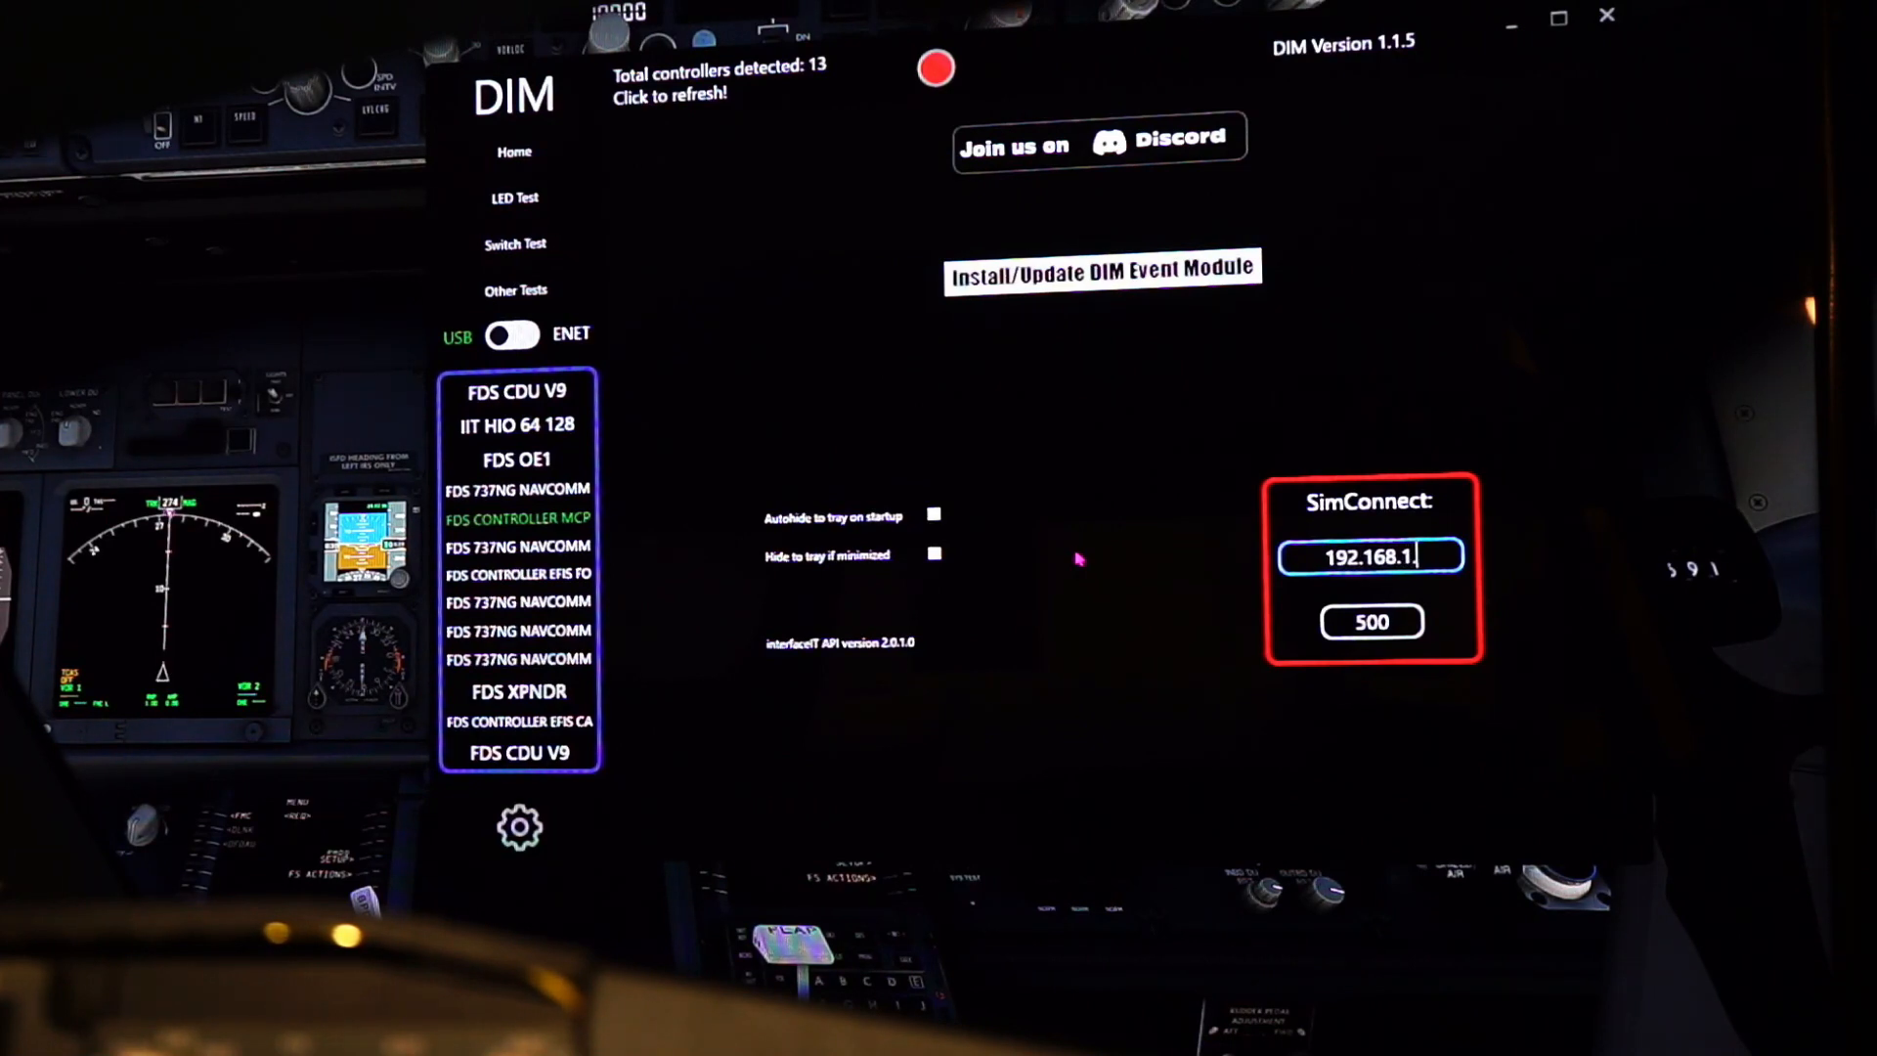
{"action": "type", "text": "233"}
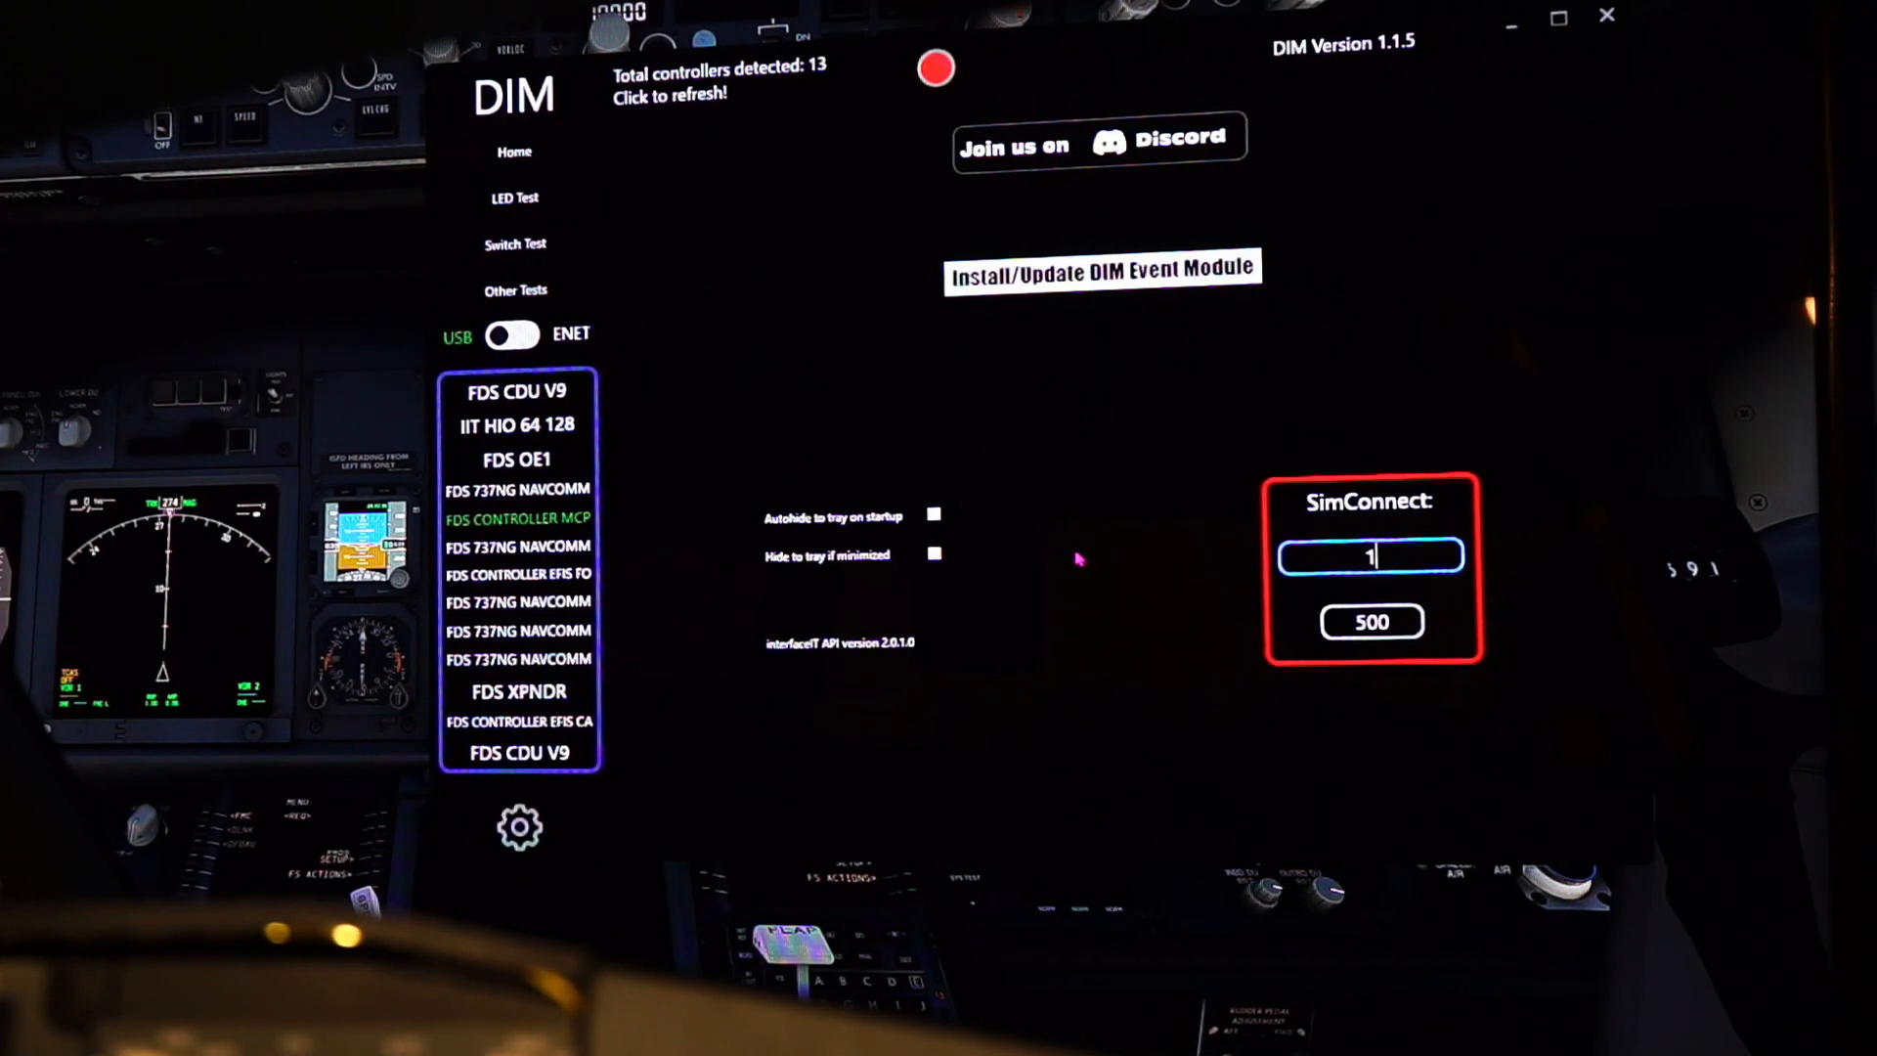
{"action": "type", "text": "27.0.0"}
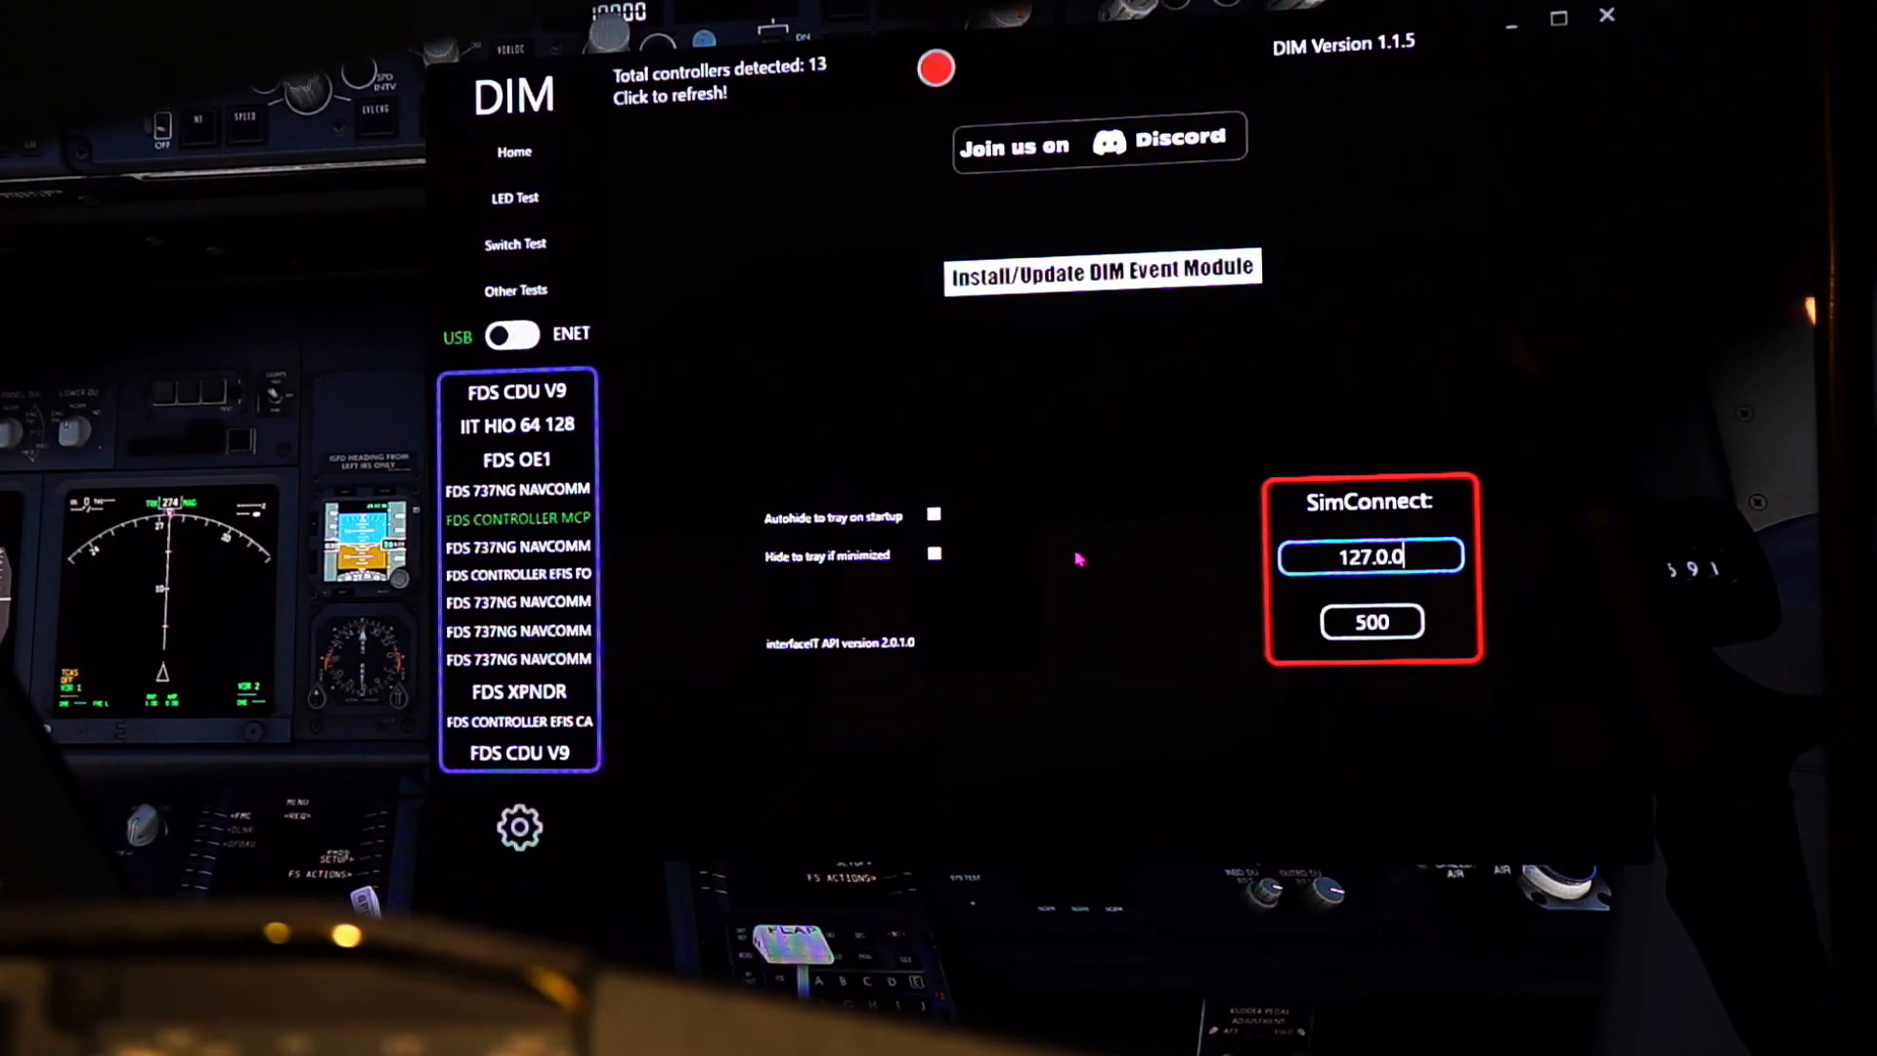
{"action": "type", "text": "1"}
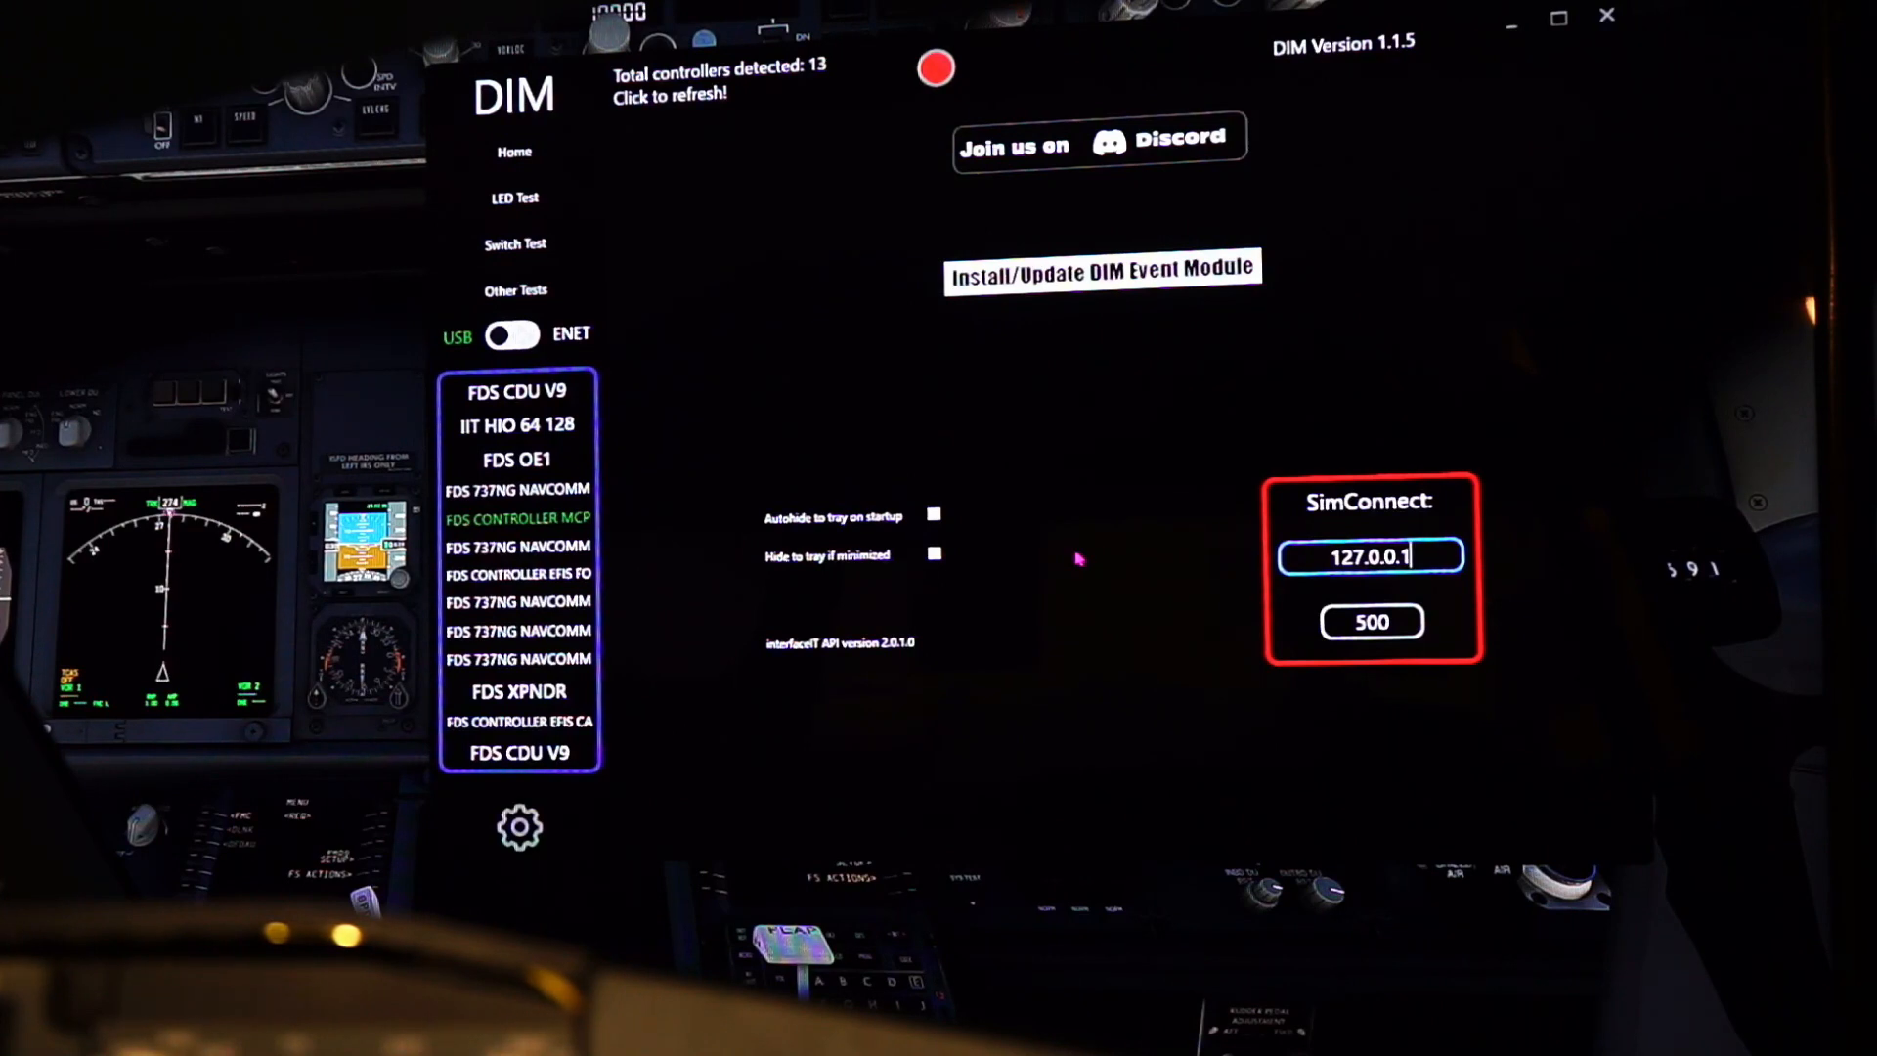
{"action": "mouse_move", "coordinate": [514, 150]}
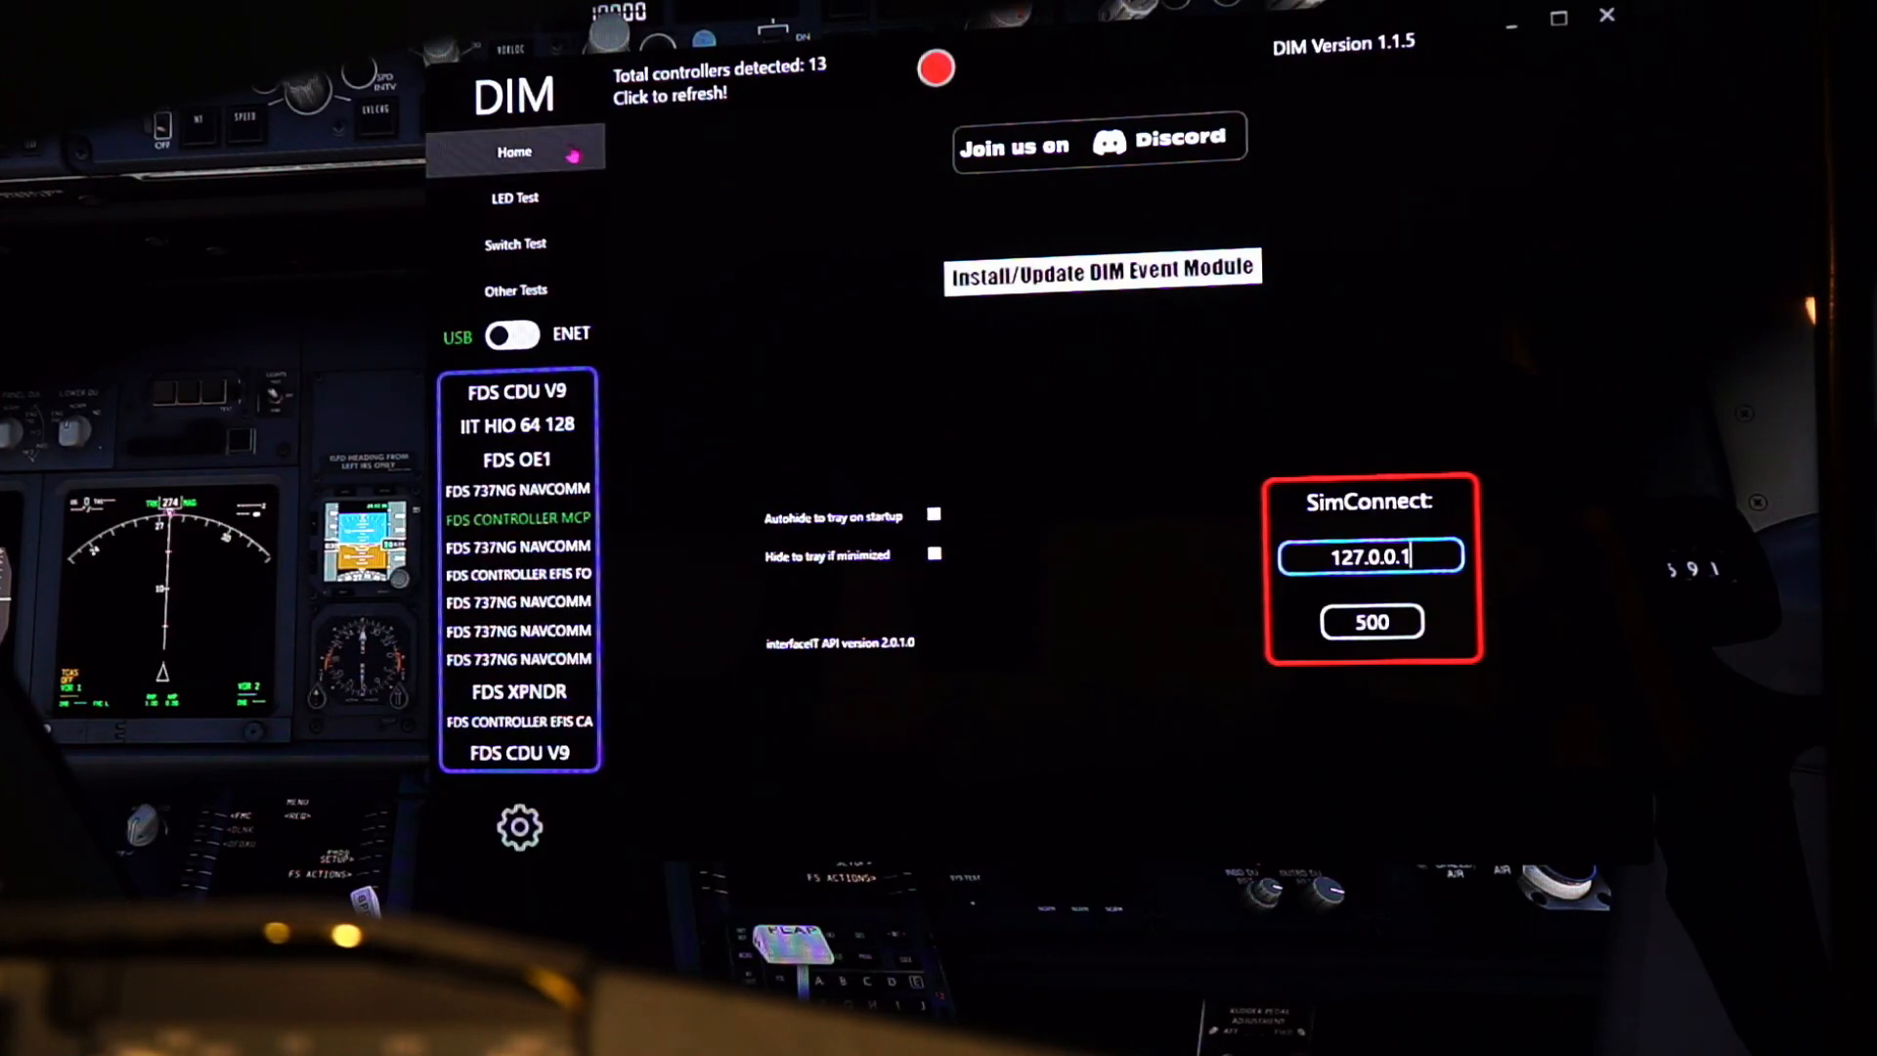
Return to the Home board list and start the connection to the simulator
{"action": "left_click", "coordinate": [517, 517]}
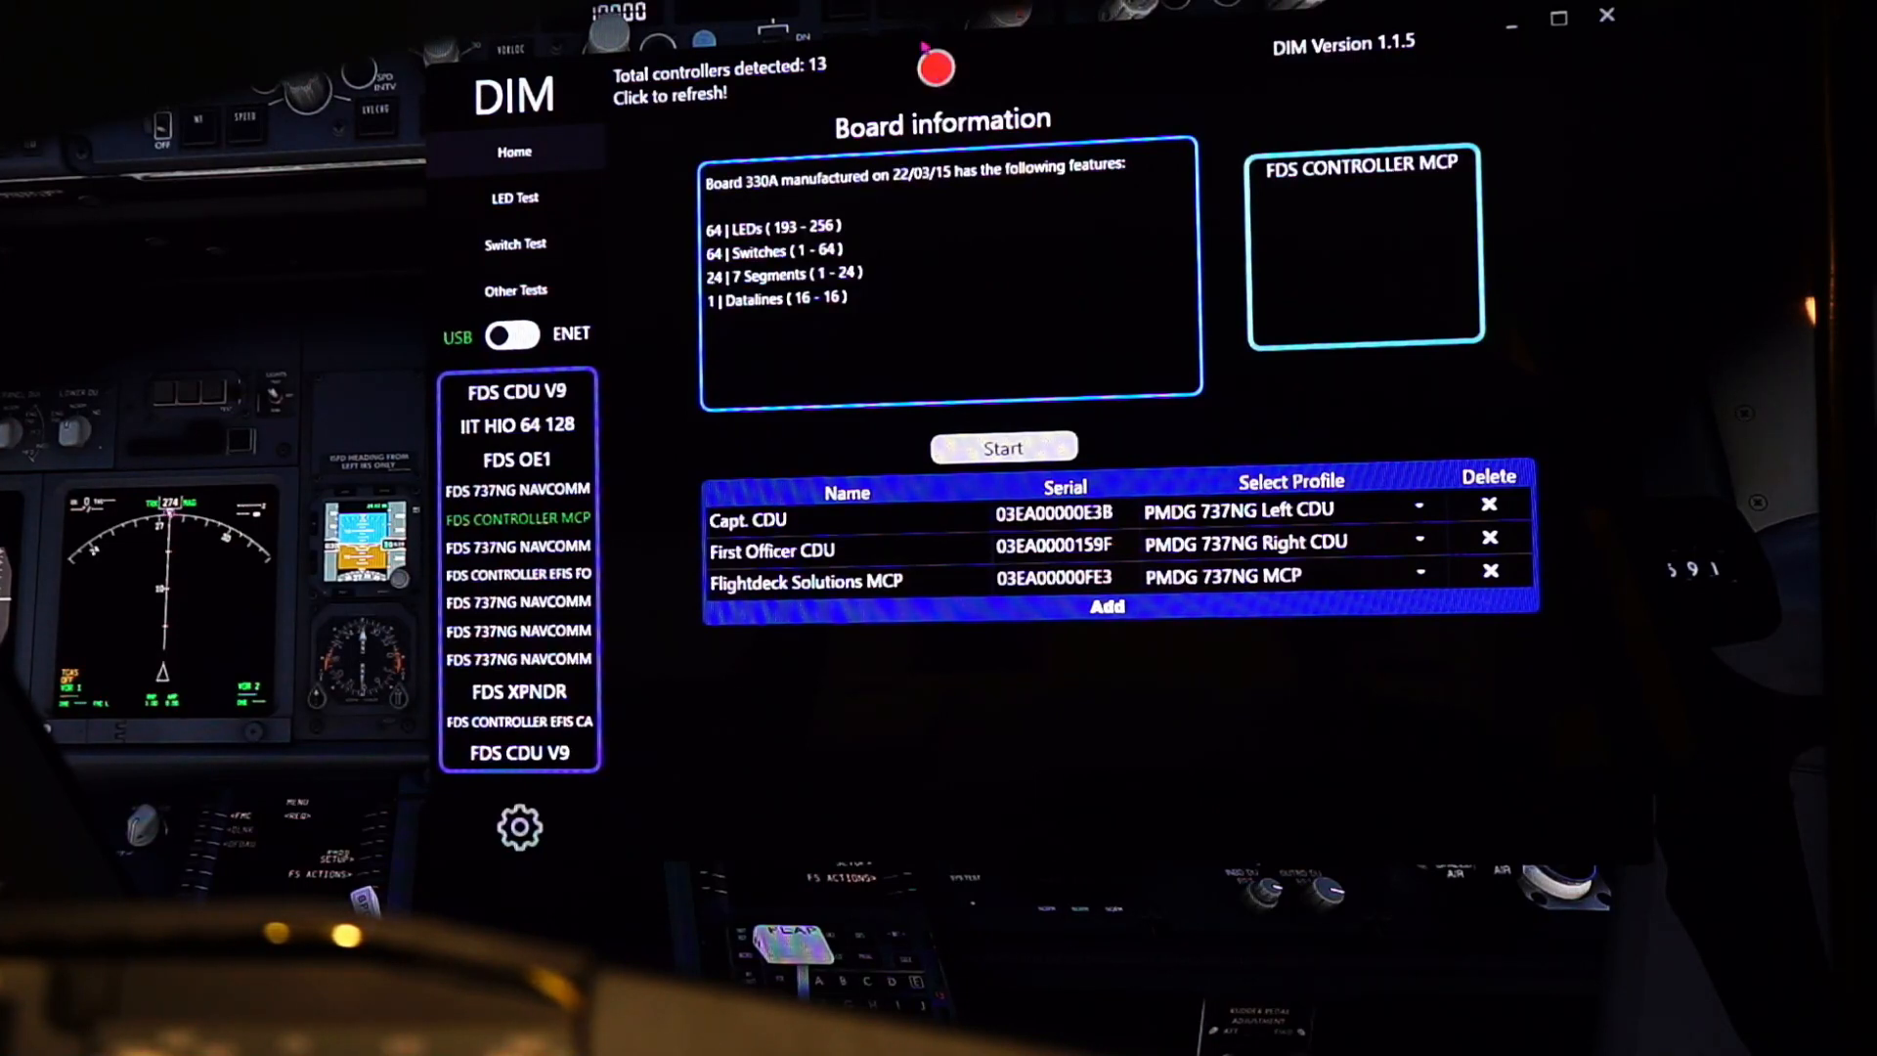
{"action": "left_click", "coordinate": [1003, 446]}
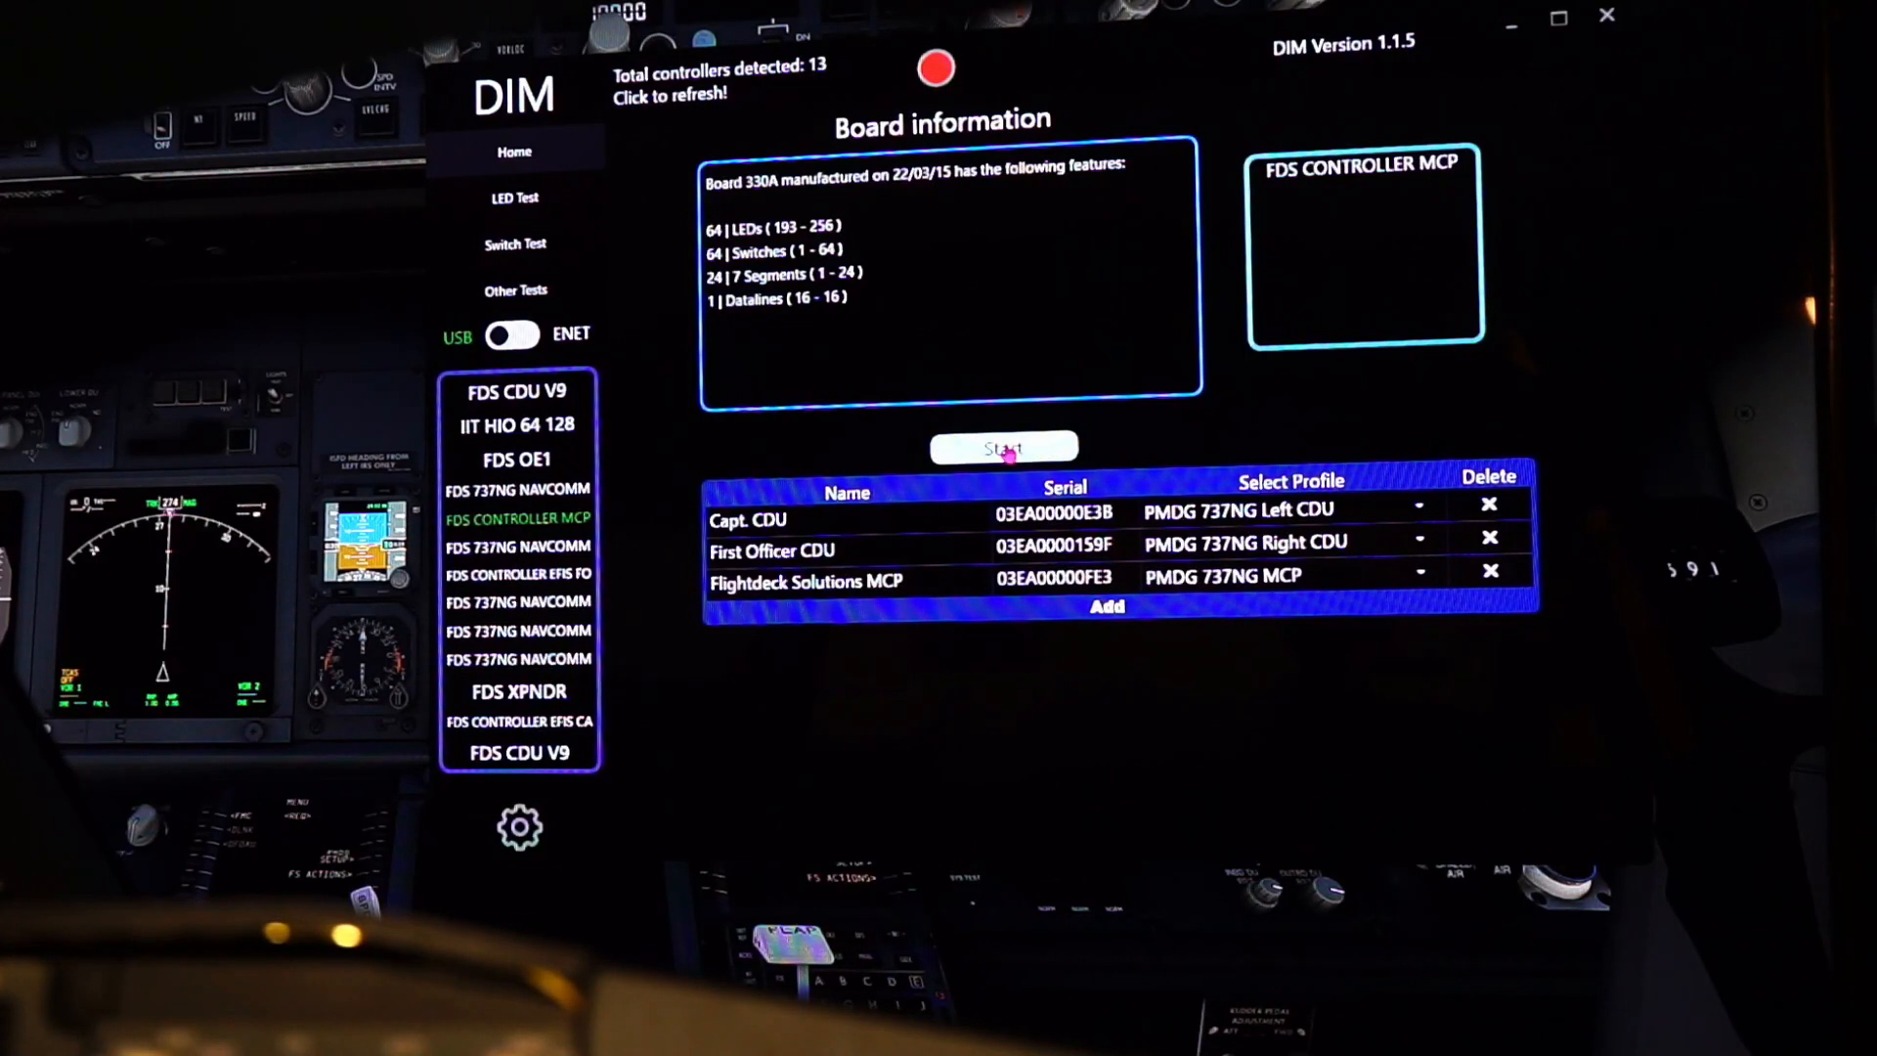
{"action": "left_click", "coordinate": [1003, 446]}
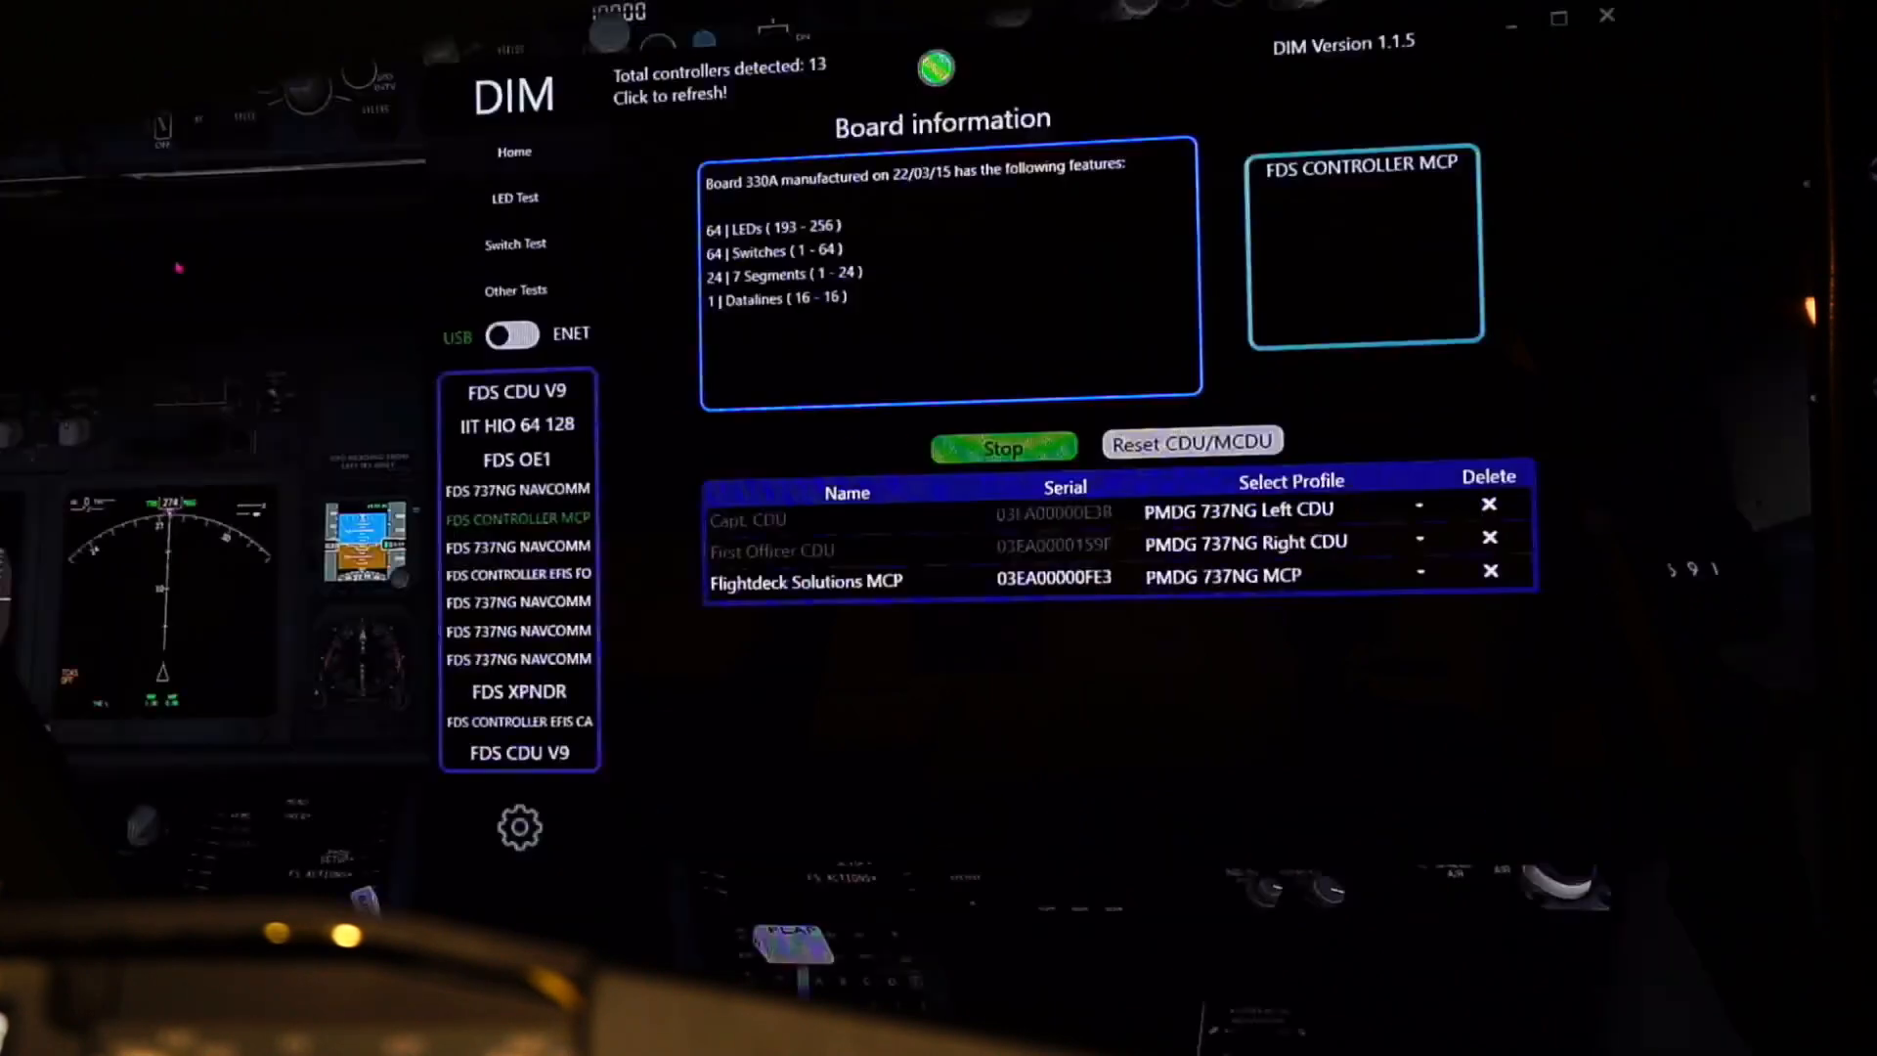